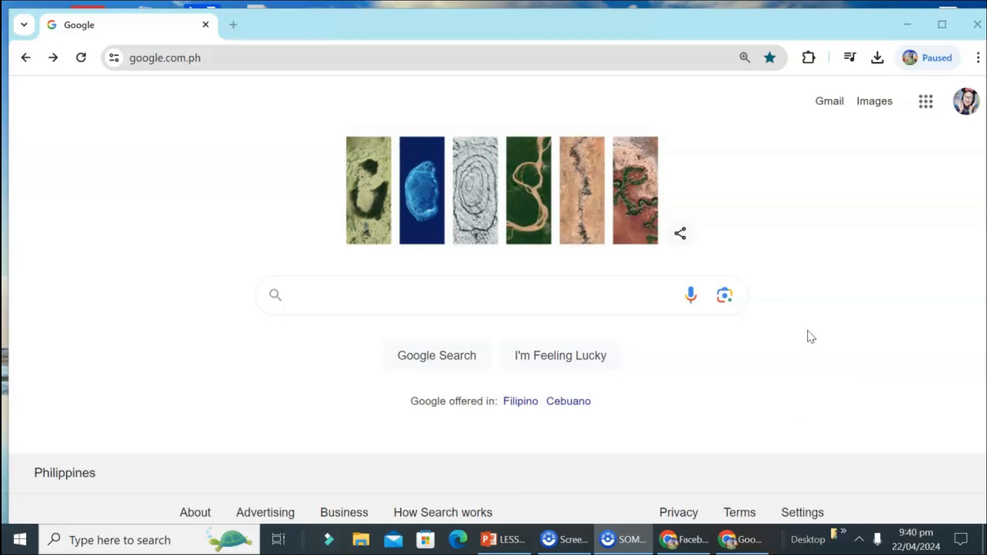
{"action": "mouse_move", "coordinate": [967, 101]}
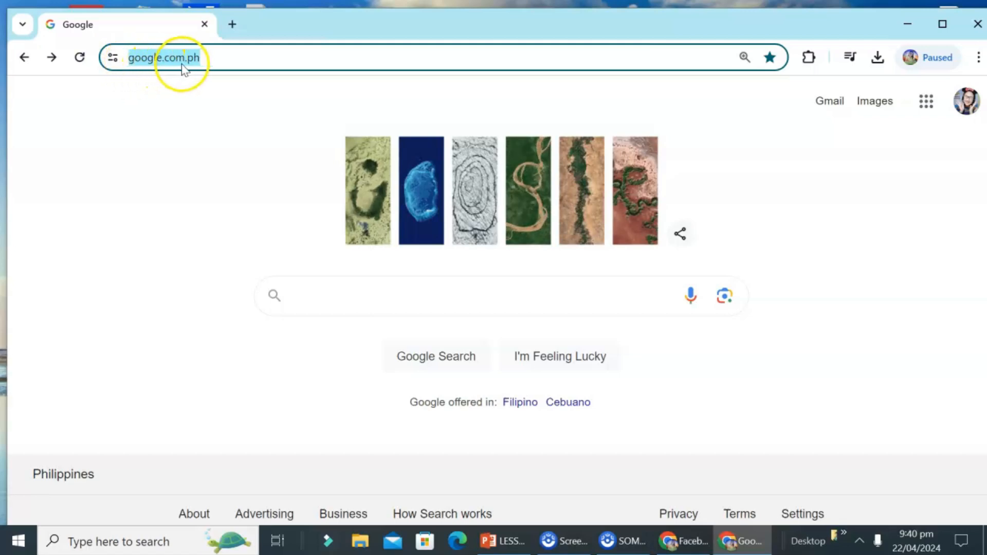
{"action": "mouse_move", "coordinate": [443, 165]}
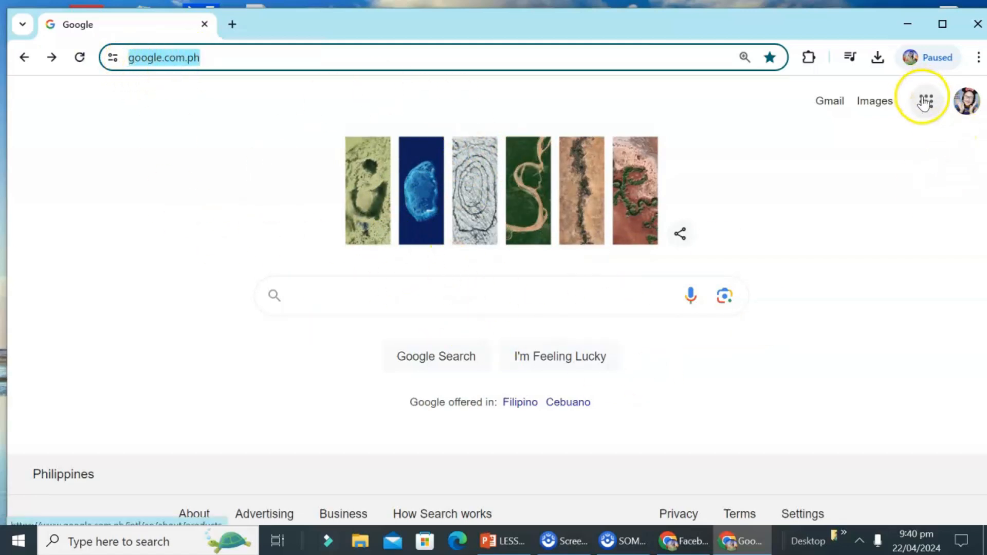
{"action": "mouse_move", "coordinate": [925, 101]}
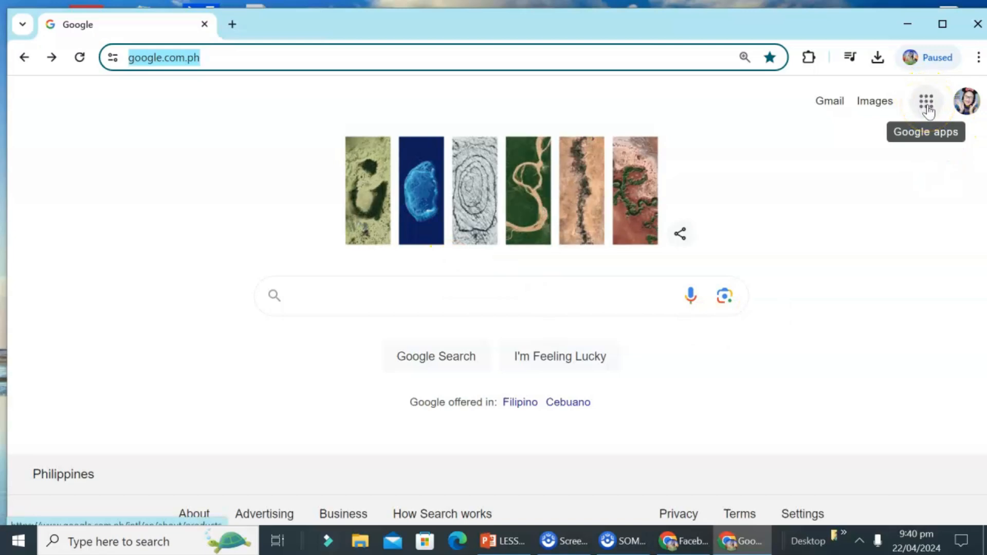
Launch Google Meet from the Google apps grid on the Search homepage.
{"action": "left_click", "coordinate": [926, 100]}
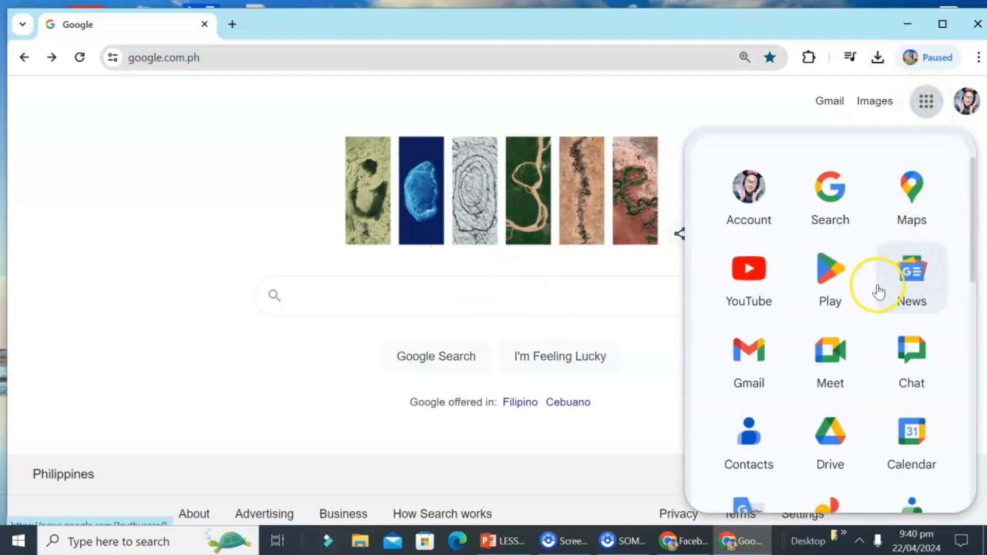
{"action": "left_click", "coordinate": [830, 349]}
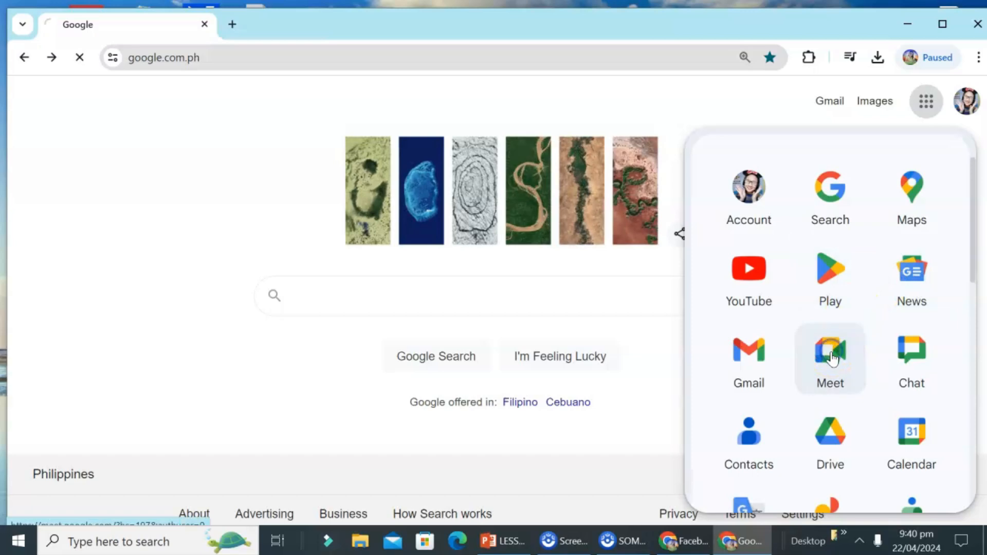
{"action": "left_click", "coordinate": [830, 350]}
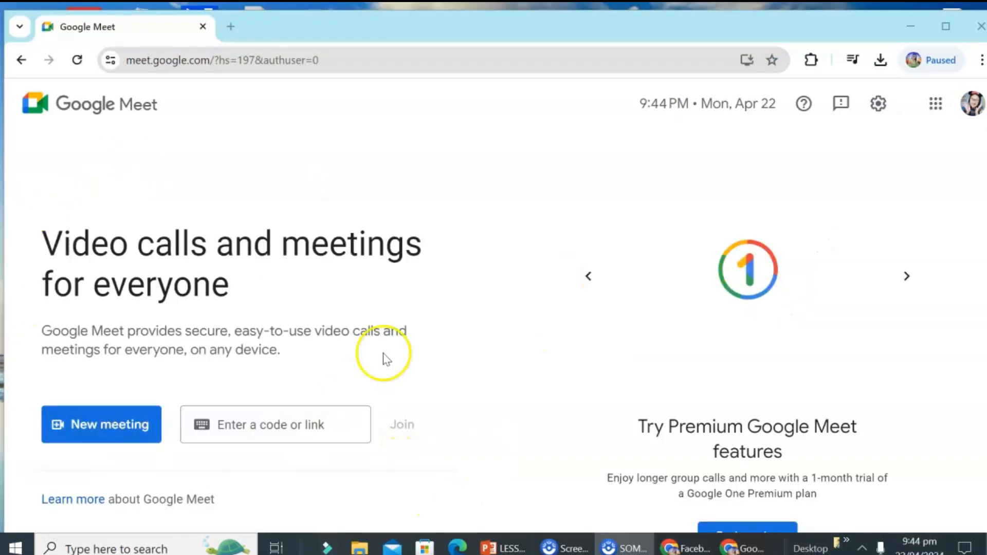
{"action": "mouse_move", "coordinate": [113, 434]}
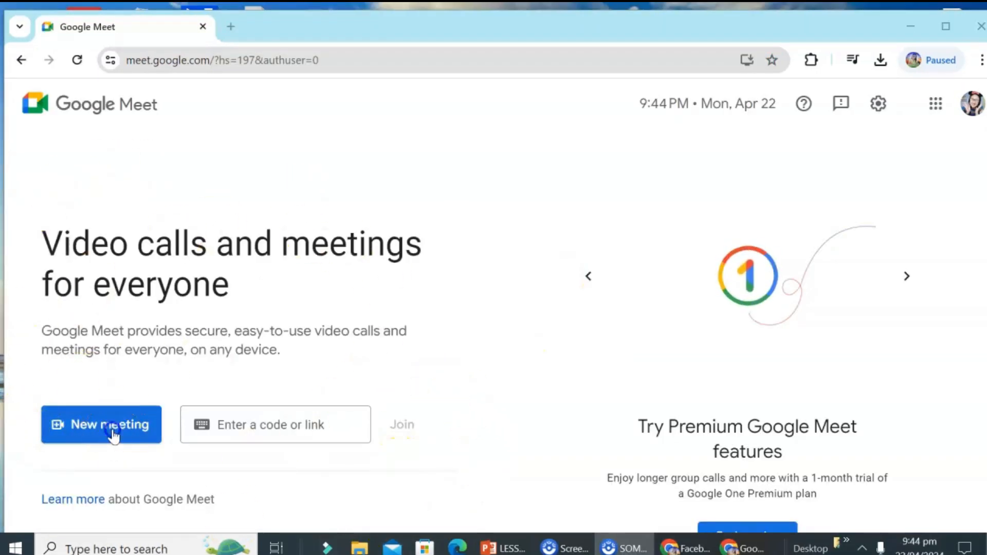
{"action": "left_click", "coordinate": [101, 424]}
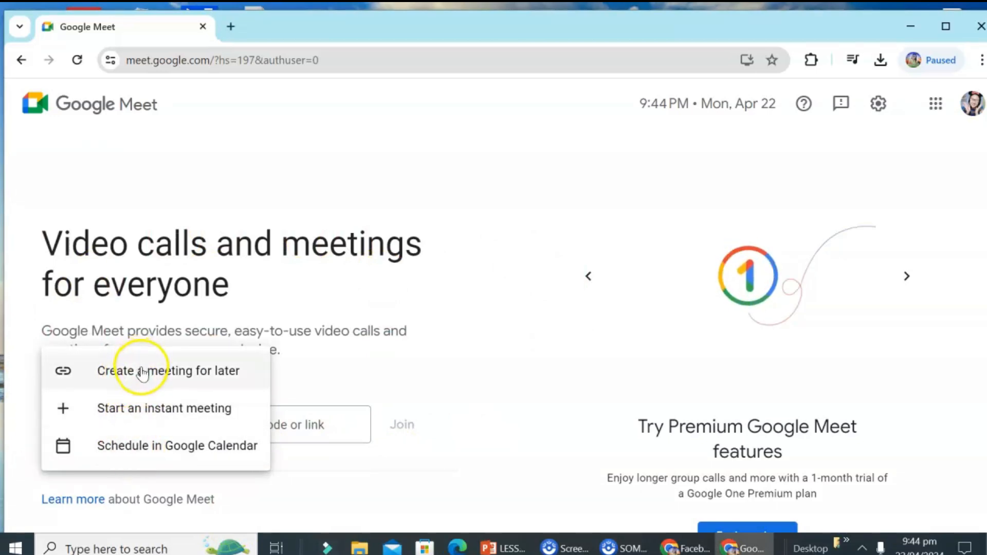
{"action": "left_click", "coordinate": [168, 371]}
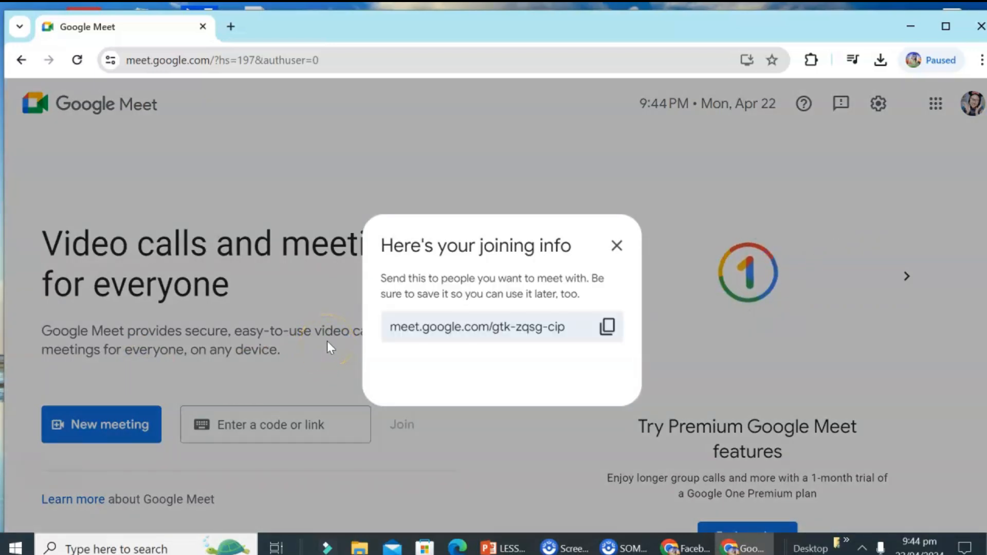
{"action": "mouse_move", "coordinate": [607, 327]}
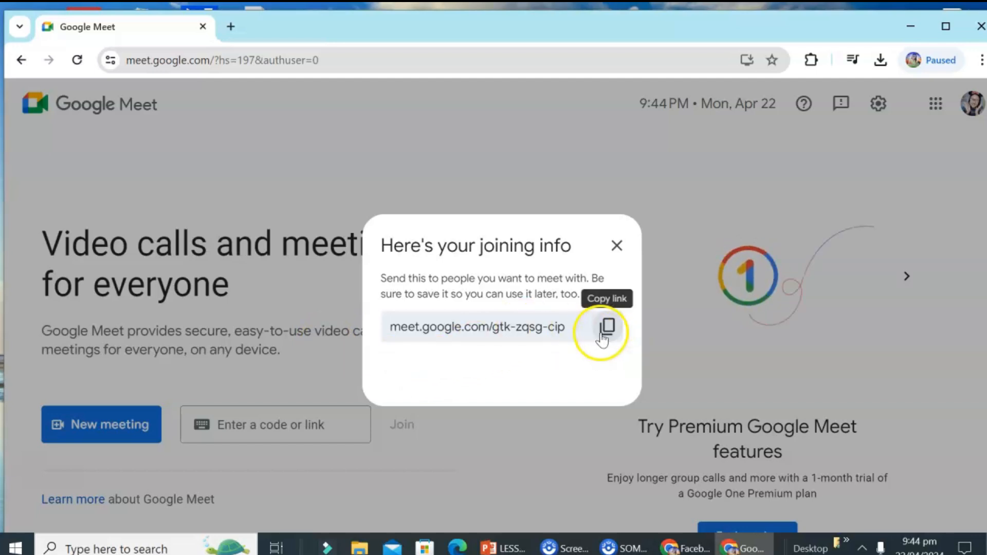
{"action": "left_click", "coordinate": [606, 327]}
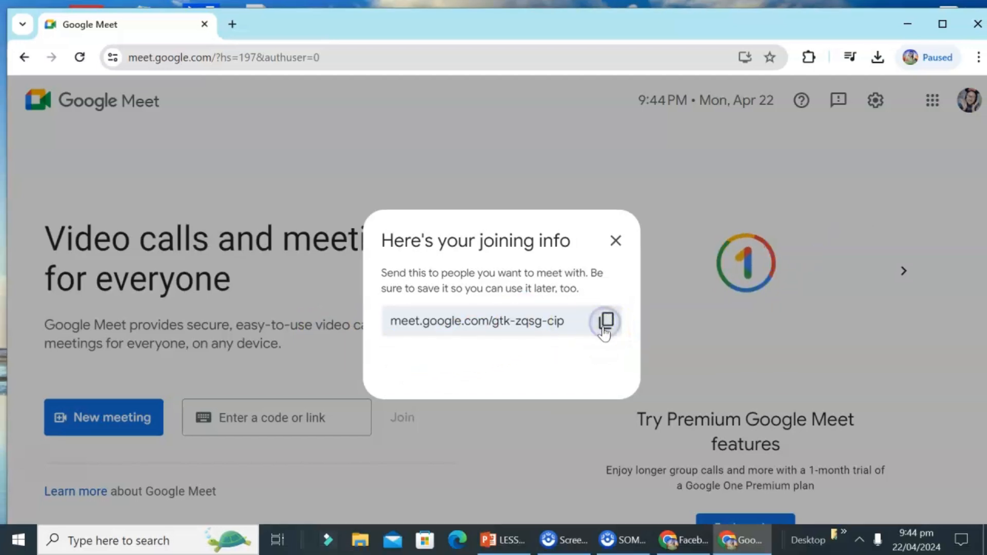
{"action": "left_click", "coordinate": [606, 321]}
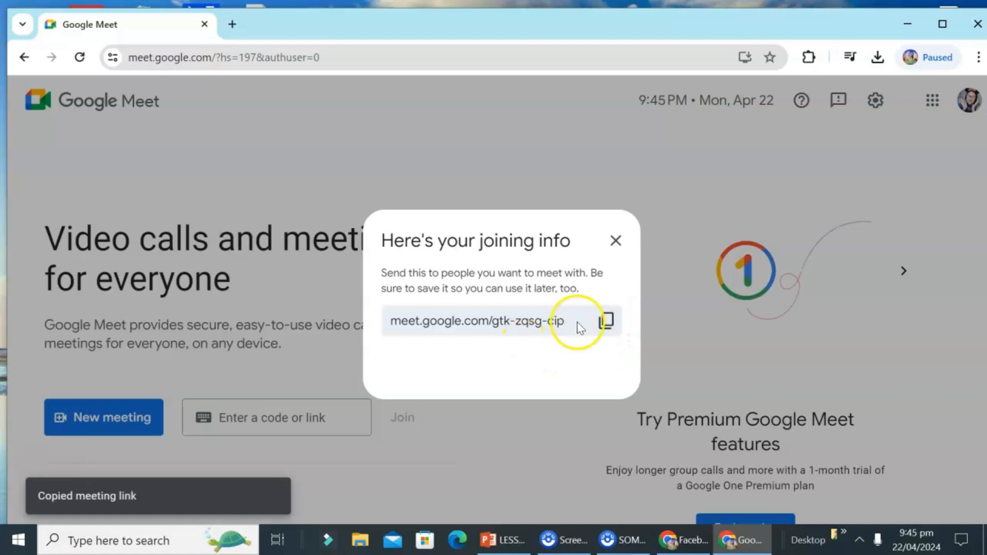
Dismiss the joining info dialog and reopen the New meeting choices.
{"action": "left_click", "coordinate": [615, 241]}
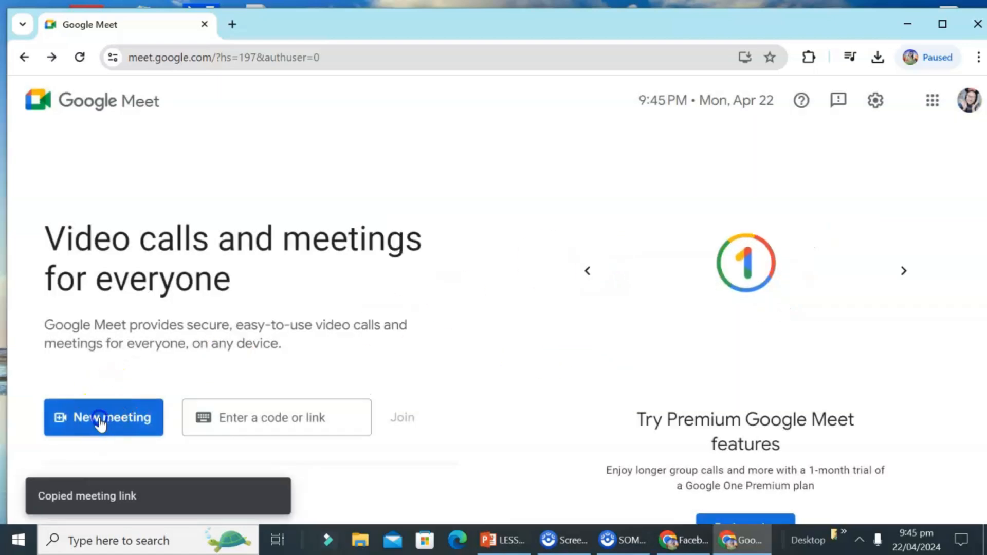
{"action": "left_click", "coordinate": [103, 417]}
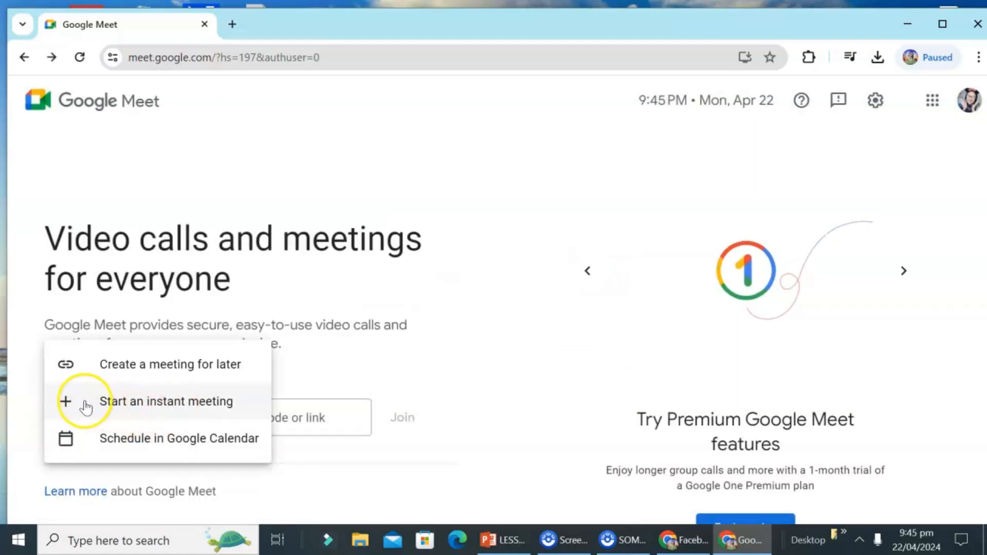
{"action": "mouse_move", "coordinate": [120, 409]}
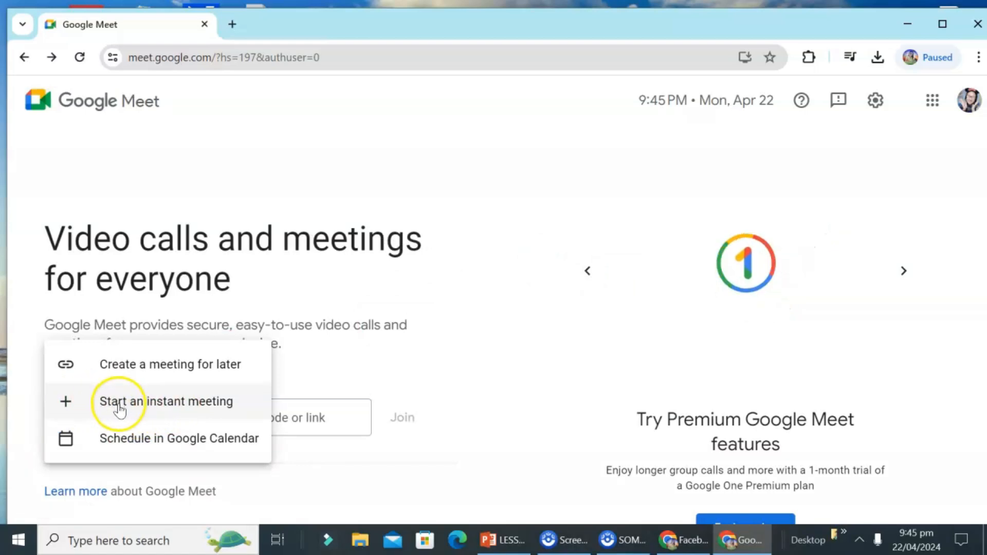
{"action": "mouse_move", "coordinate": [160, 419]}
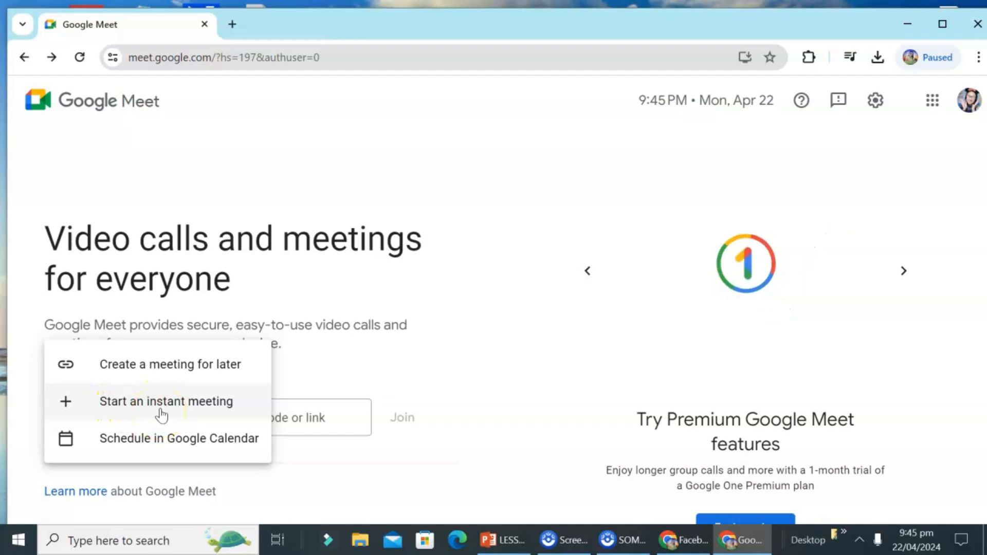
{"action": "mouse_move", "coordinate": [138, 444]}
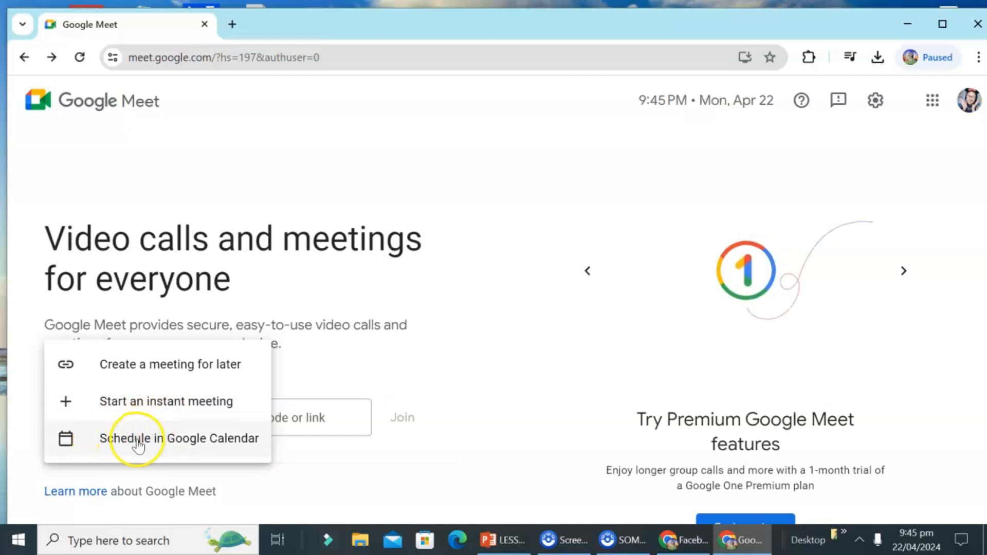
{"action": "mouse_move", "coordinate": [186, 452]}
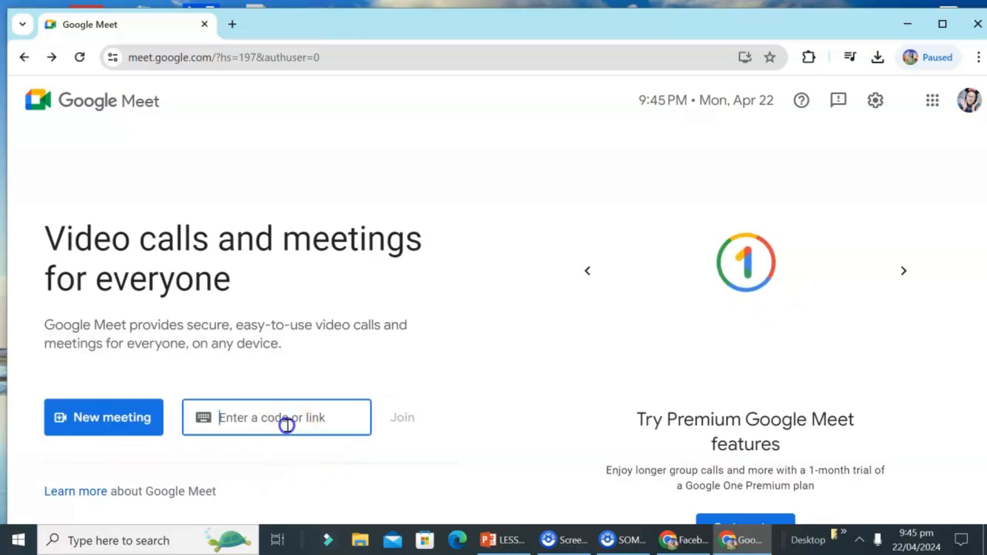
{"action": "mouse_move", "coordinate": [324, 430]}
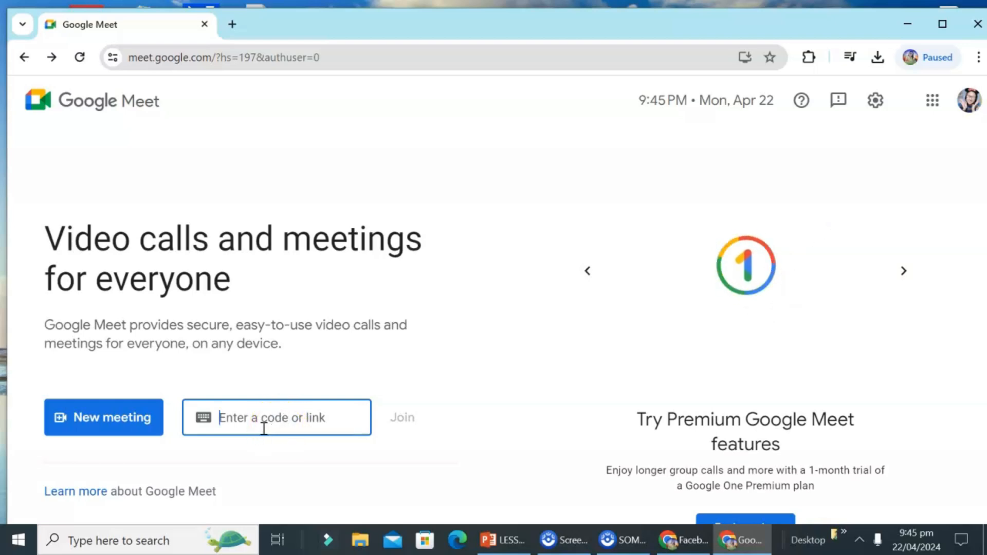
{"action": "mouse_move", "coordinate": [208, 475]}
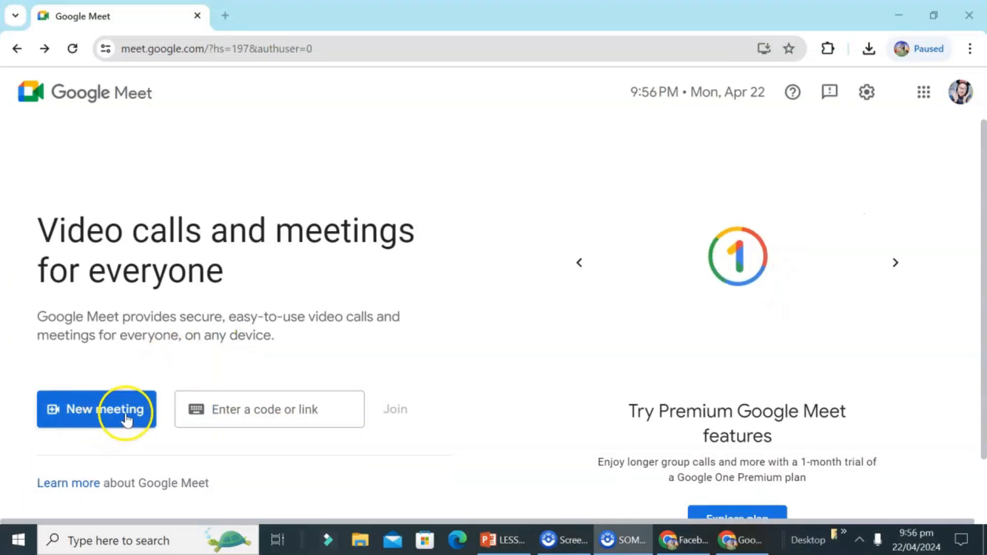
{"action": "left_click", "coordinate": [96, 409]}
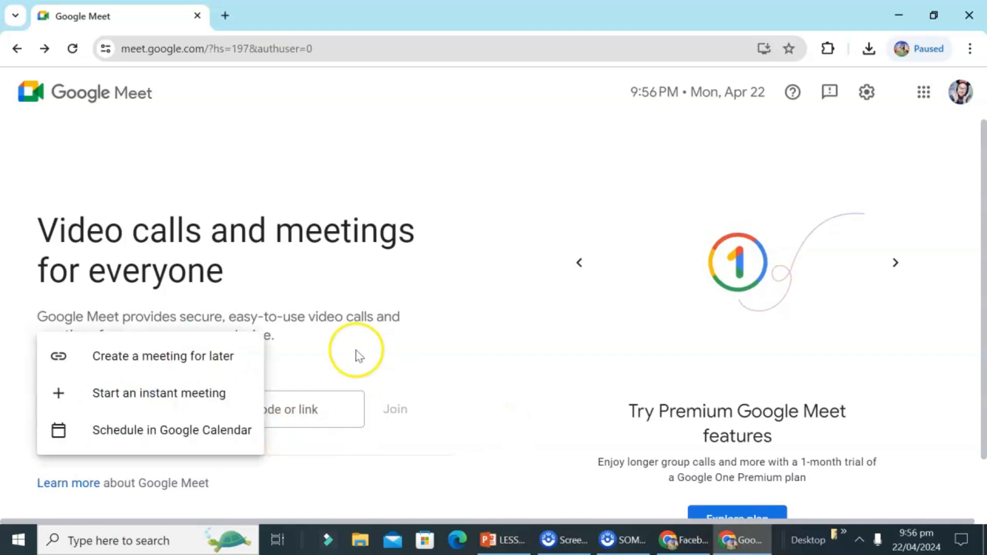
{"action": "left_click", "coordinate": [159, 392]}
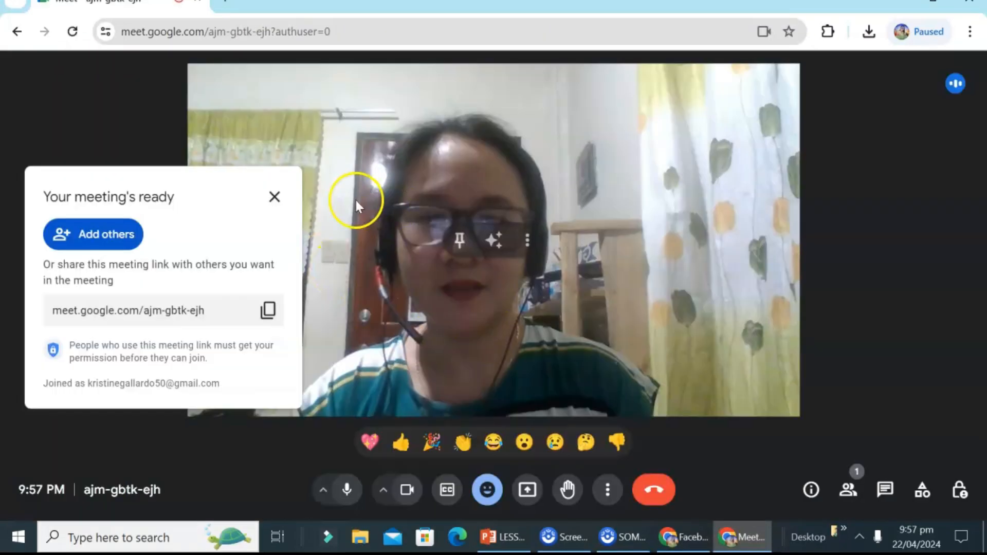
{"action": "mouse_move", "coordinate": [579, 227]}
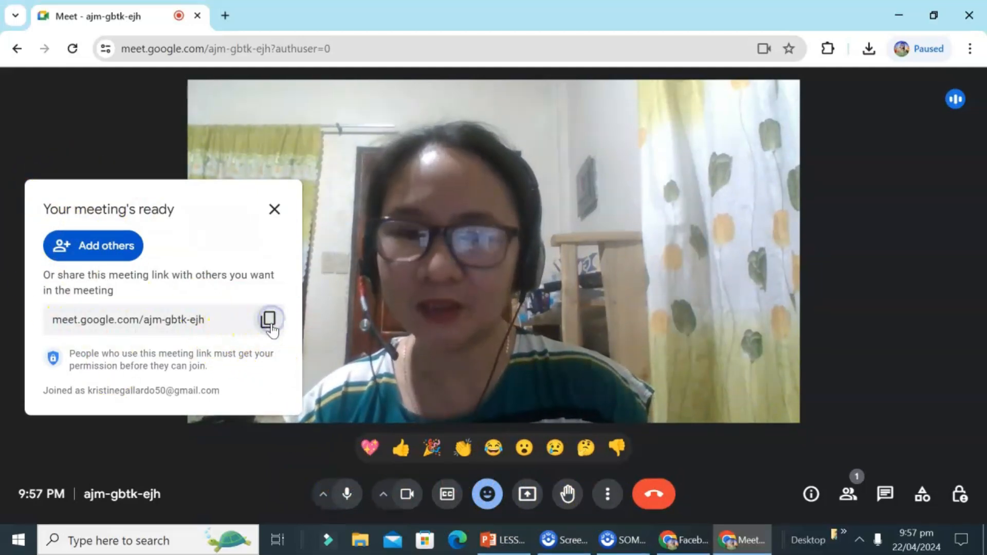
{"action": "left_click", "coordinate": [269, 319]}
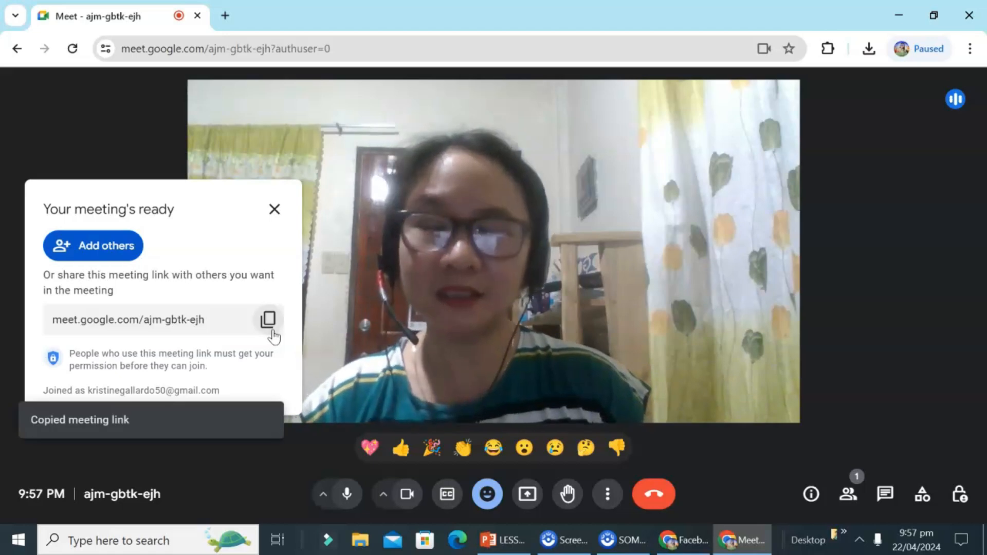
{"action": "mouse_move", "coordinate": [265, 265]}
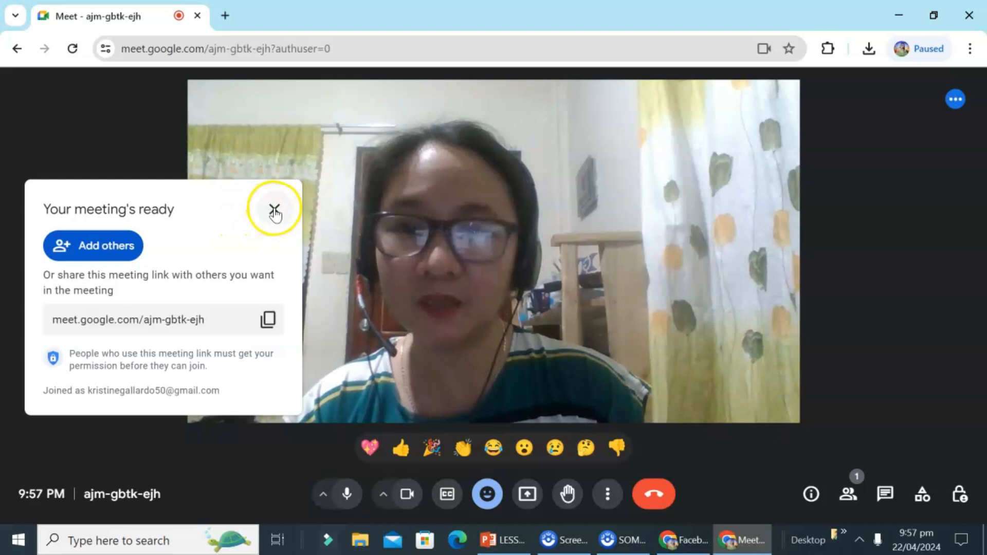
Close the meeting-ready panel, mute then unmute the microphone, and turn the camera off.
{"action": "left_click", "coordinate": [274, 208]}
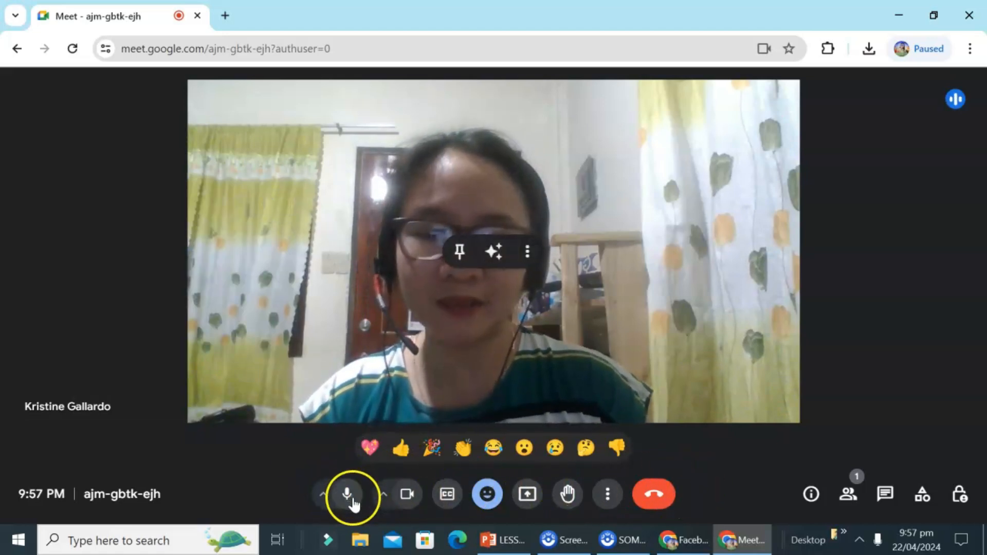
{"action": "left_click", "coordinate": [350, 494]}
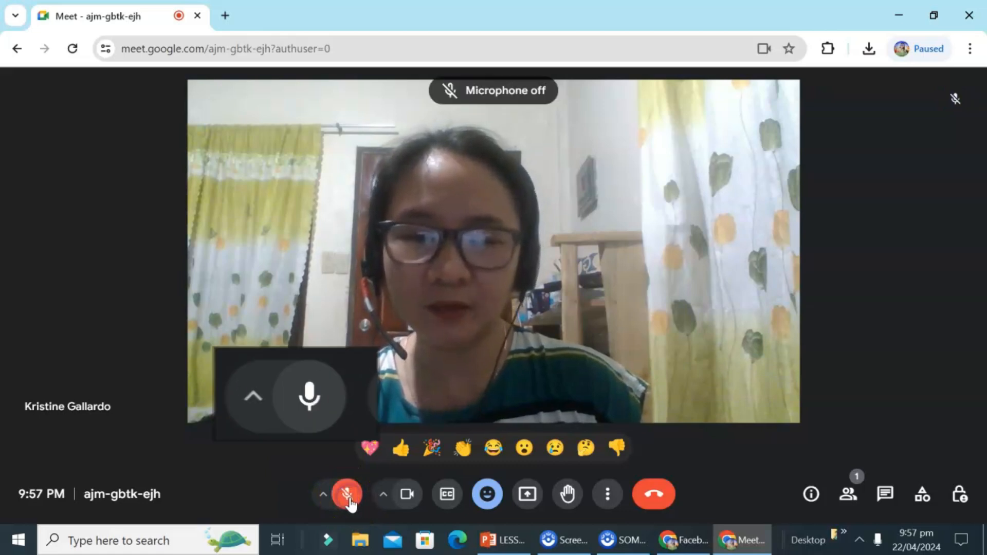
{"action": "left_click", "coordinate": [347, 494]}
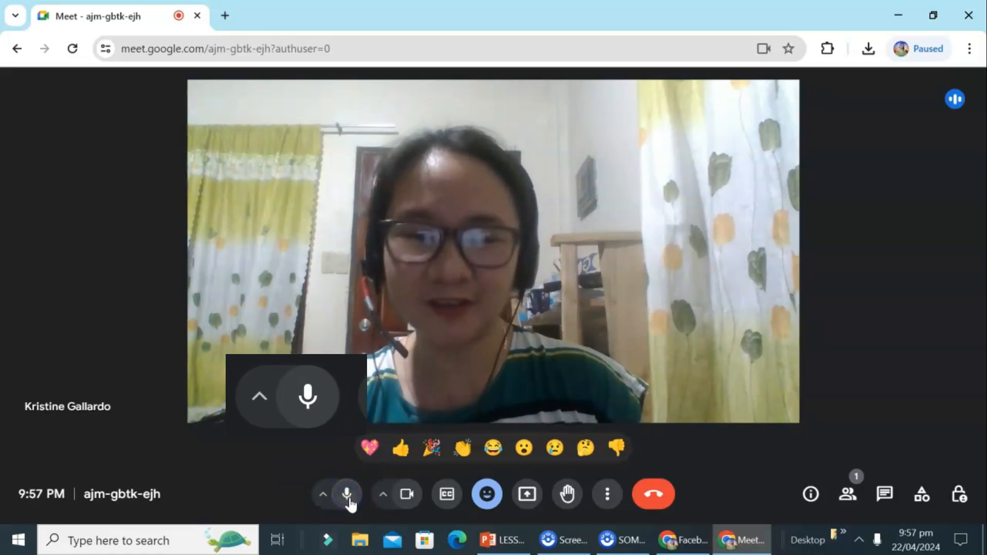
{"action": "mouse_move", "coordinate": [348, 494]}
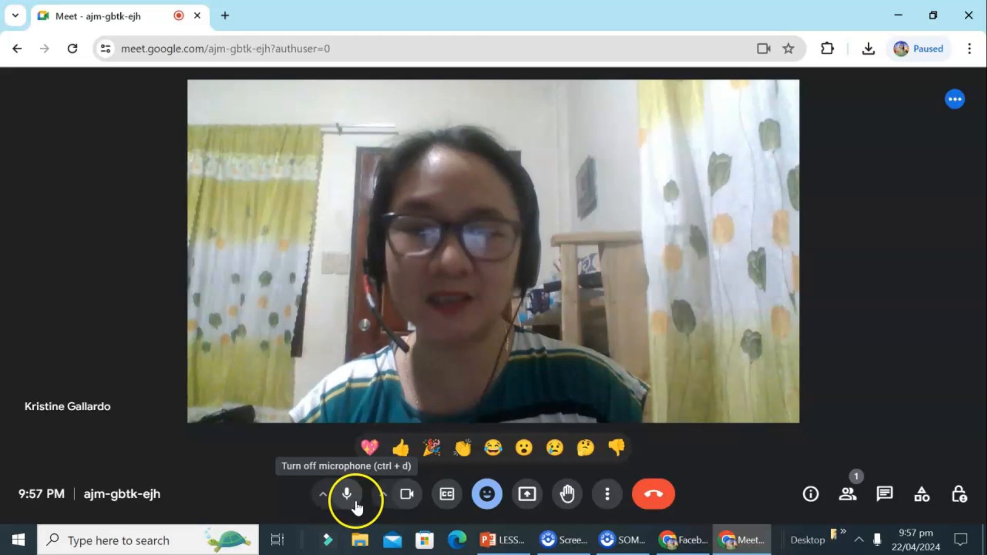
{"action": "mouse_move", "coordinate": [407, 493]}
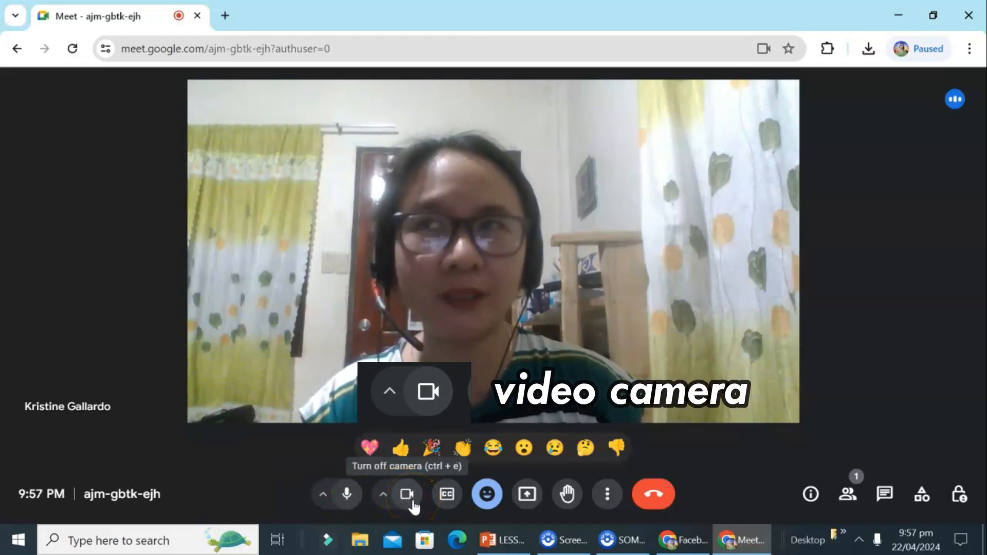
{"action": "left_click", "coordinate": [407, 494]}
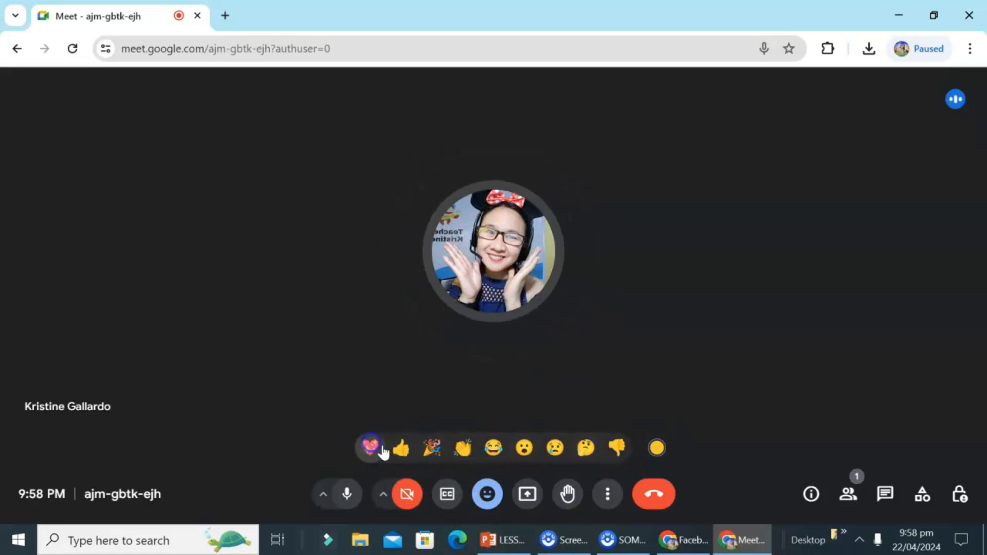
Send heart, thumbs-up and clap reactions to the call.
{"action": "left_click", "coordinate": [370, 448]}
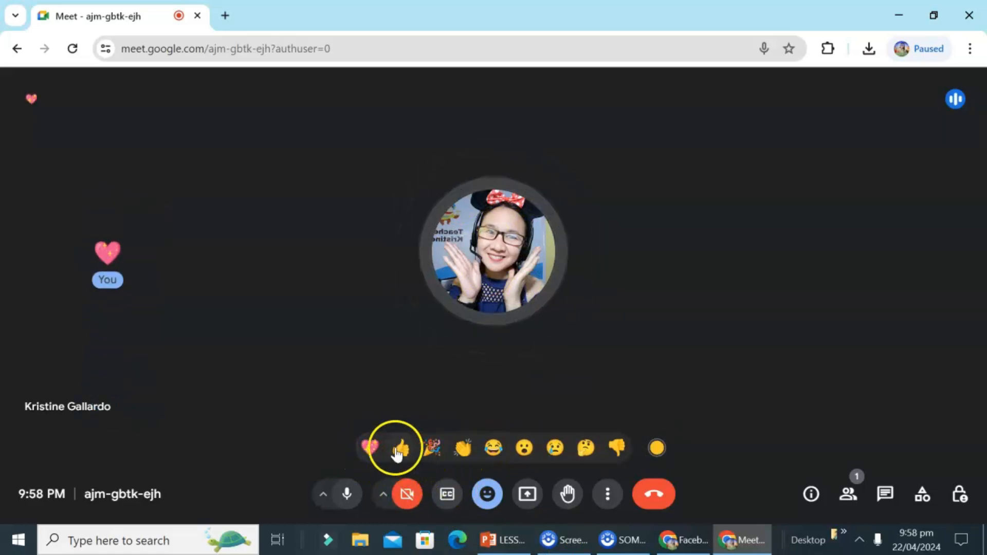
{"action": "left_click", "coordinate": [463, 448]}
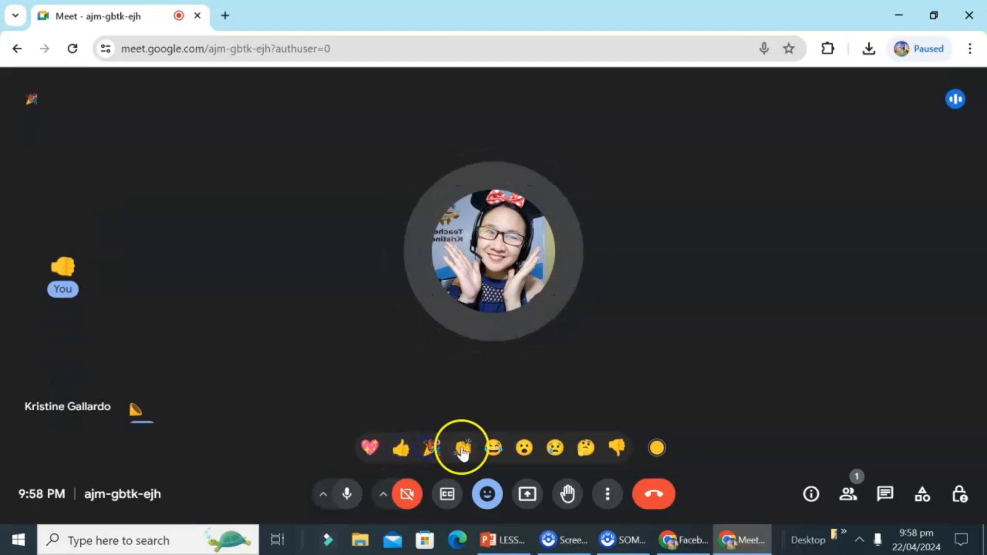
{"action": "left_click", "coordinate": [463, 448]}
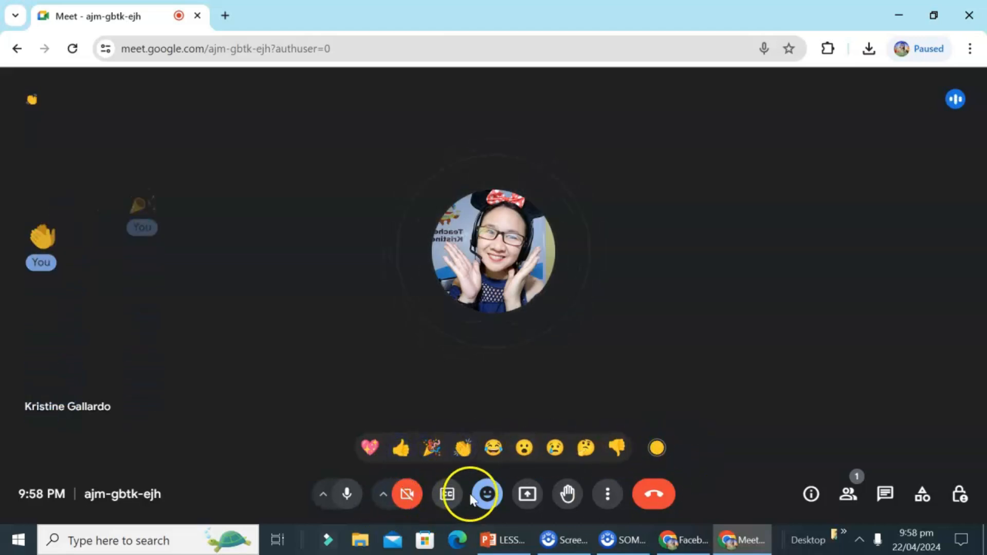
{"action": "mouse_move", "coordinate": [447, 494]}
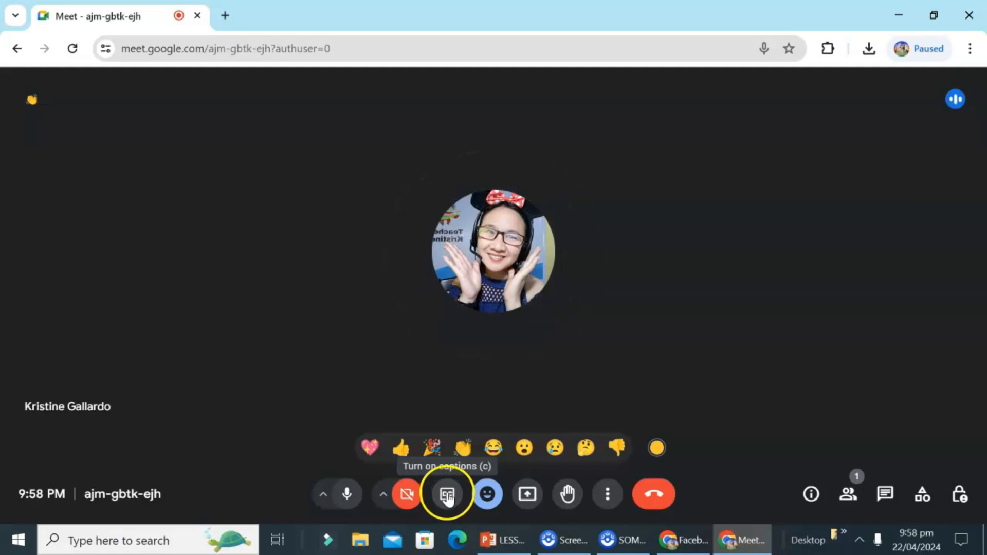
Turn live captions on, then switch them back off.
{"action": "left_click", "coordinate": [446, 494]}
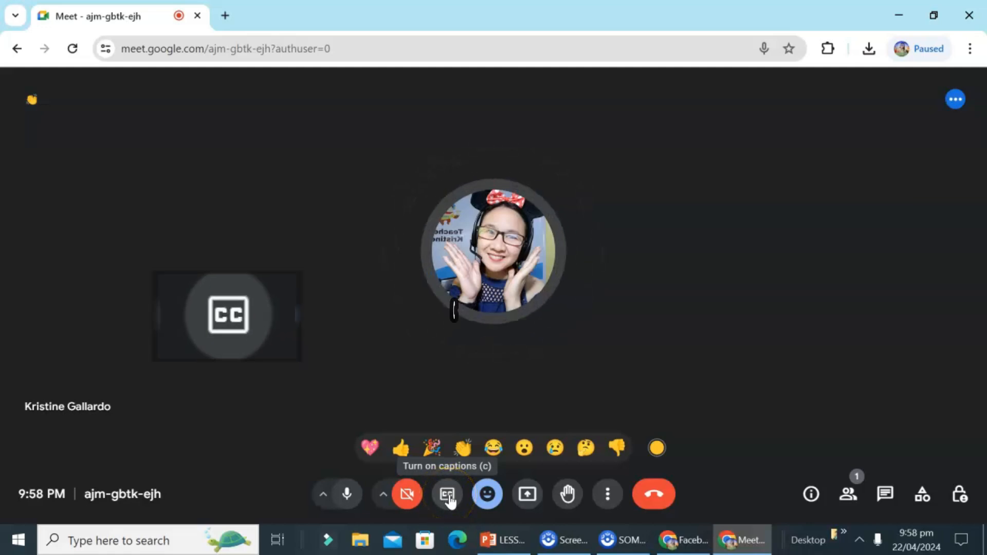
{"action": "left_click", "coordinate": [447, 494]}
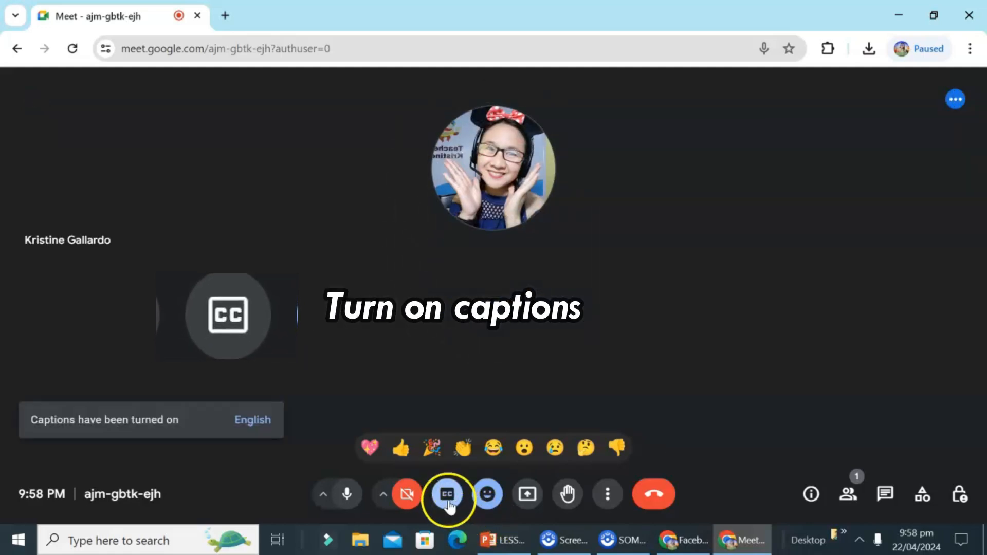
{"action": "left_click", "coordinate": [447, 493]}
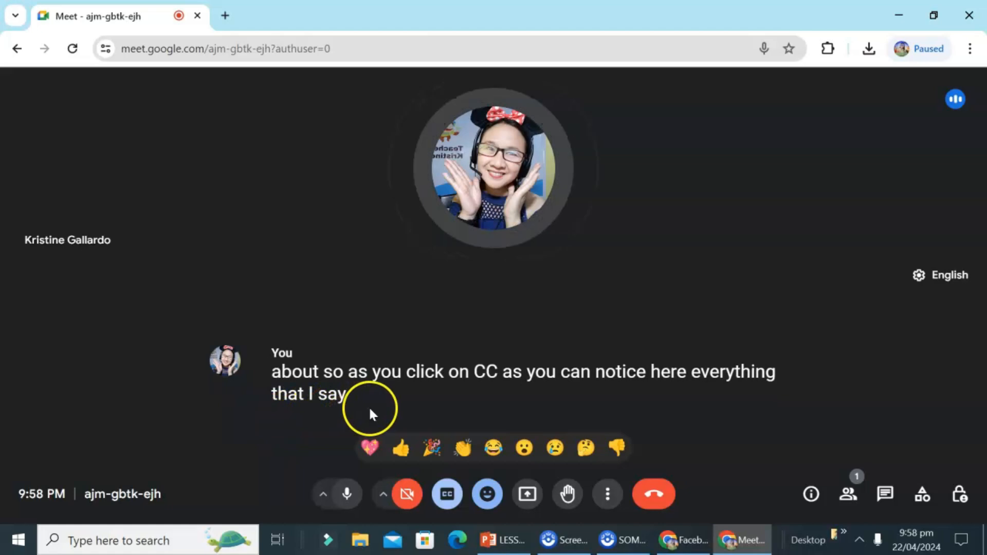
{"action": "mouse_move", "coordinate": [616, 404]}
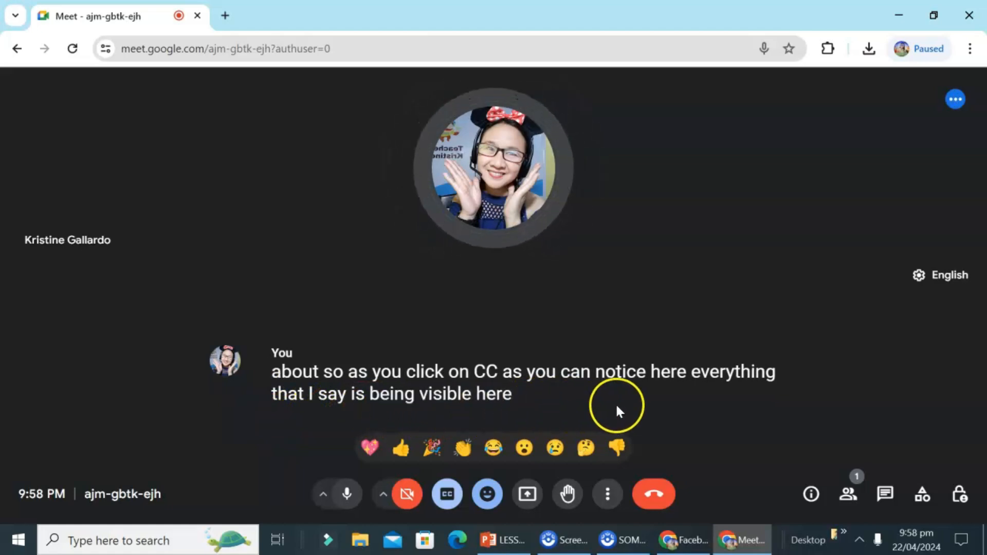
{"action": "mouse_move", "coordinate": [906, 437]}
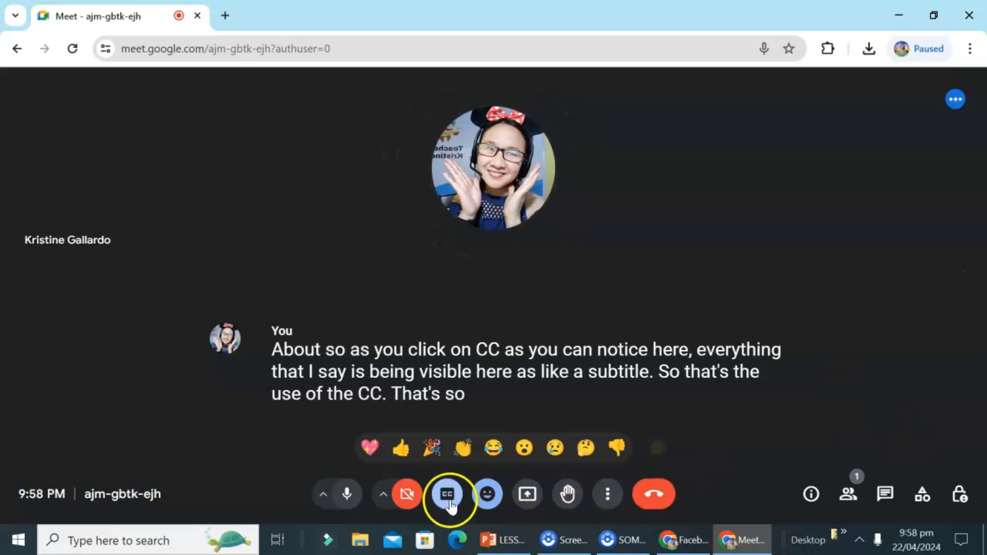
{"action": "left_click", "coordinate": [446, 494]}
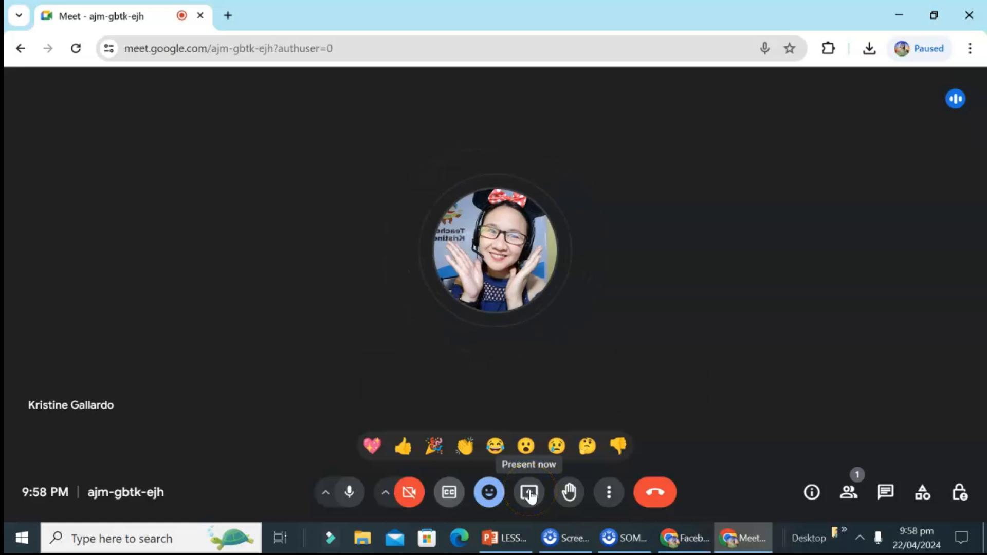
In Present now, pick the LESSON 5_ GERUNDS PowerPoint window from the Window list.
{"action": "left_click", "coordinate": [529, 493]}
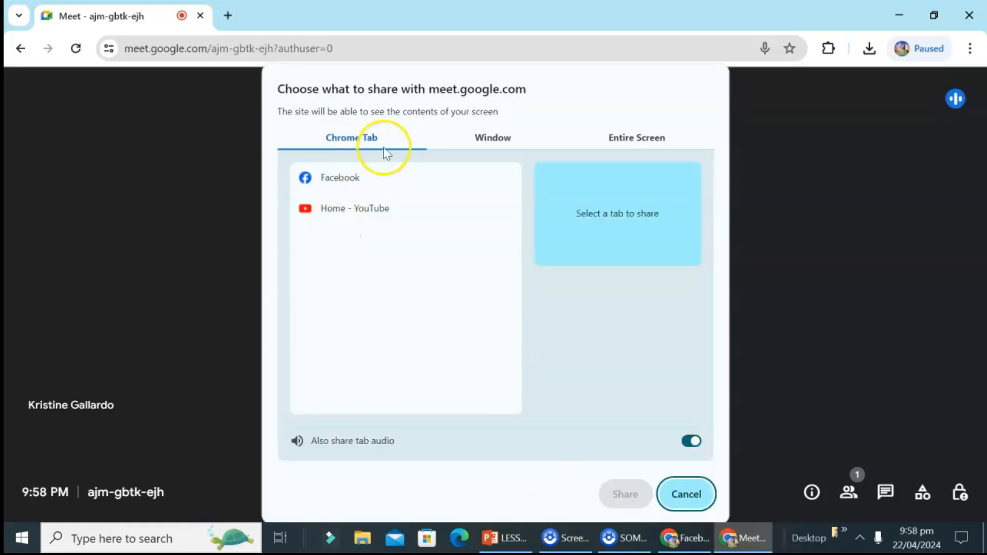
{"action": "mouse_move", "coordinate": [313, 145]}
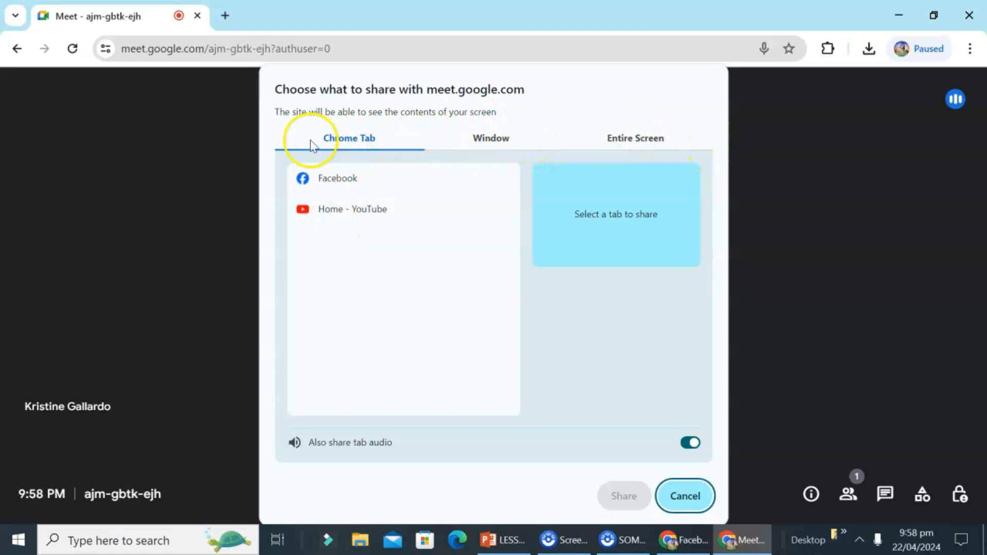
{"action": "mouse_move", "coordinate": [353, 146]}
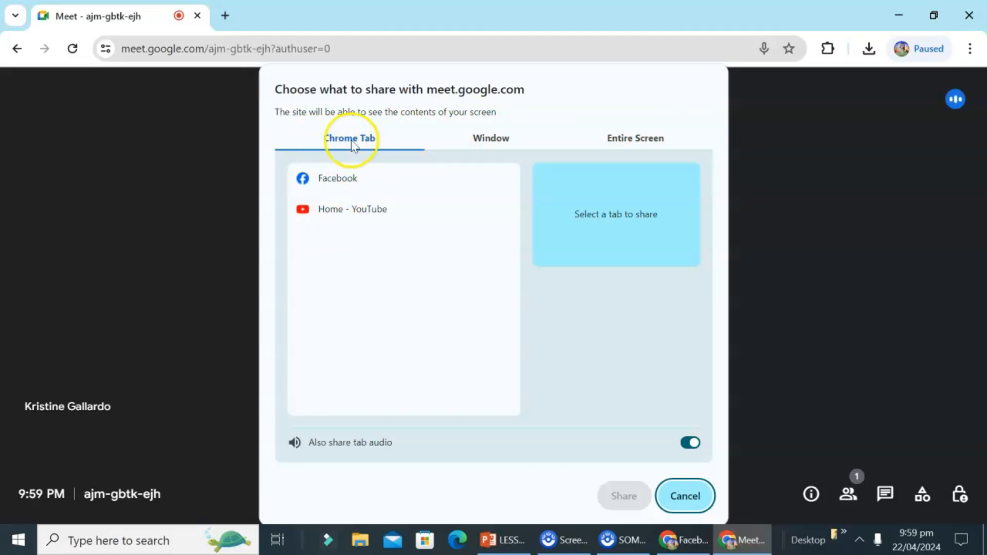
{"action": "left_click", "coordinate": [352, 209]}
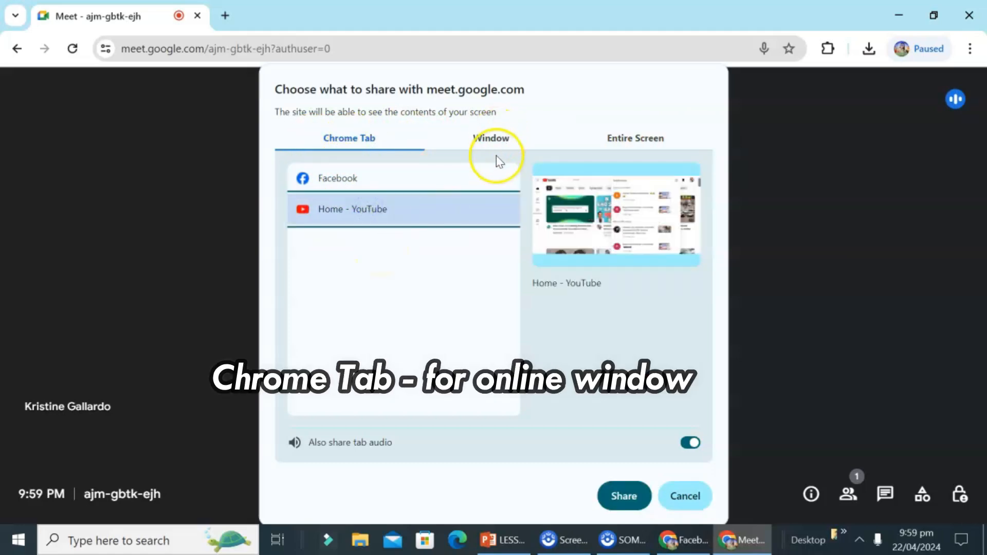
{"action": "left_click", "coordinate": [491, 138]}
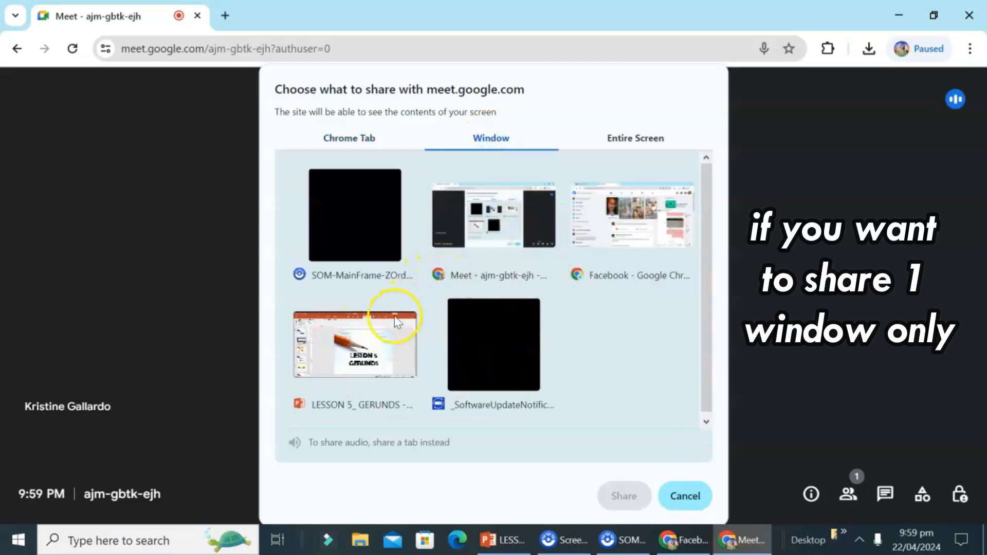
{"action": "left_click", "coordinate": [355, 344]}
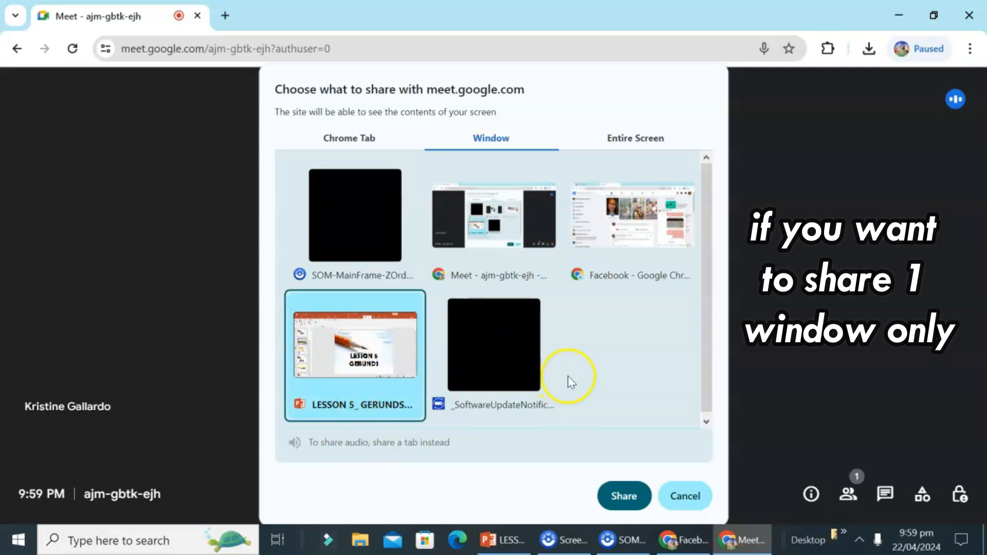
{"action": "mouse_move", "coordinate": [488, 415]}
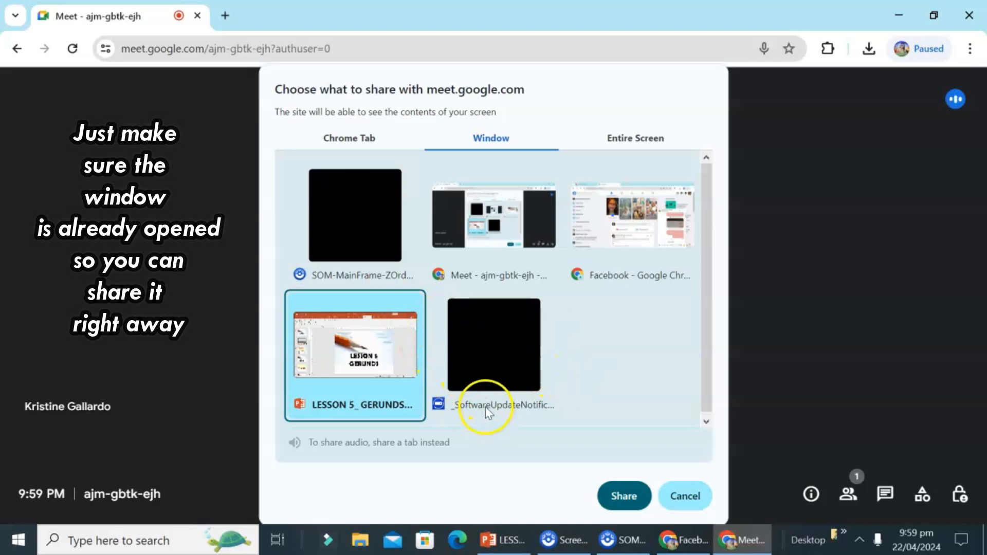
{"action": "mouse_move", "coordinate": [626, 138]}
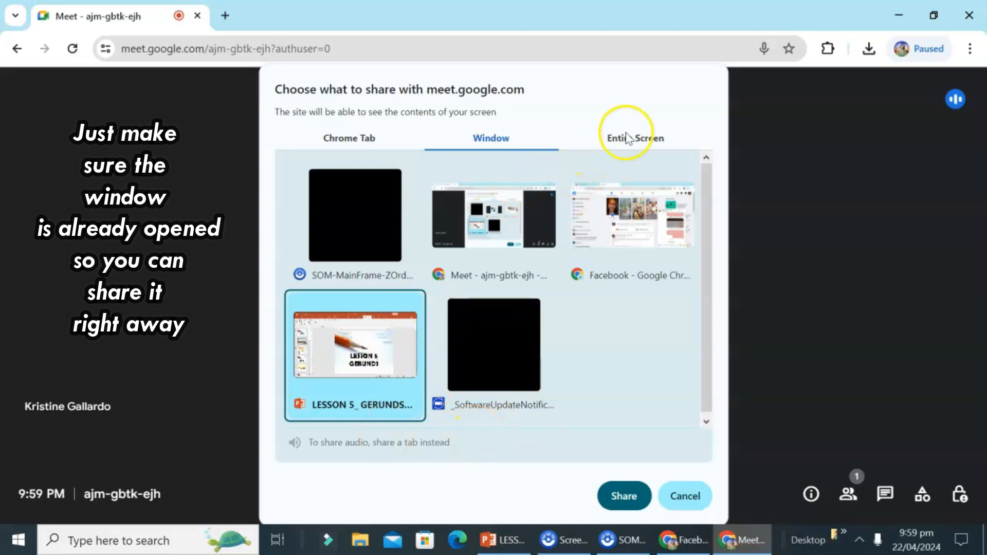
{"action": "left_click", "coordinate": [635, 138]}
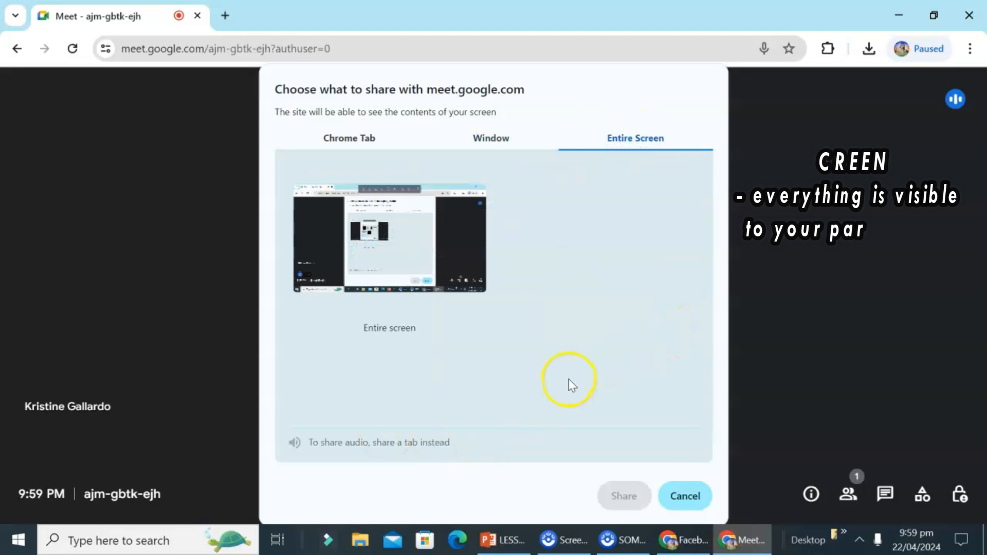
{"action": "mouse_move", "coordinate": [582, 378]}
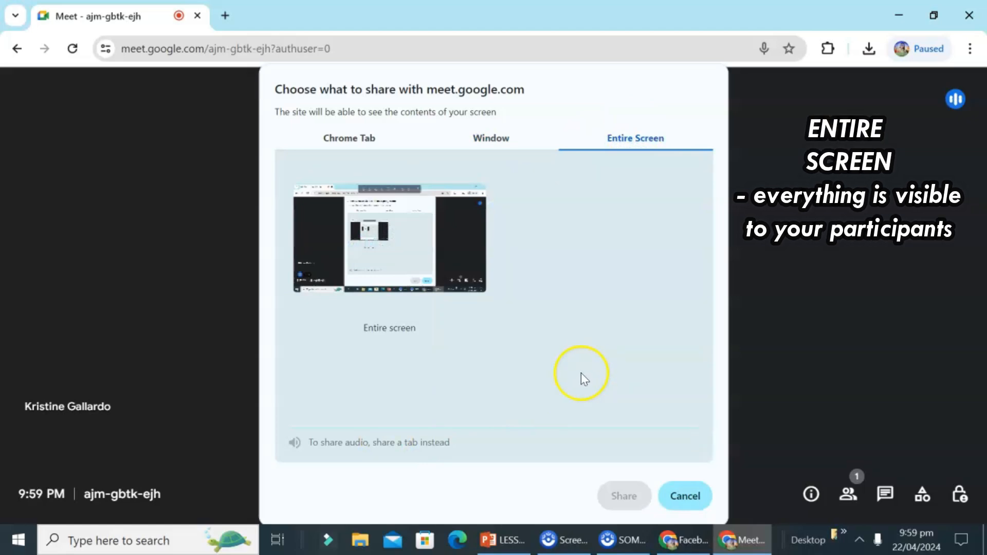
{"action": "mouse_move", "coordinate": [589, 369]}
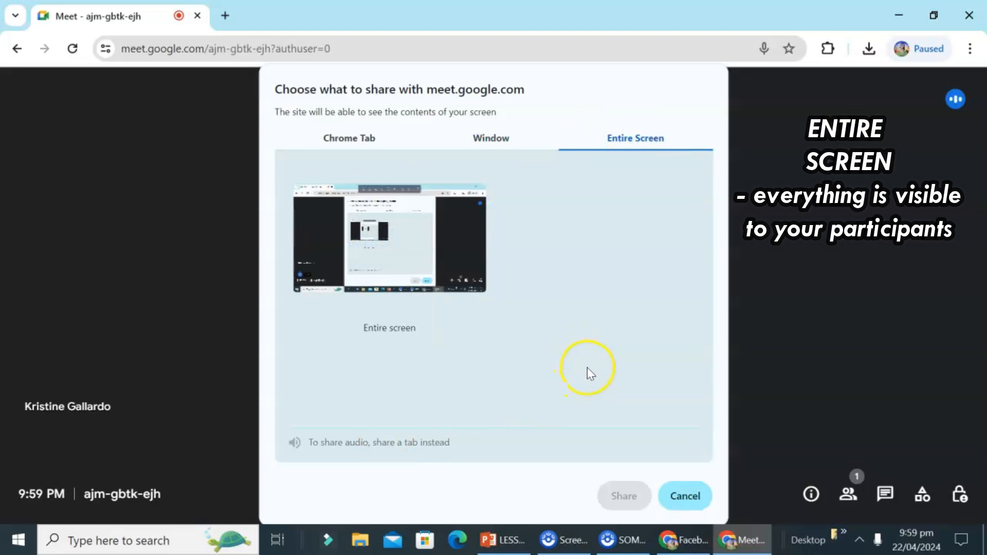
{"action": "mouse_move", "coordinate": [597, 376]}
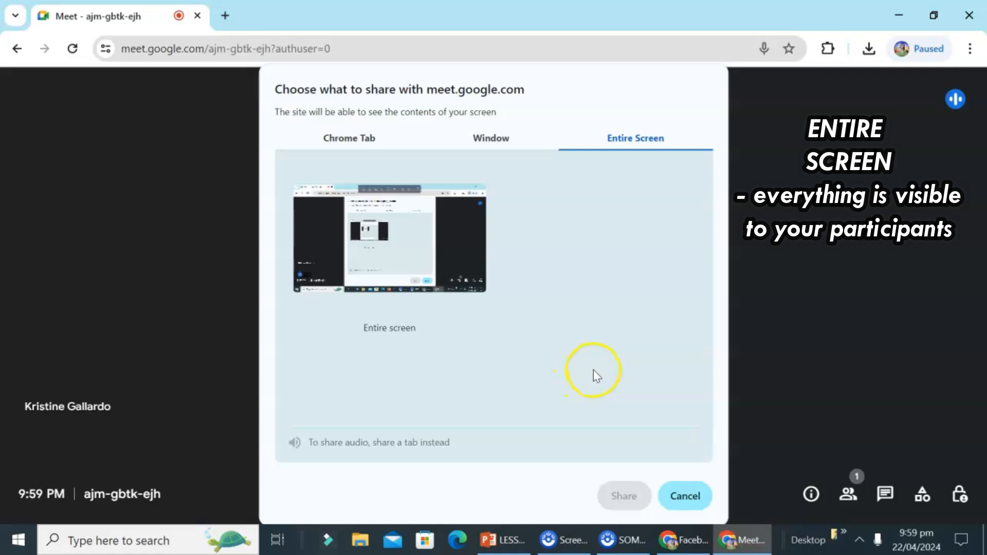
{"action": "mouse_move", "coordinate": [392, 306]}
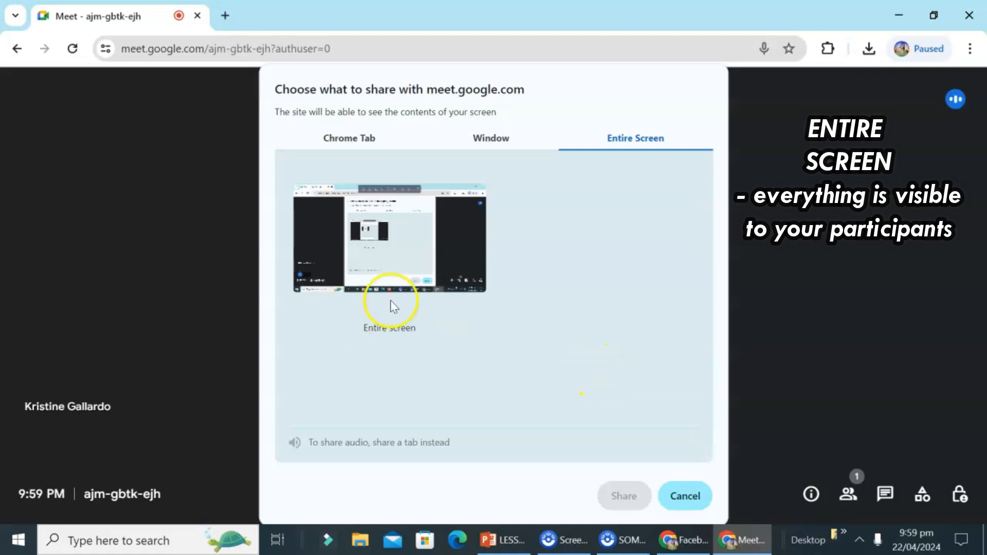
{"action": "mouse_move", "coordinate": [511, 301]}
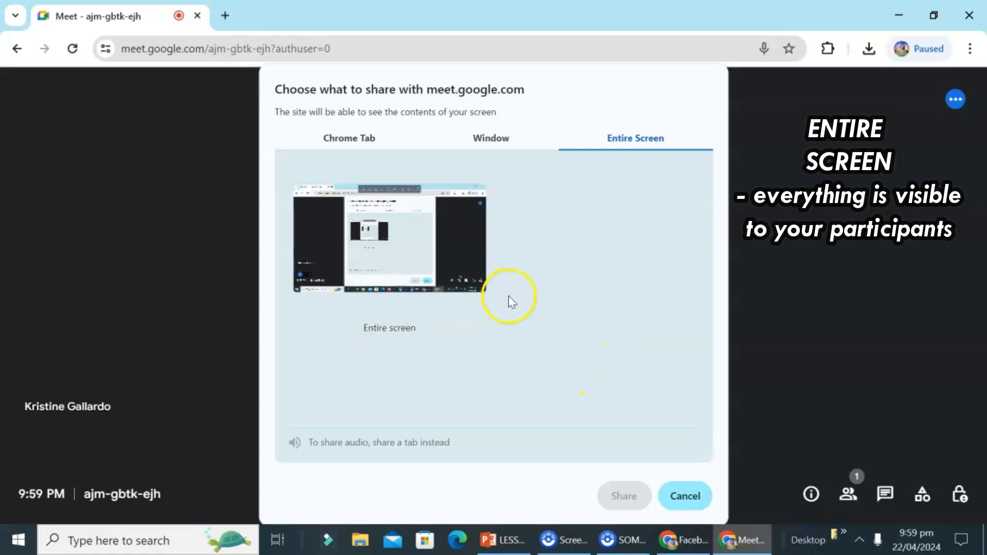
{"action": "mouse_move", "coordinate": [490, 339]}
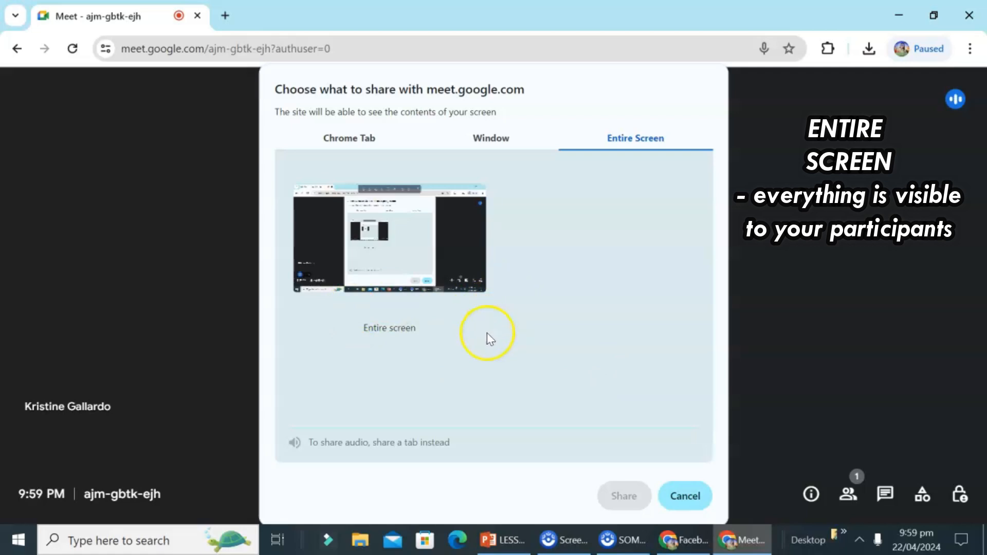
{"action": "mouse_move", "coordinate": [490, 145]}
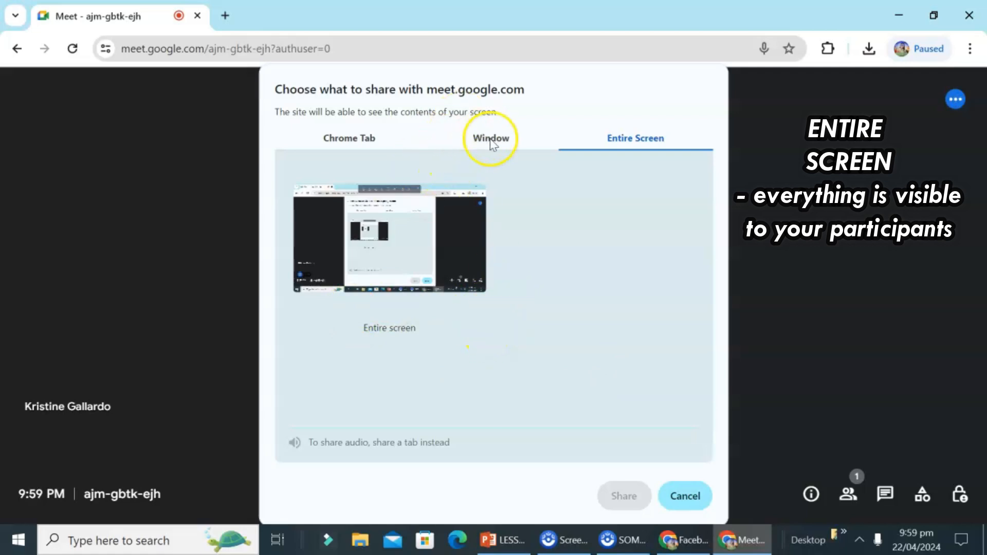
{"action": "left_click", "coordinate": [491, 138]}
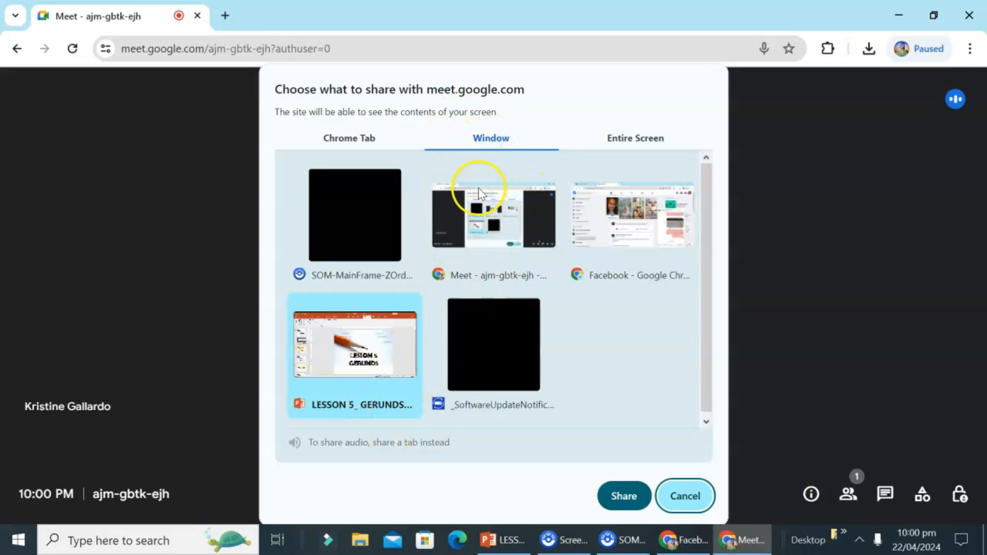
{"action": "left_click", "coordinate": [354, 344]}
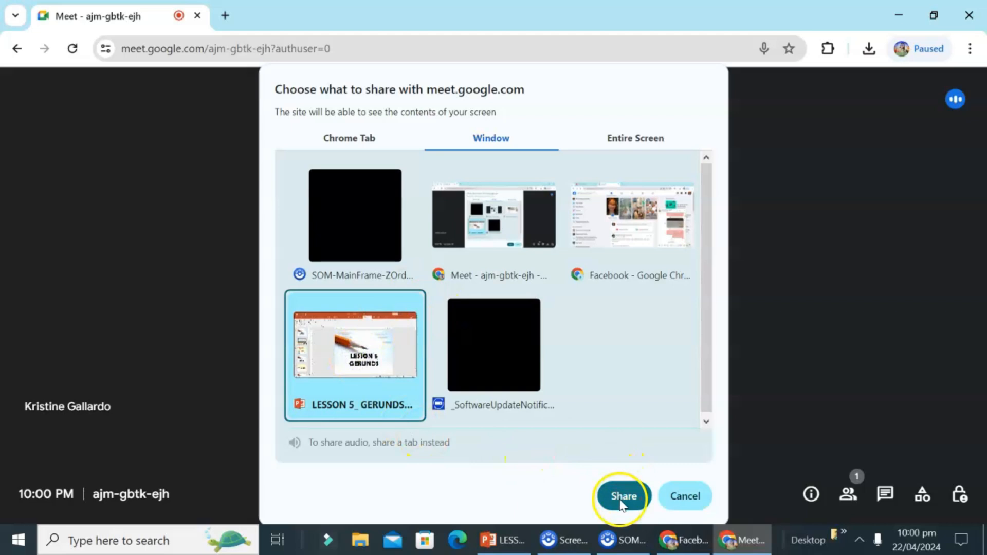
Share the PowerPoint window, show slide 3 'Observe the sentences', and return to Meet.
{"action": "left_click", "coordinate": [623, 496]}
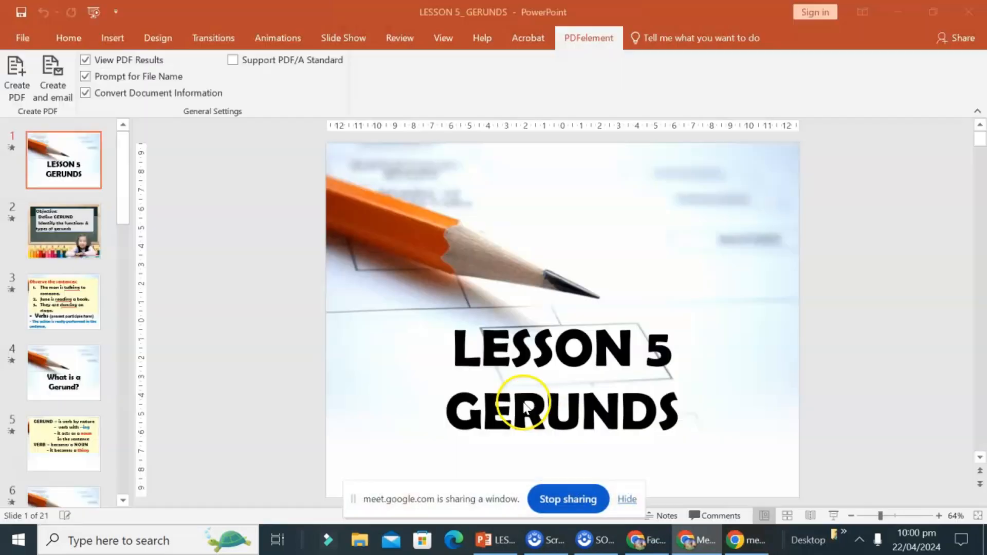
{"action": "mouse_move", "coordinate": [156, 235]}
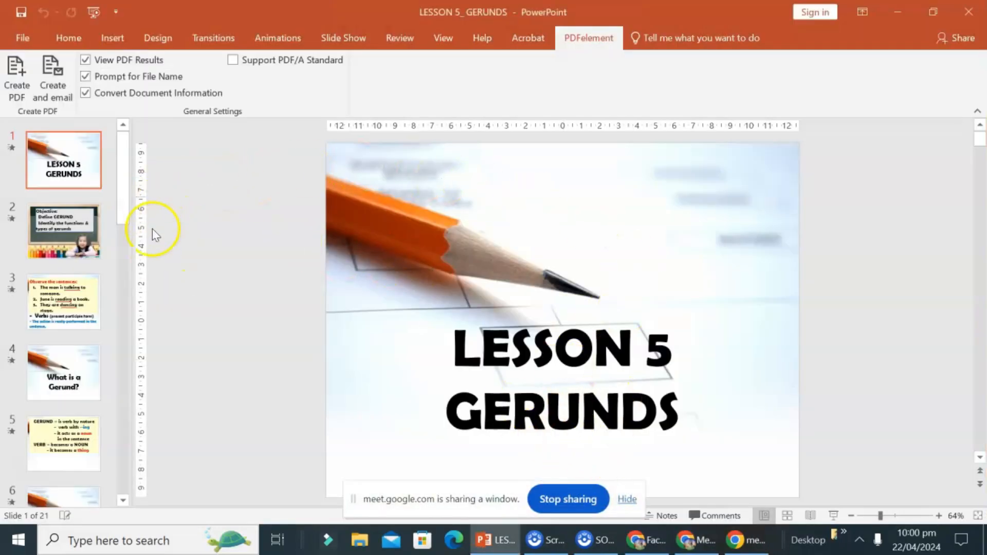
{"action": "mouse_move", "coordinate": [420, 340]}
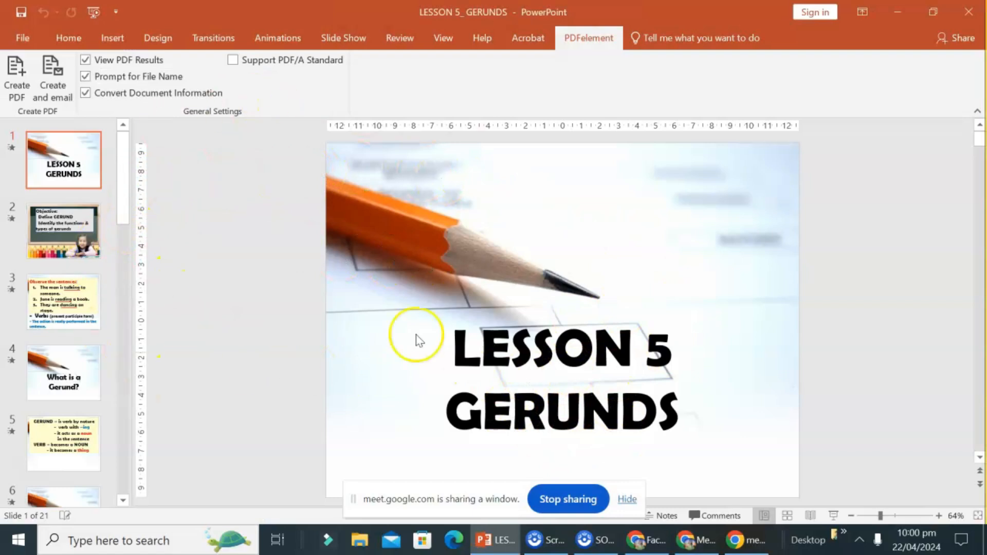
{"action": "mouse_move", "coordinate": [444, 182]}
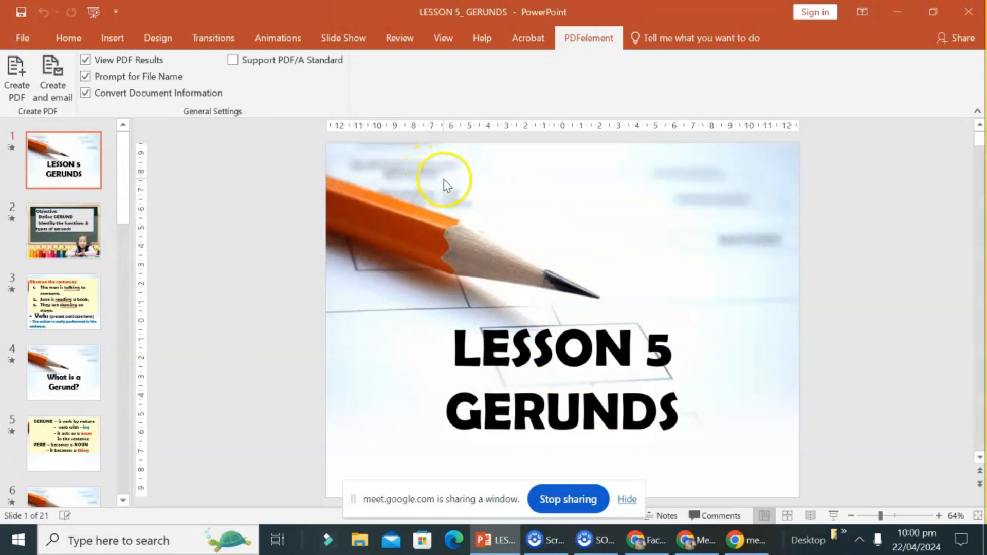
{"action": "mouse_move", "coordinate": [304, 311]}
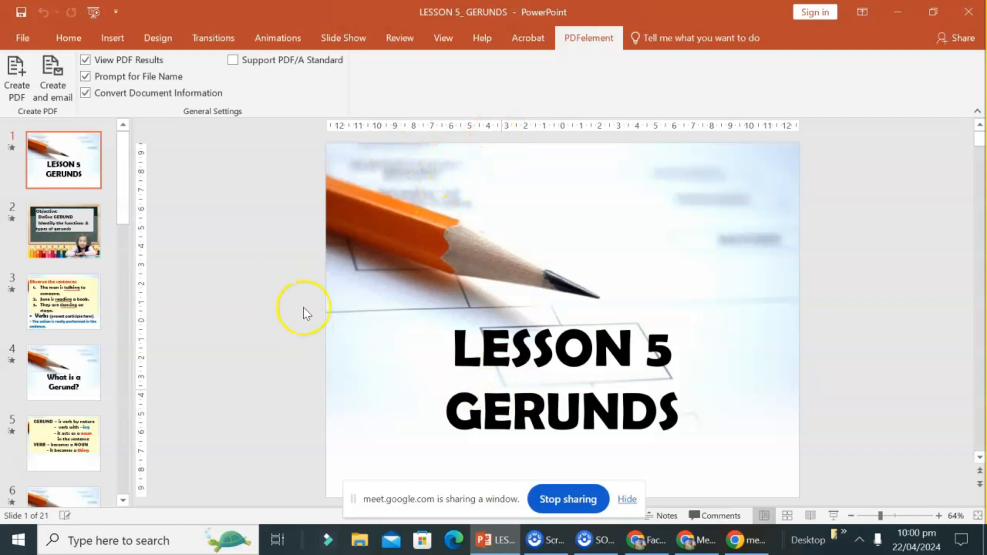
{"action": "left_click", "coordinate": [63, 302]}
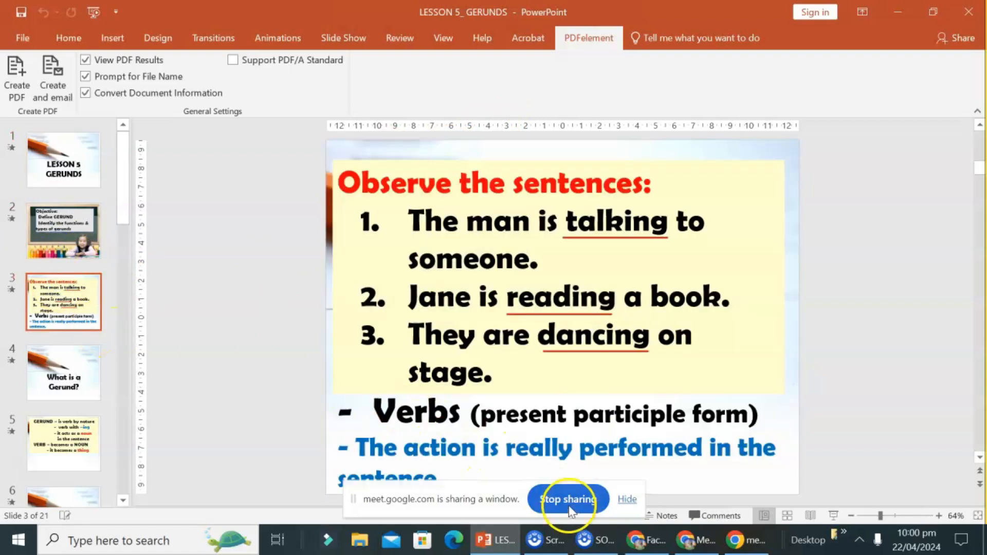
{"action": "mouse_move", "coordinate": [331, 351]}
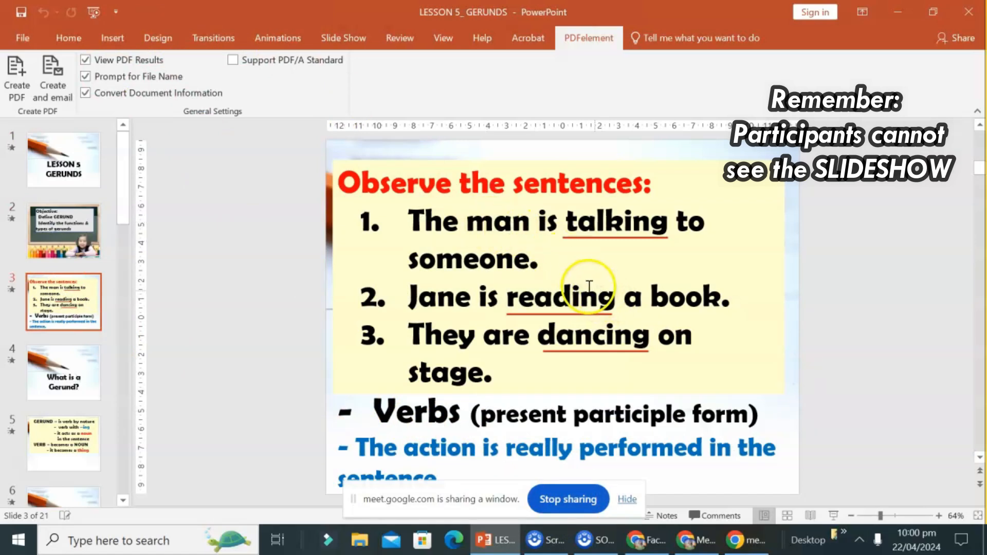
{"action": "mouse_move", "coordinate": [213, 37]}
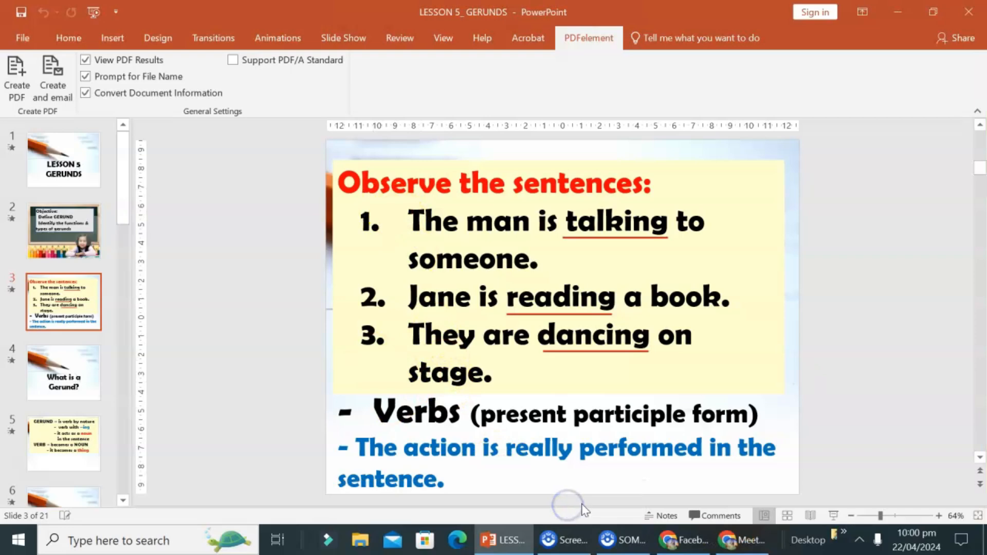
{"action": "left_click", "coordinate": [729, 541]}
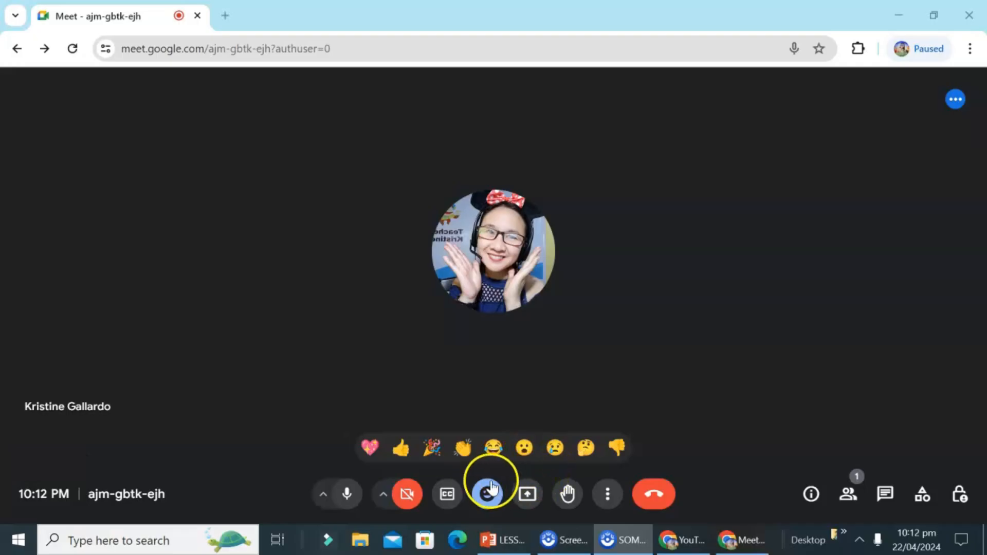
{"action": "mouse_move", "coordinate": [567, 494]}
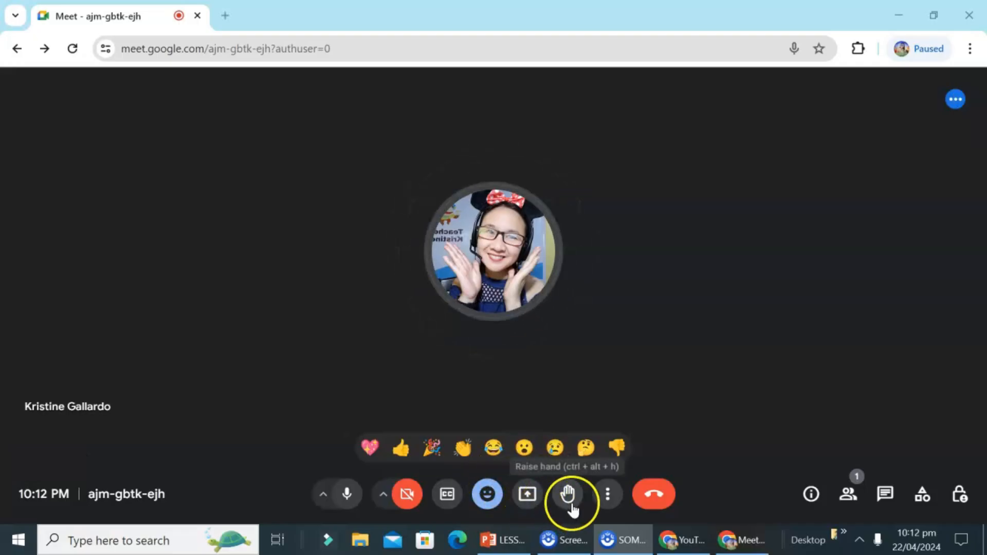
{"action": "left_click", "coordinate": [566, 494]}
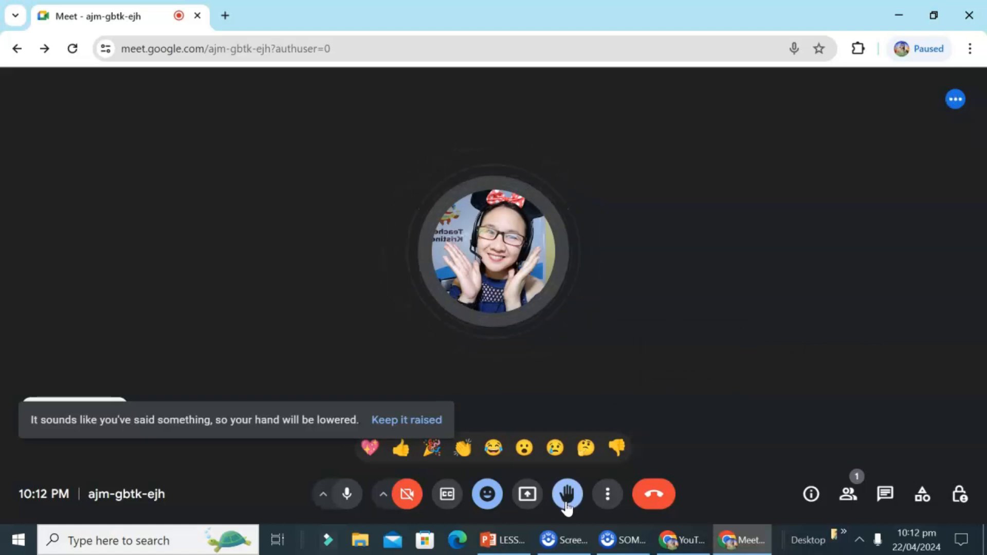
{"action": "left_click", "coordinate": [567, 494]}
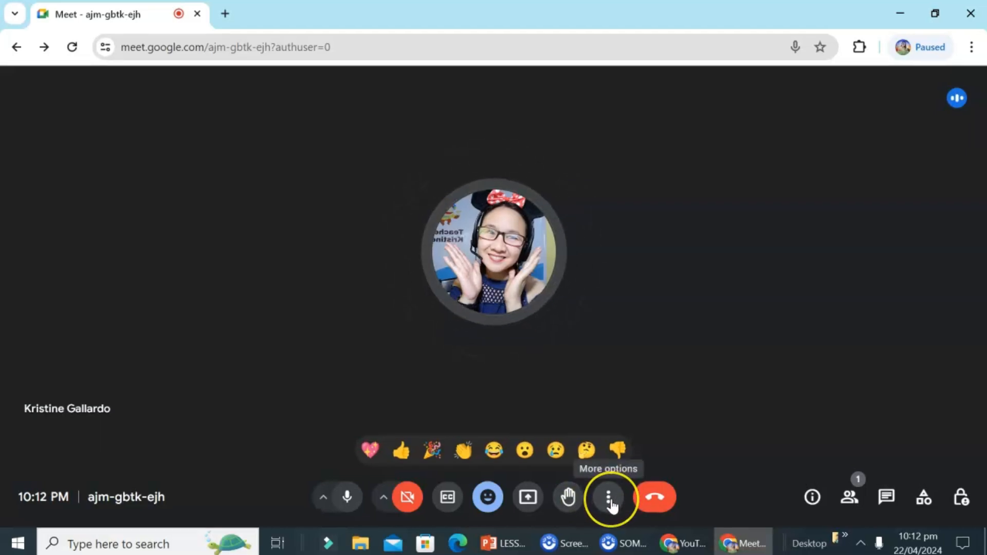
Switch the call layout through Tiled and Spotlight, settling on Sidebar.
{"action": "left_click", "coordinate": [608, 497]}
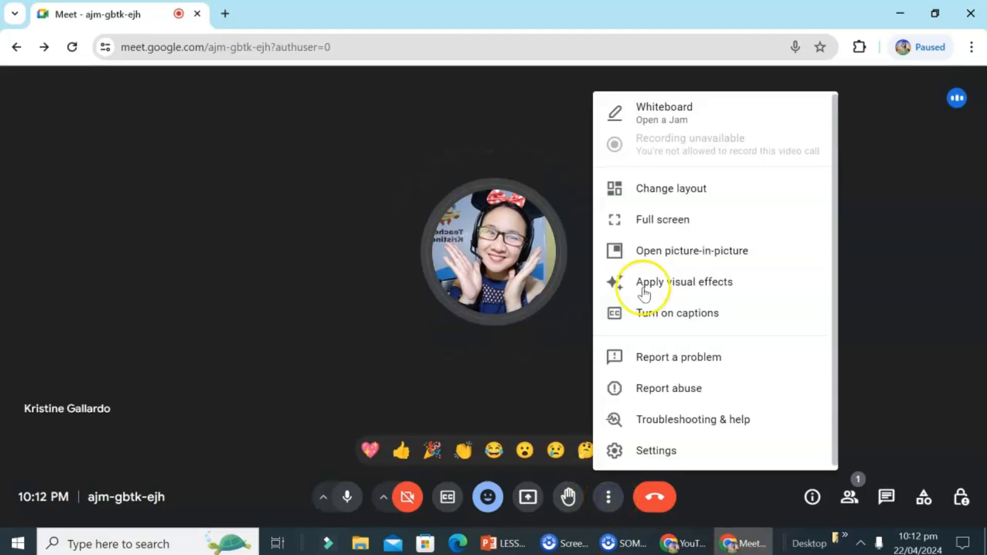
{"action": "mouse_move", "coordinate": [695, 114]}
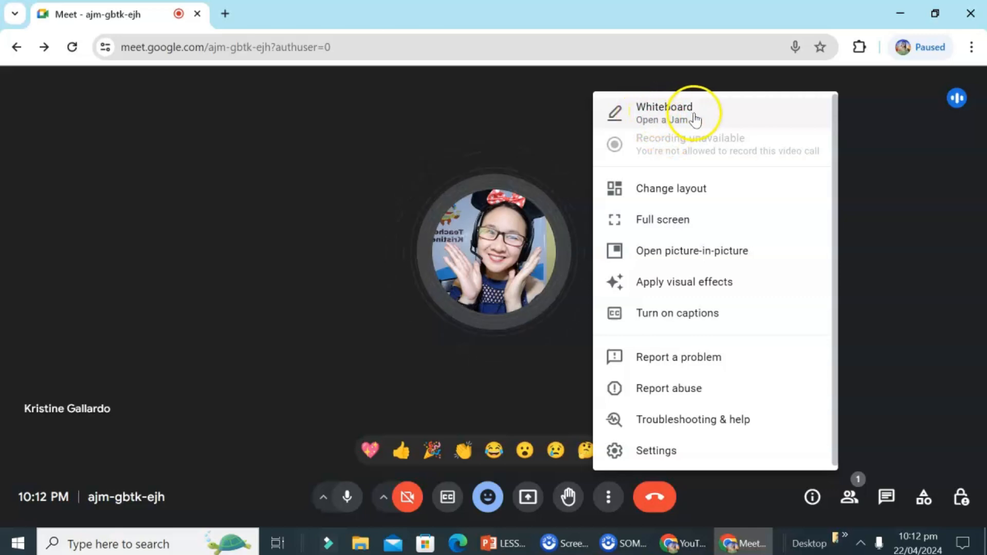
{"action": "mouse_move", "coordinate": [633, 189]}
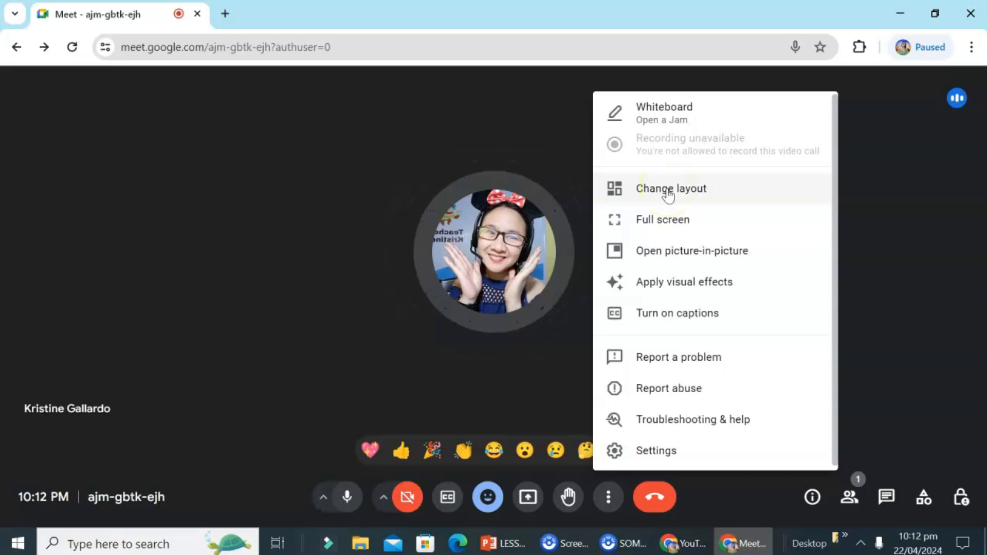
{"action": "left_click", "coordinate": [671, 188]}
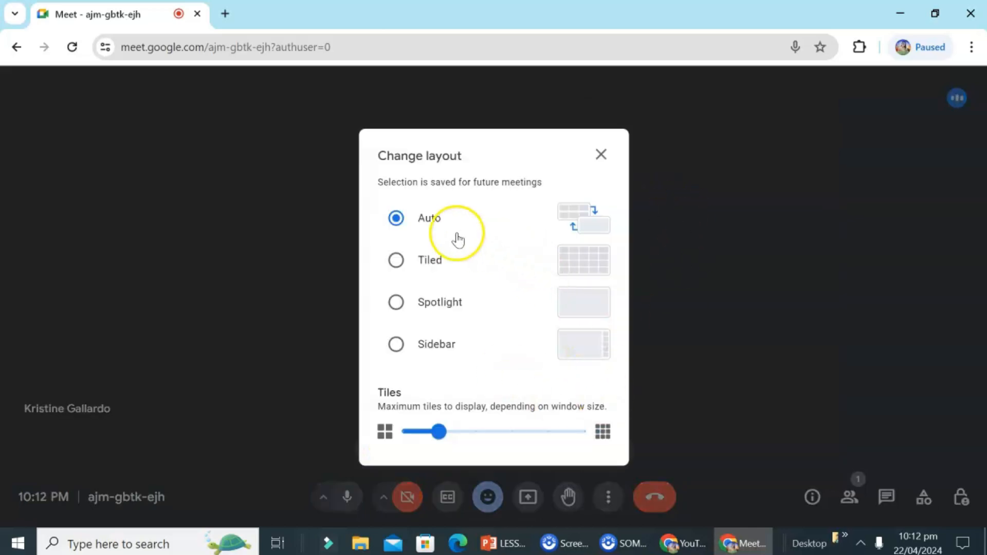
{"action": "mouse_move", "coordinate": [591, 227]}
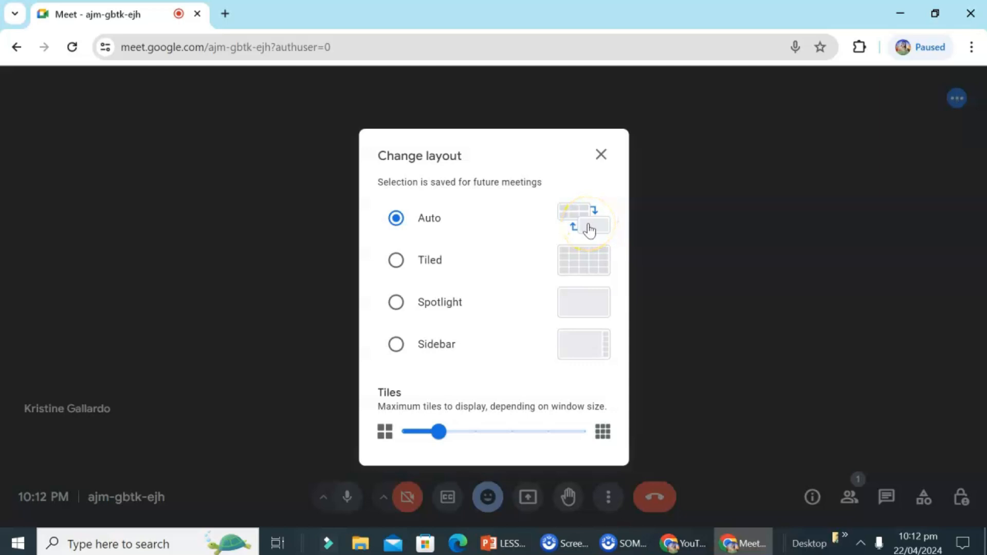
{"action": "mouse_move", "coordinate": [435, 218]}
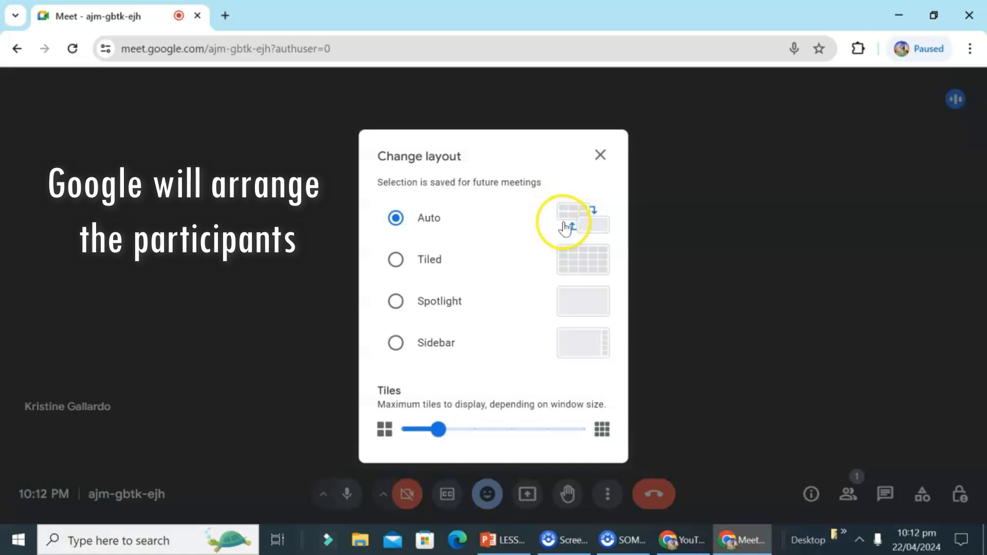
{"action": "mouse_move", "coordinate": [595, 227]}
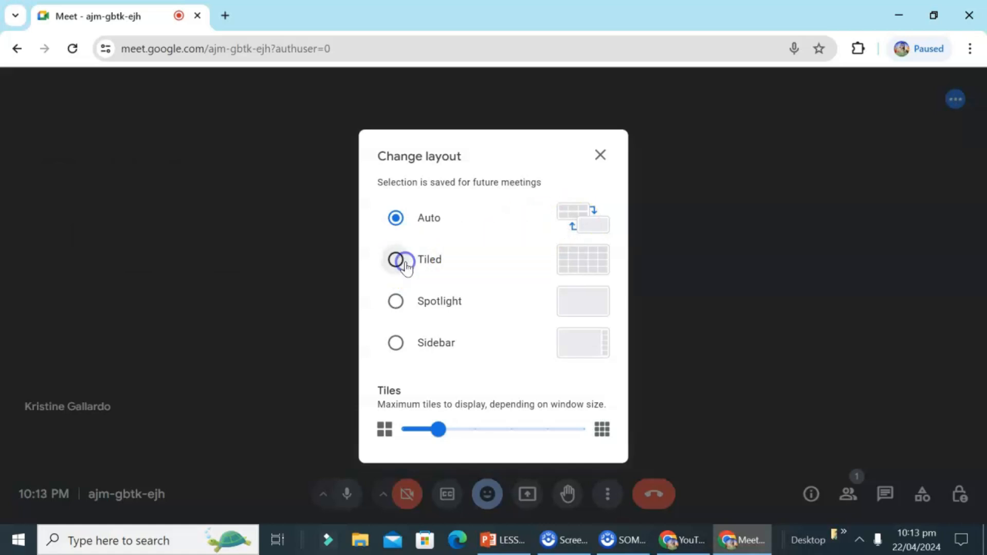
{"action": "left_click", "coordinate": [396, 259]}
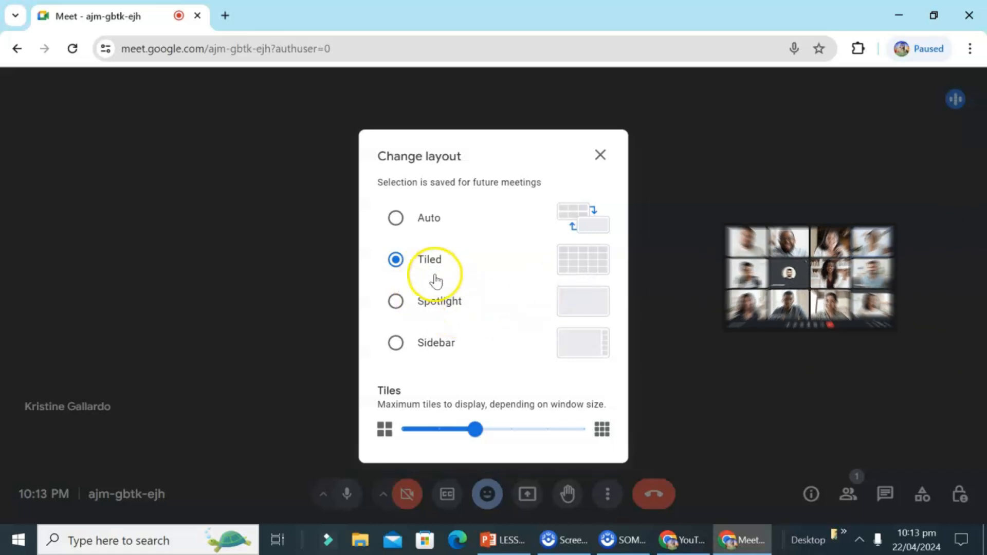
{"action": "left_click", "coordinate": [396, 301]}
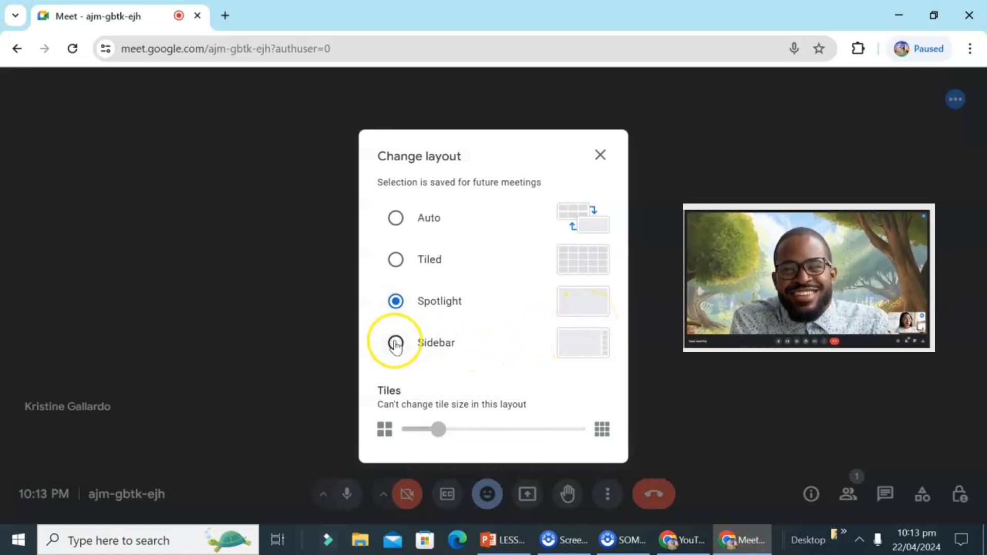
{"action": "left_click", "coordinate": [396, 343]}
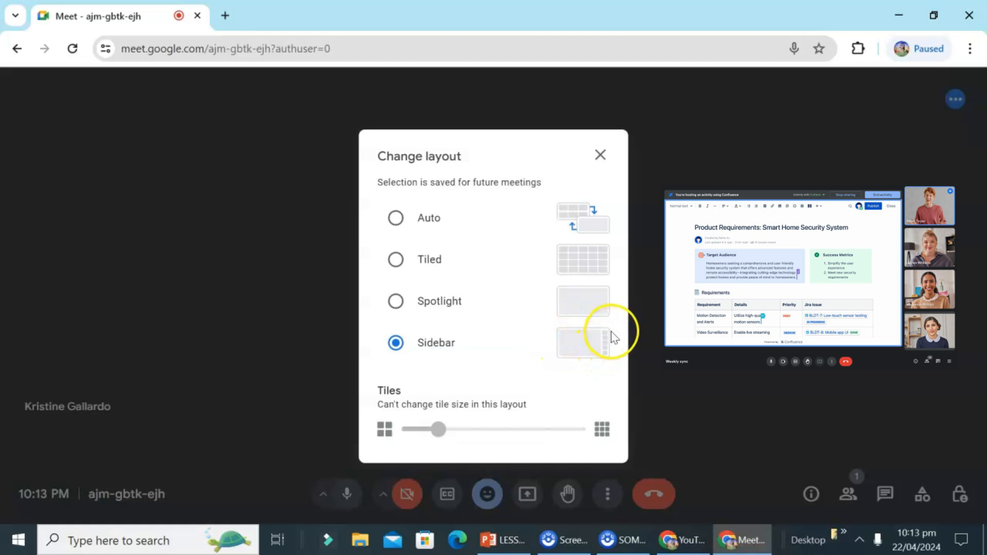
{"action": "mouse_move", "coordinate": [607, 339]}
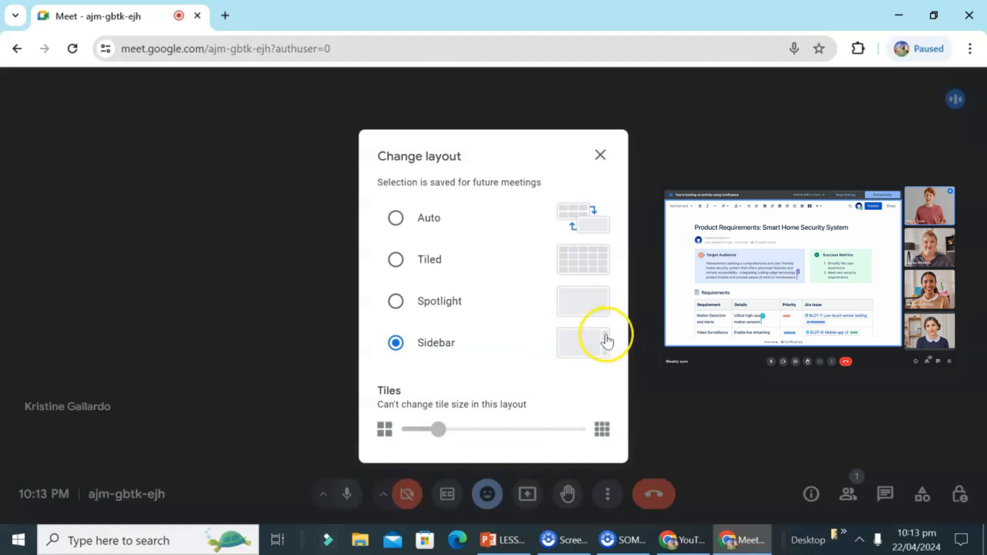
{"action": "mouse_move", "coordinate": [535, 453]}
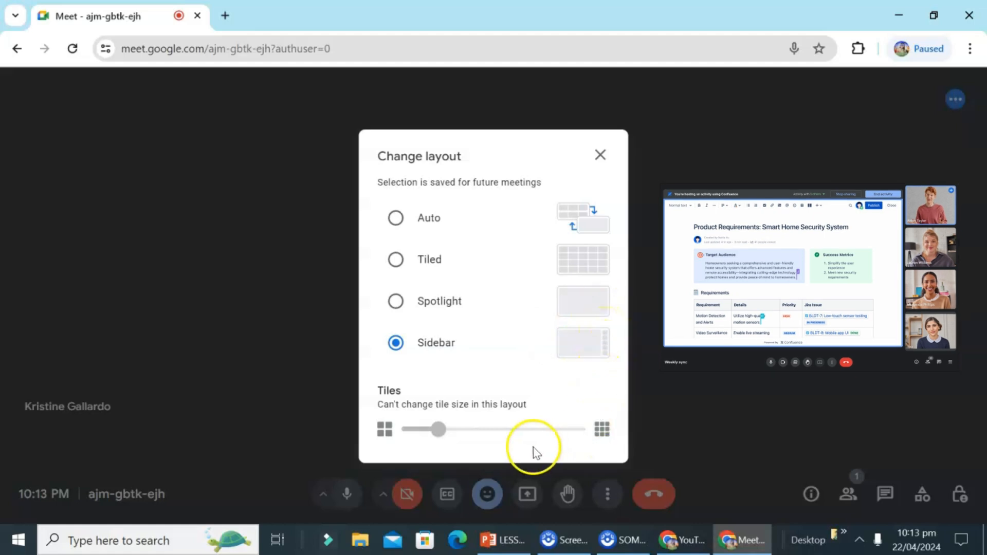
{"action": "mouse_move", "coordinate": [601, 451]}
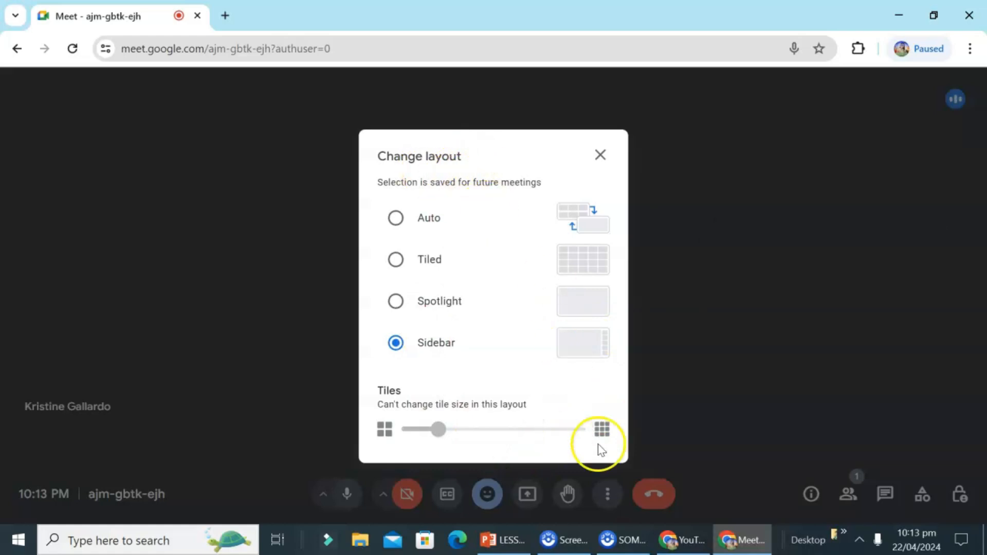
{"action": "mouse_move", "coordinate": [600, 154]}
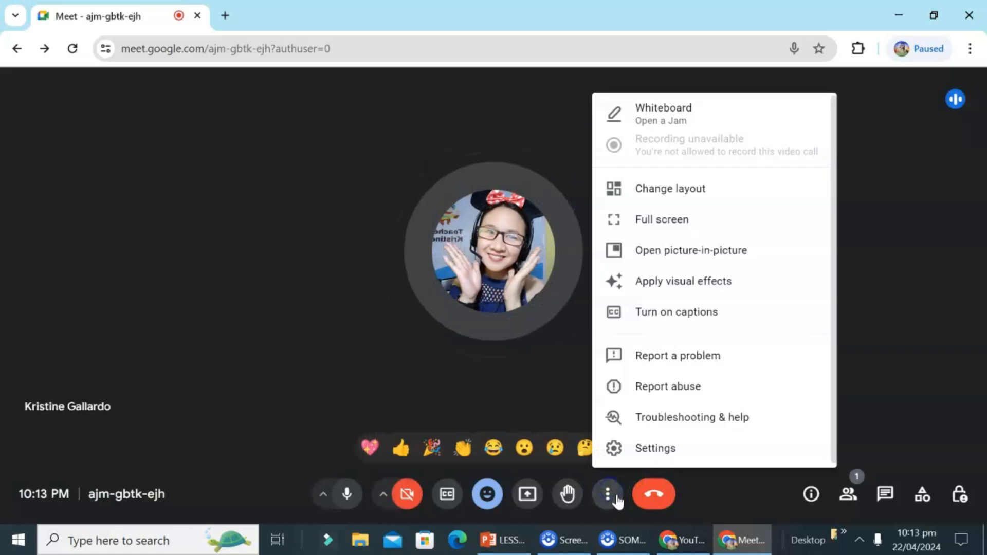
{"action": "mouse_move", "coordinate": [662, 219]}
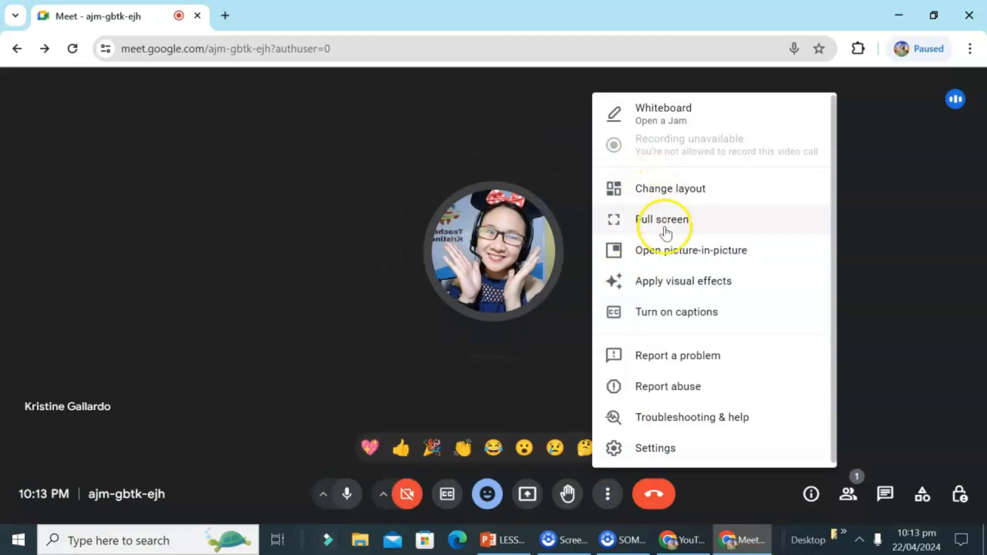
{"action": "left_click", "coordinate": [662, 219]}
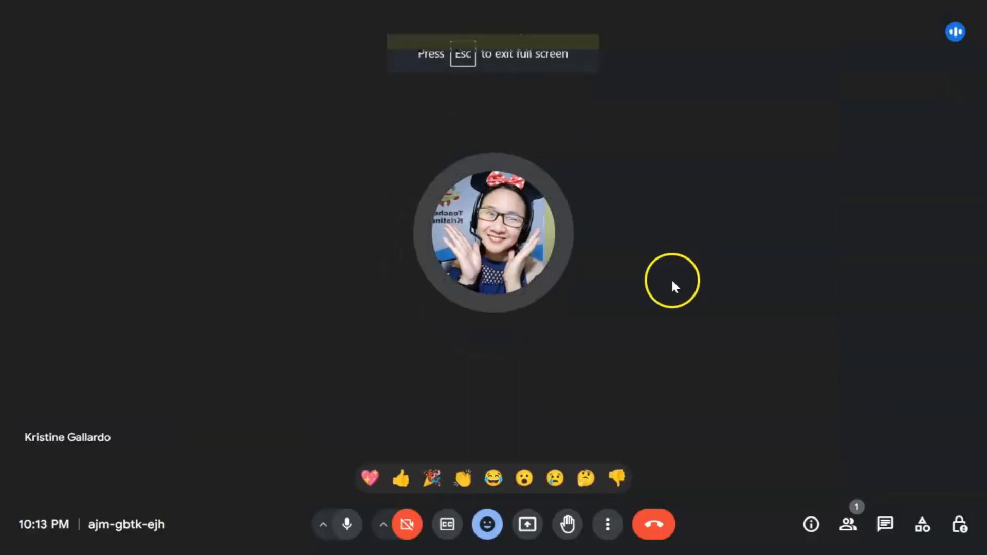
{"action": "left_click", "coordinate": [606, 524]}
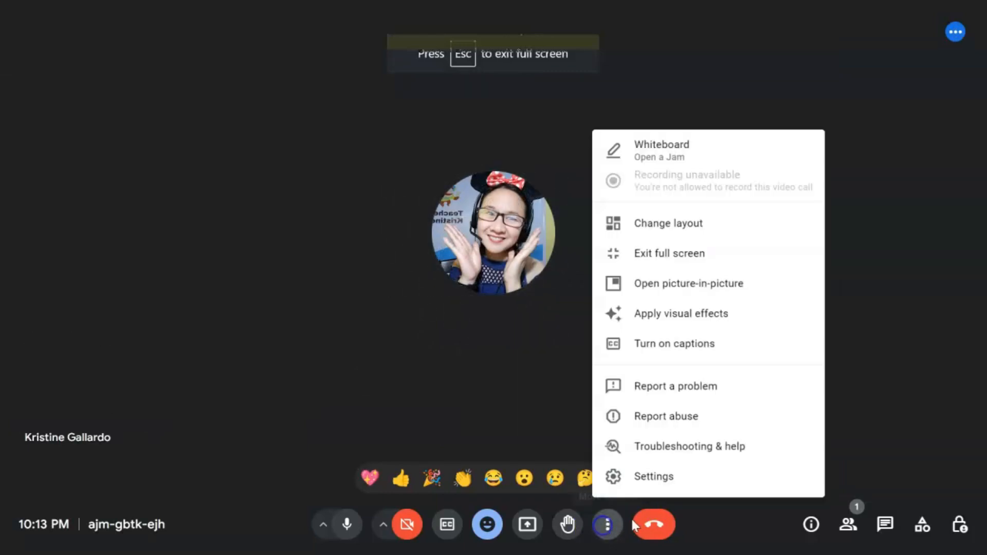
{"action": "mouse_move", "coordinate": [660, 253]}
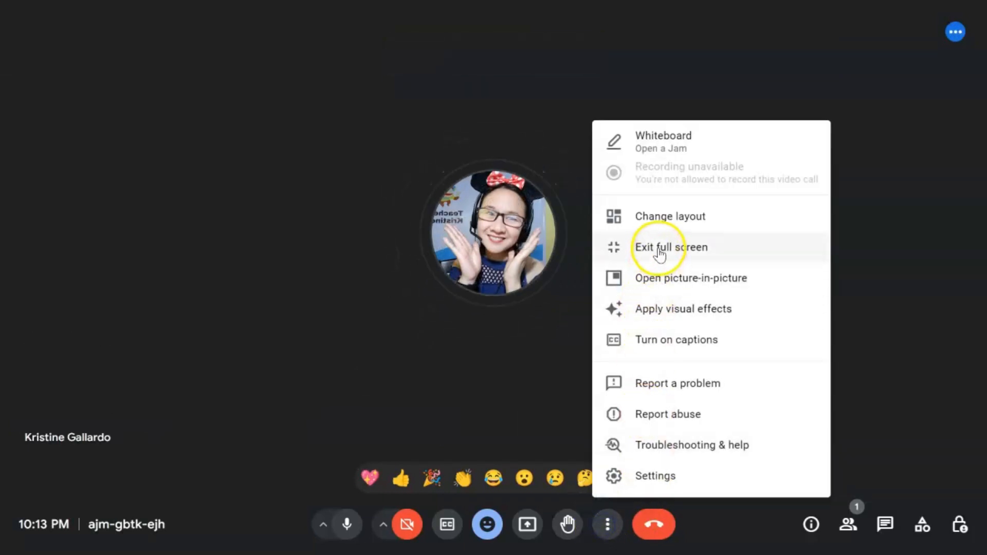
{"action": "left_click", "coordinate": [670, 247]}
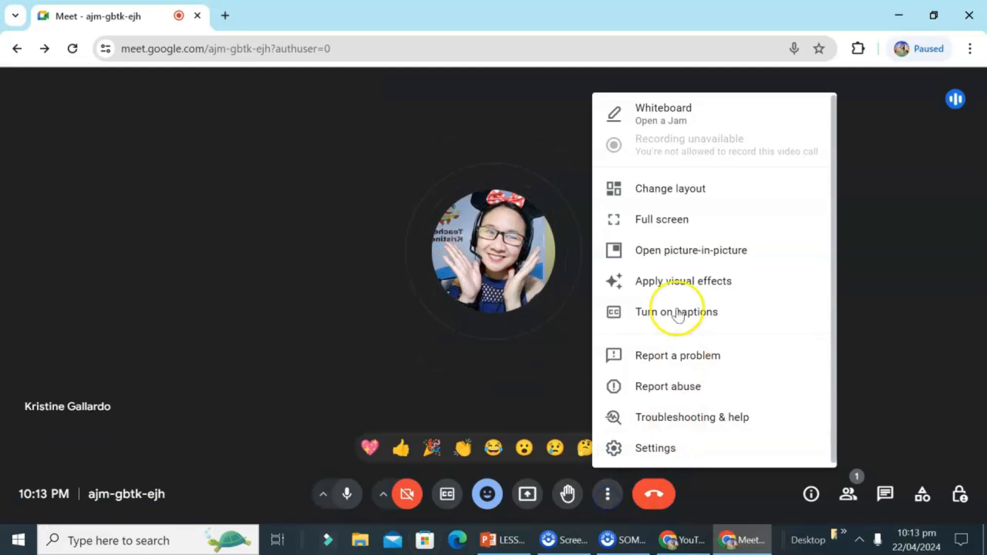
{"action": "mouse_move", "coordinate": [674, 259]}
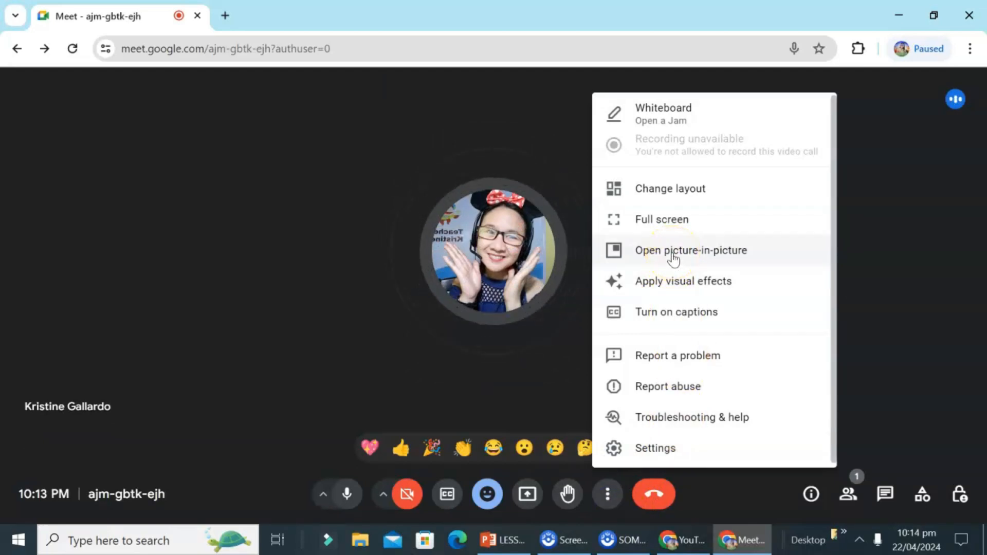
Move the call into picture-in-picture, then close the floating window to return to the tab.
{"action": "left_click", "coordinate": [691, 250]}
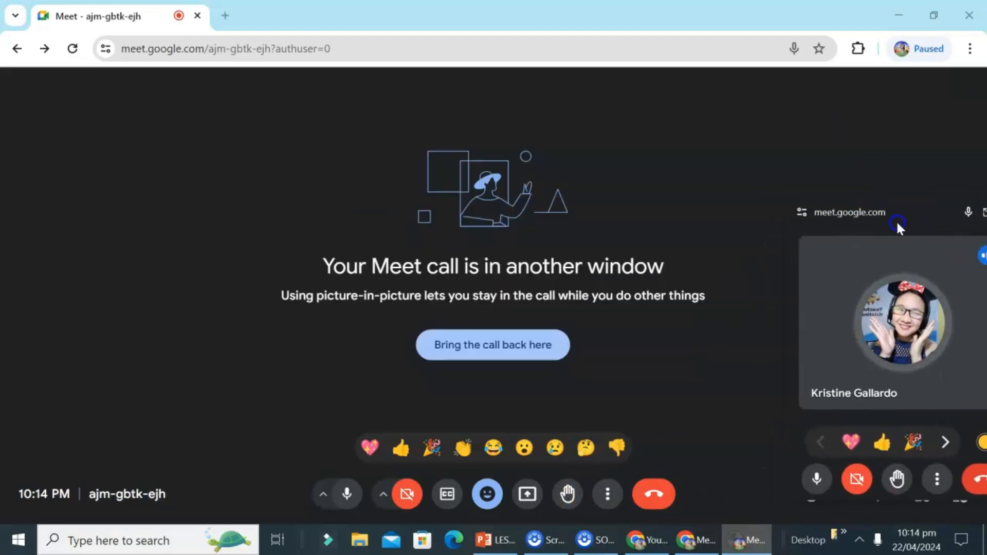
{"action": "mouse_move", "coordinate": [474, 257]}
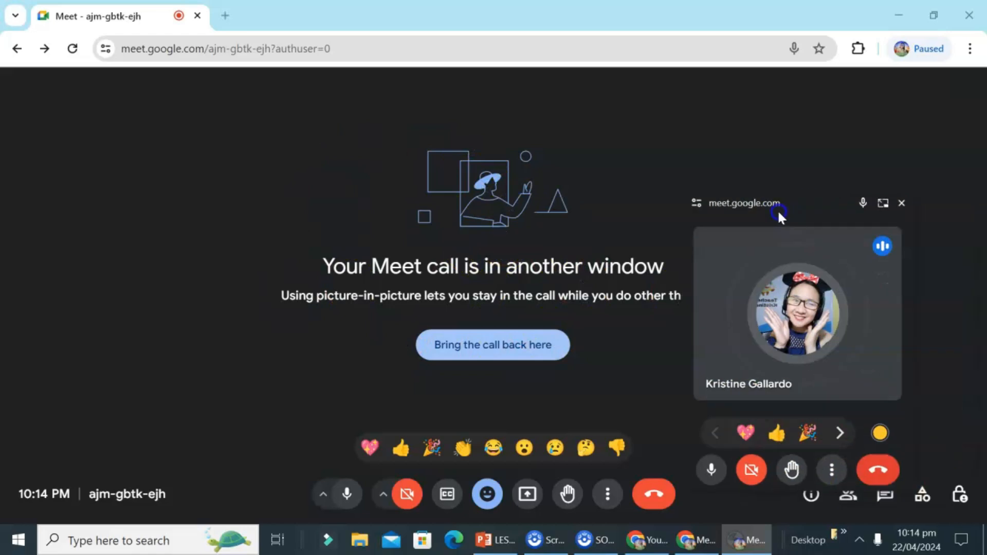
{"action": "left_click", "coordinate": [901, 203]}
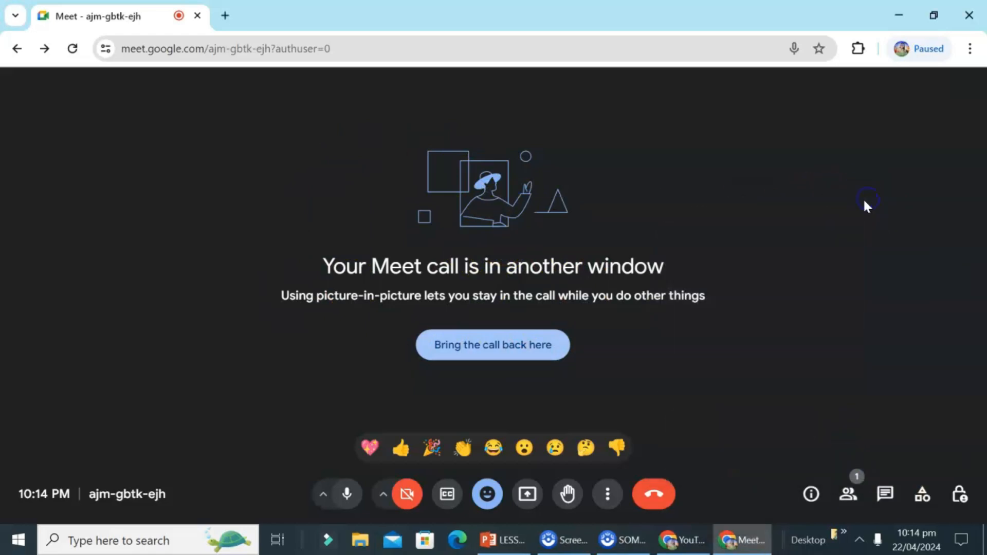
{"action": "left_click", "coordinate": [607, 494]}
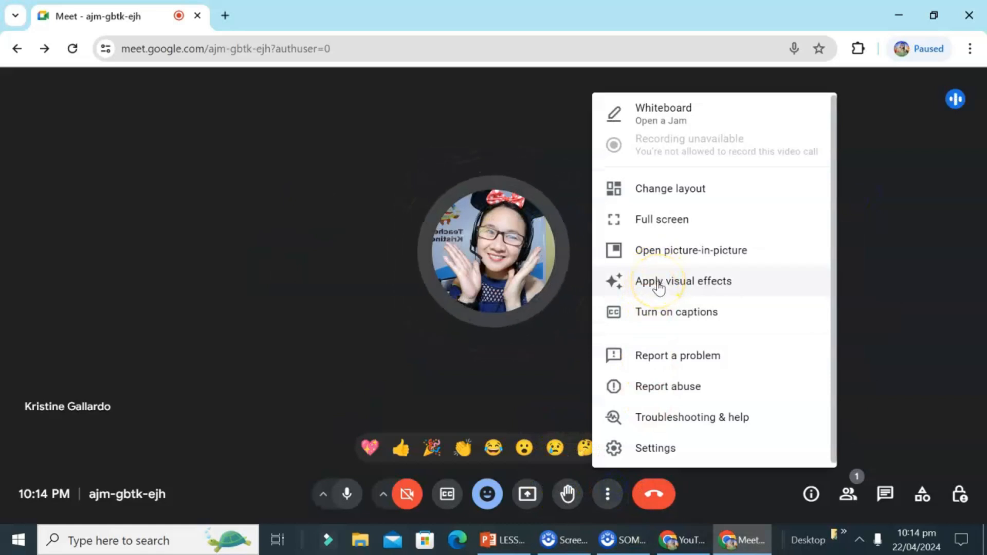
Try a Professional bookshelf background, close the Effects panel, and turn the camera off.
{"action": "left_click", "coordinate": [683, 281]}
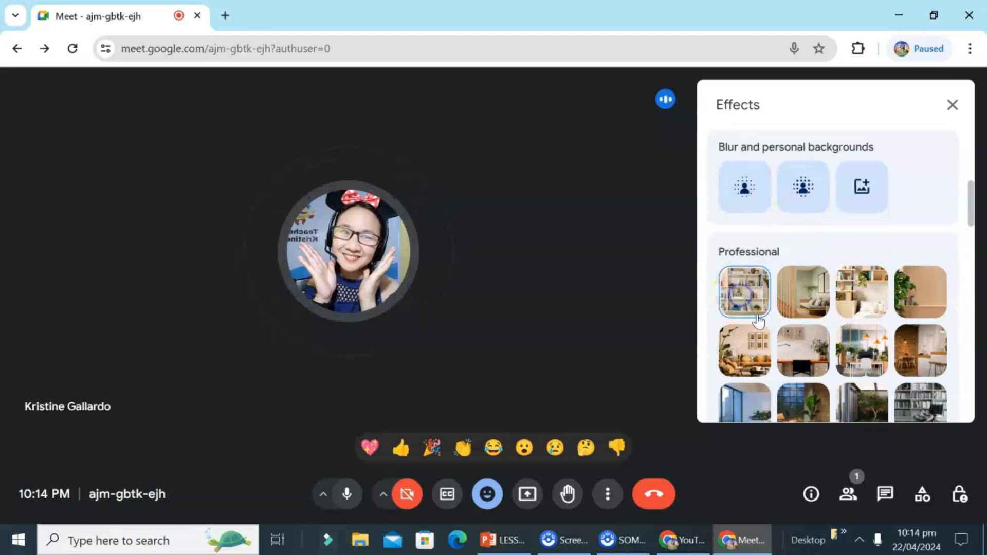
{"action": "scroll", "scroll_direction": "up", "scroll_amount": 3}
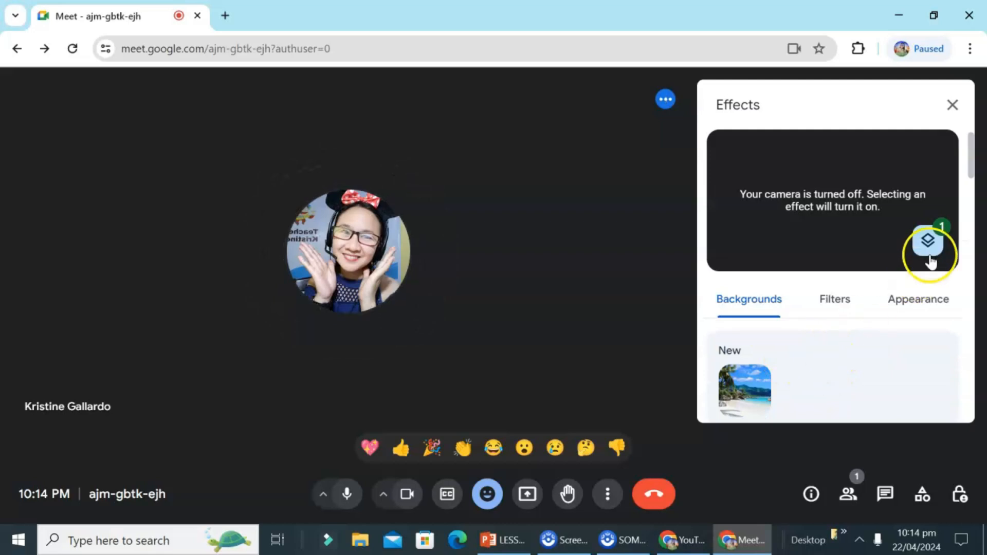
{"action": "mouse_move", "coordinate": [917, 183]}
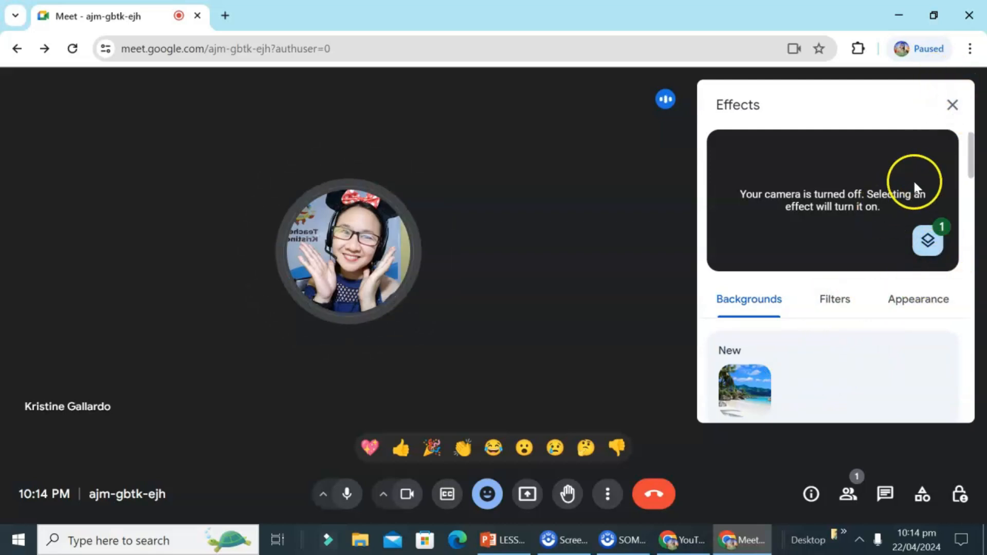
{"action": "left_click", "coordinate": [952, 104]}
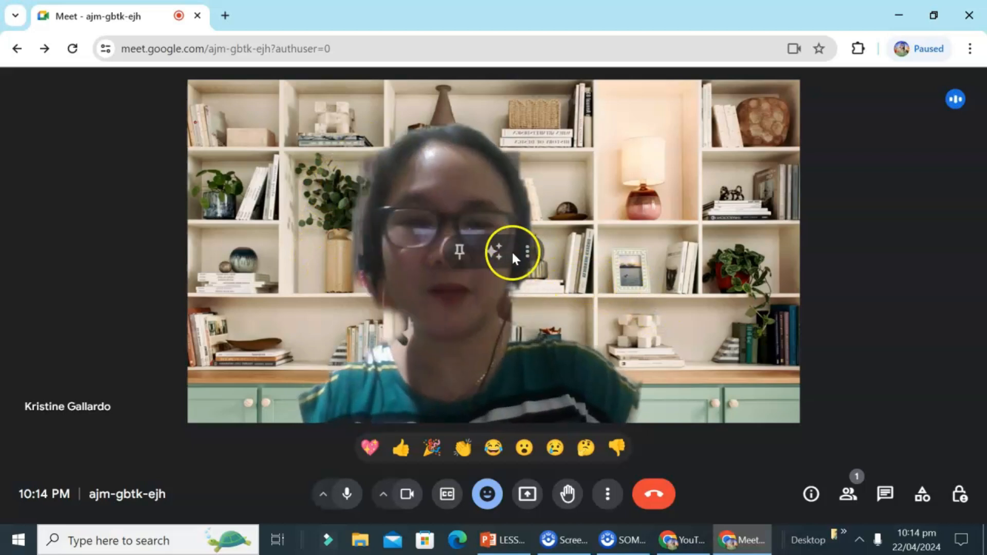
{"action": "left_click", "coordinate": [408, 493]}
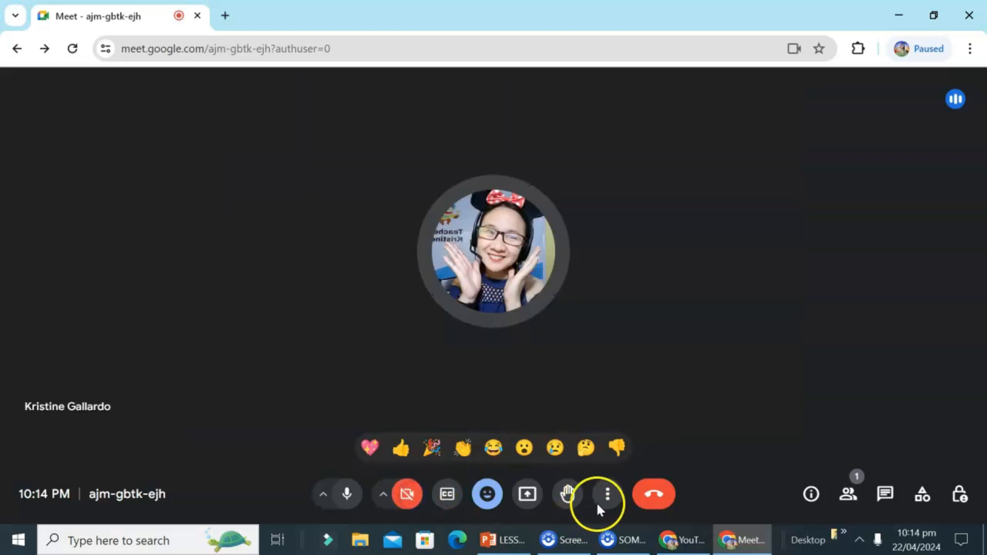
Open Settings from the More options menu, showing microphone and speaker choices.
{"action": "left_click", "coordinate": [607, 494]}
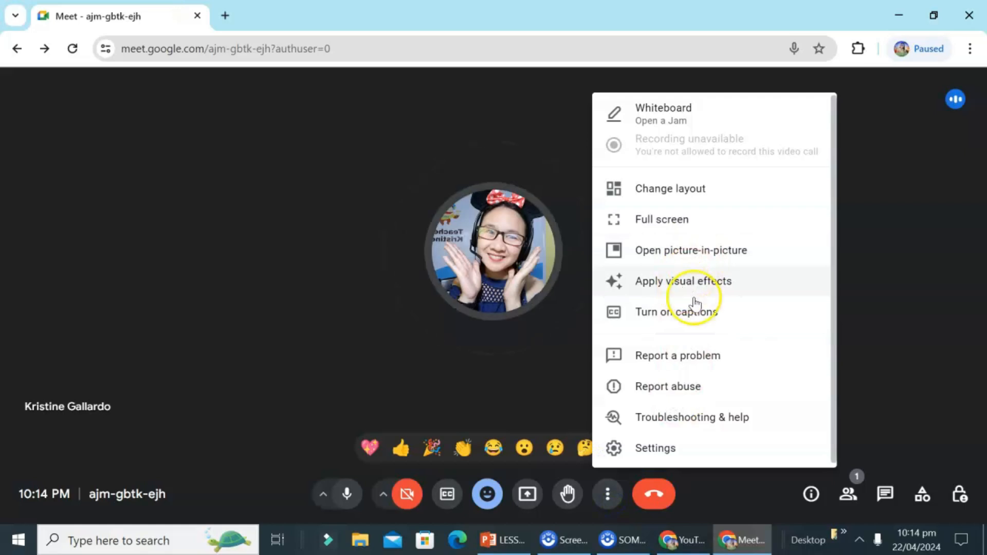
{"action": "mouse_move", "coordinate": [689, 324]}
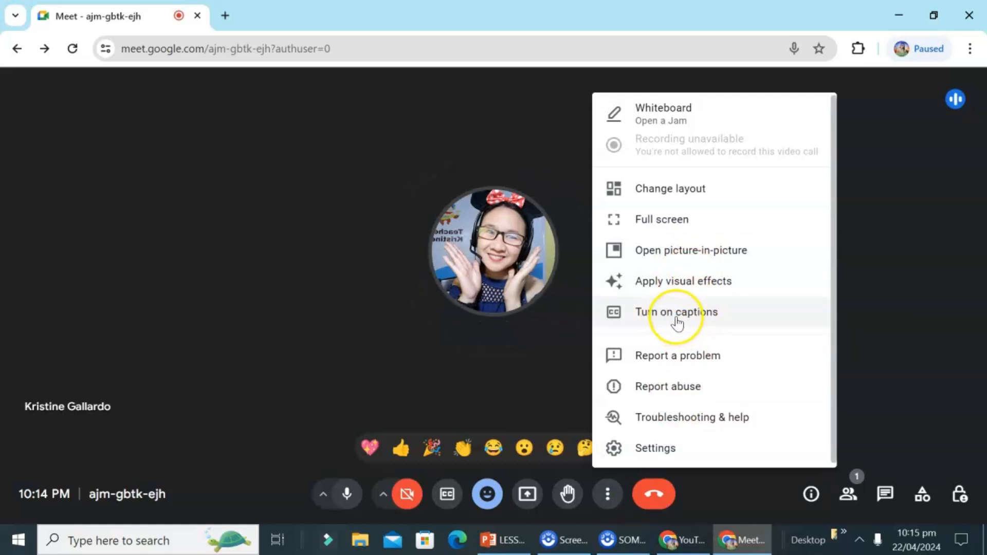
{"action": "mouse_move", "coordinate": [679, 373]}
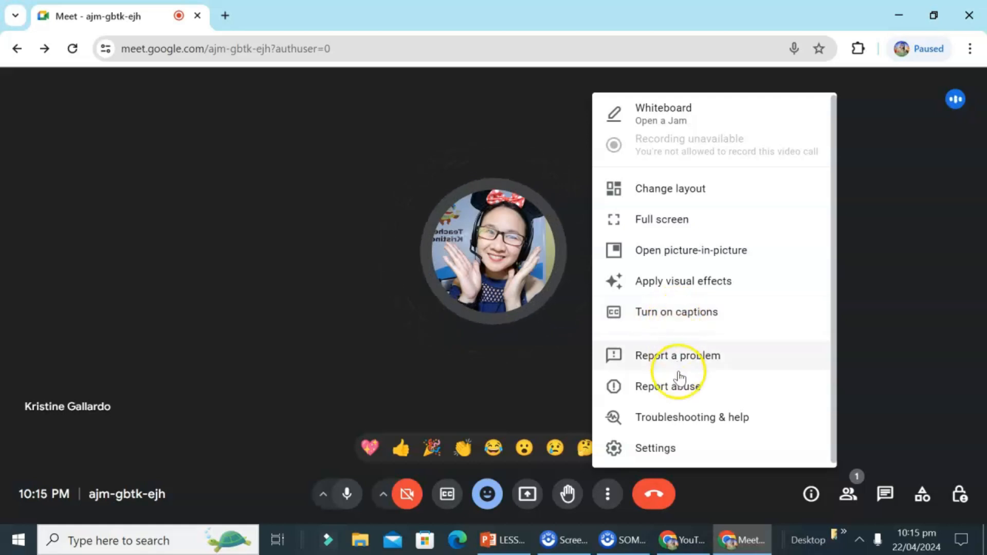
{"action": "mouse_move", "coordinate": [687, 346]}
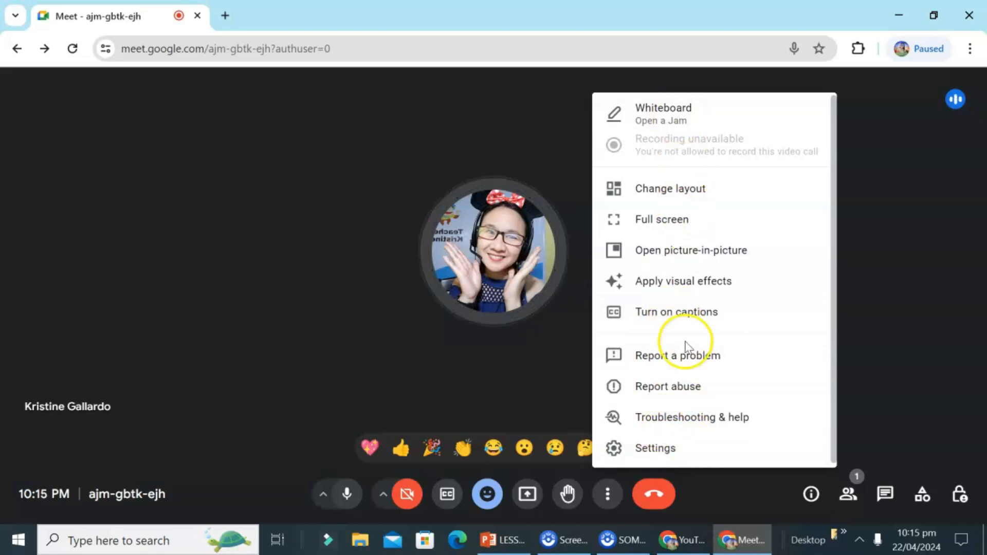
{"action": "left_click", "coordinate": [667, 262]}
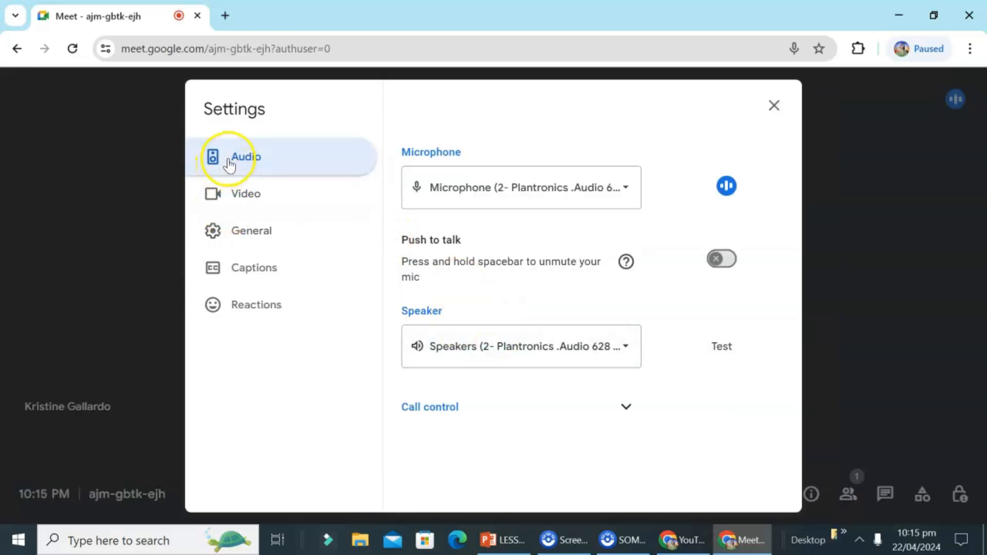
{"action": "mouse_move", "coordinate": [286, 230]}
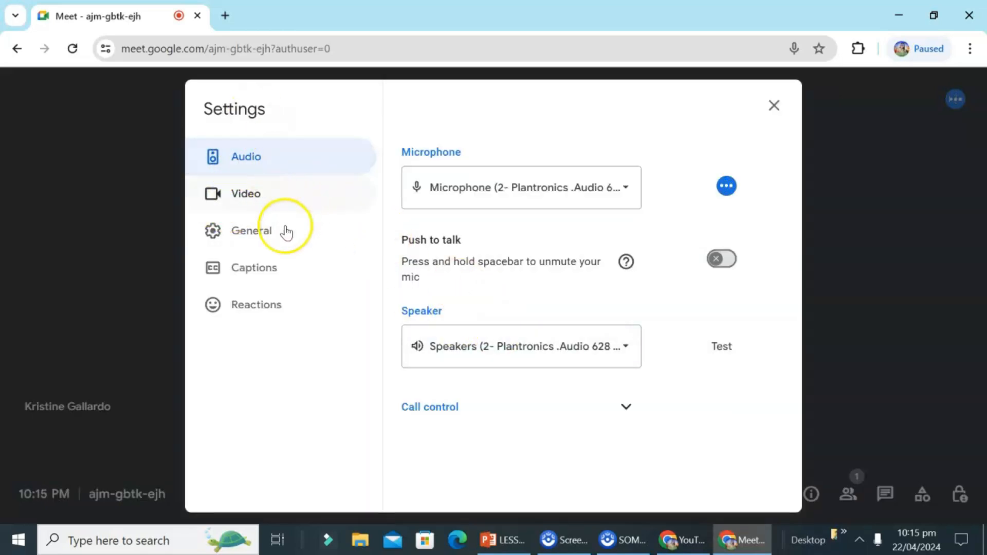
{"action": "mouse_move", "coordinate": [516, 451]}
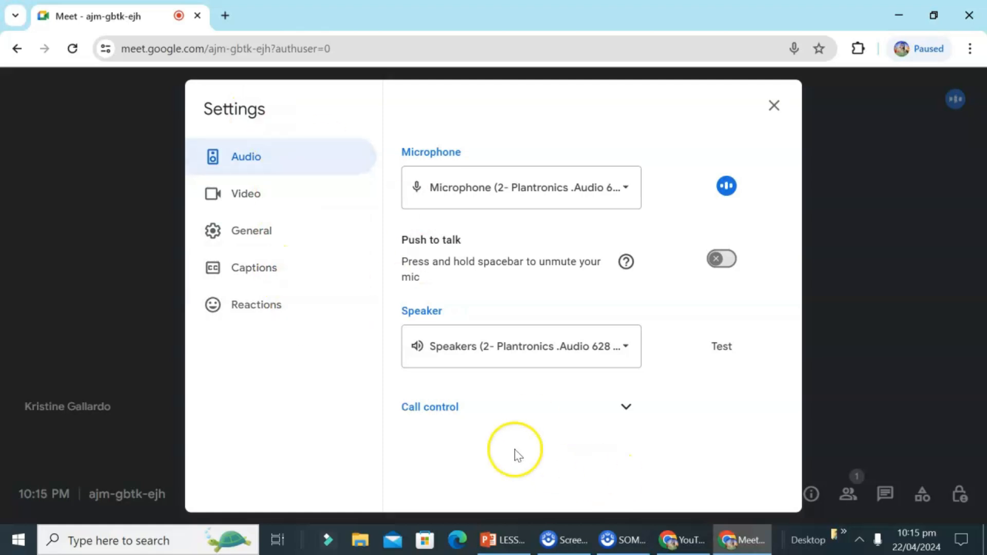
{"action": "mouse_move", "coordinate": [774, 105]}
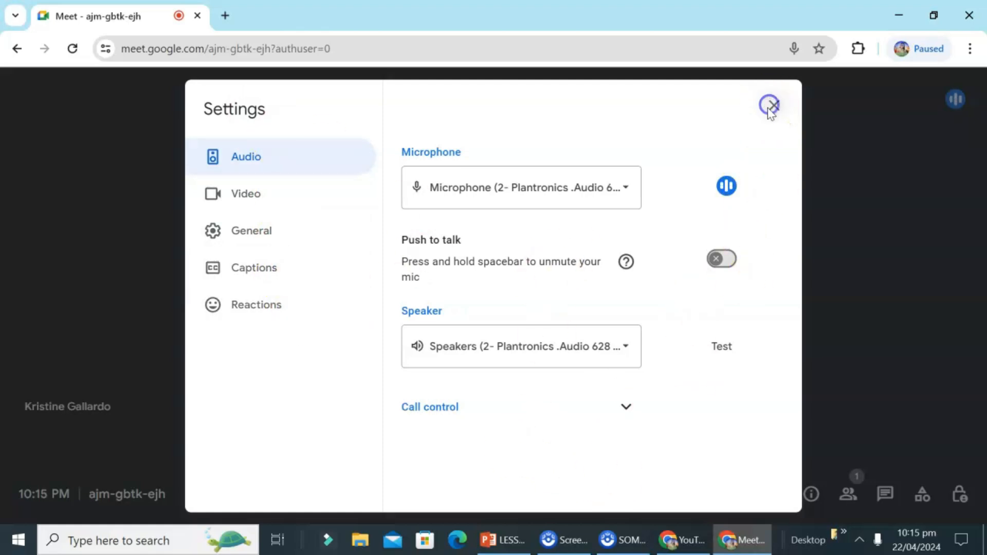
Close the Settings dialog to return to the call view with camera off.
{"action": "left_click", "coordinate": [770, 105]}
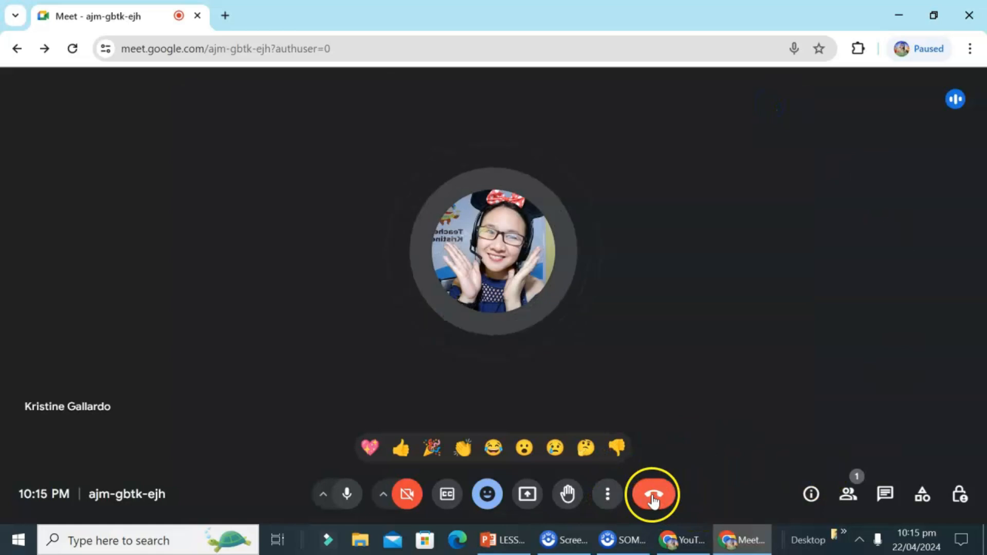
{"action": "mouse_move", "coordinate": [692, 519]}
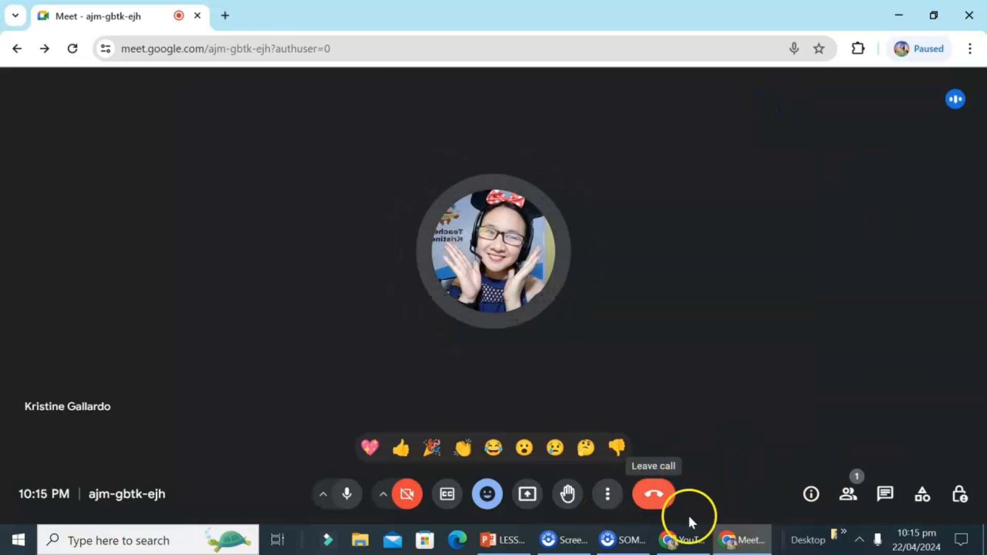
{"action": "mouse_move", "coordinate": [784, 485]}
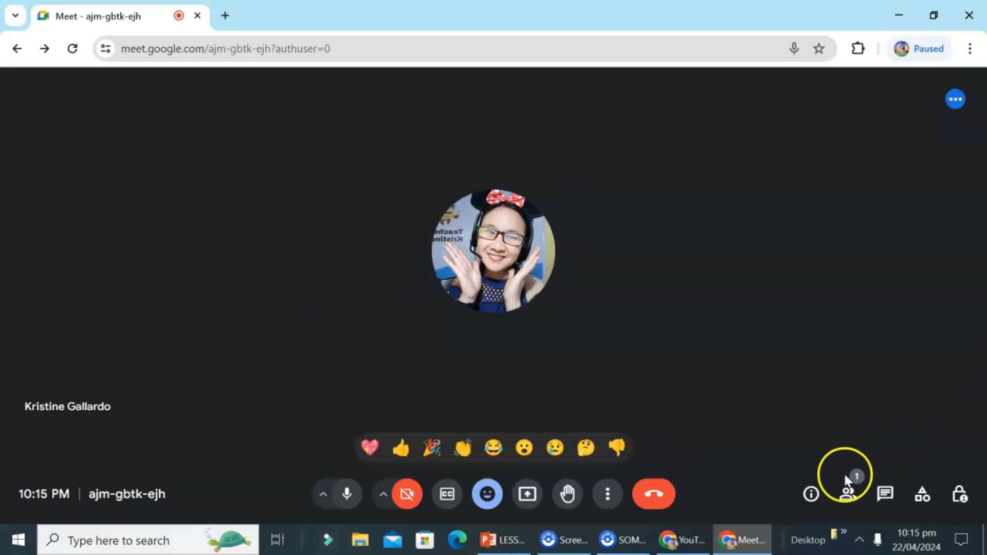
{"action": "left_click", "coordinate": [811, 494]}
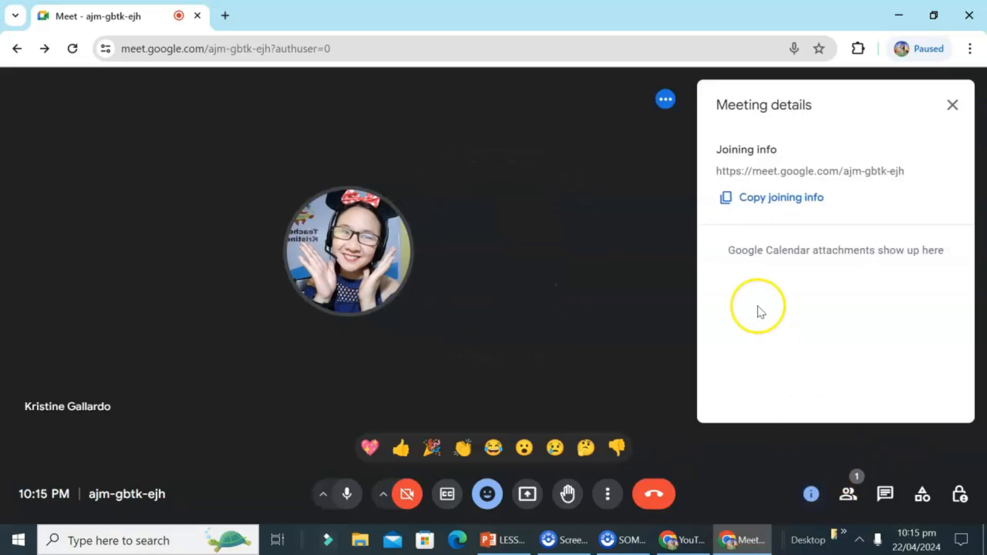
{"action": "mouse_move", "coordinate": [812, 494]}
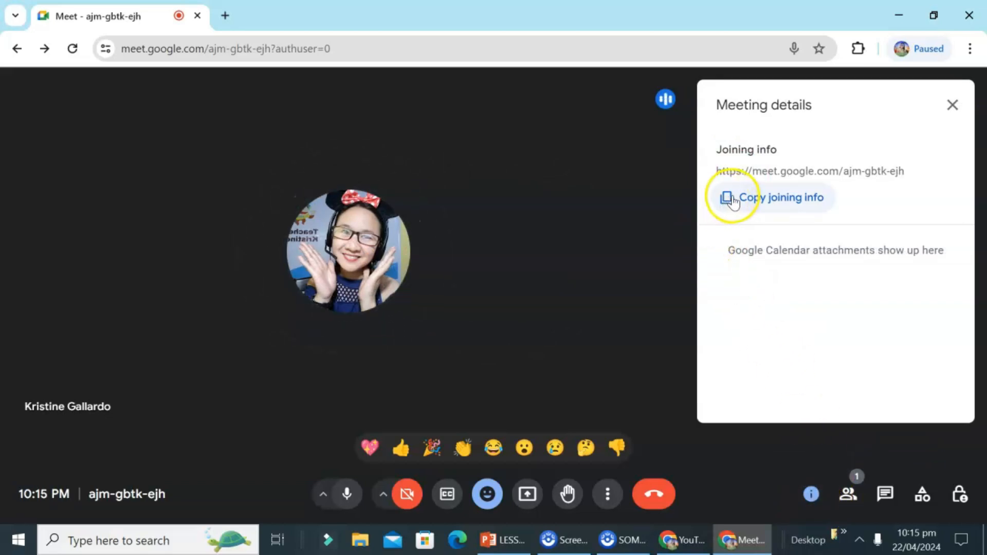
{"action": "left_click", "coordinate": [953, 104]}
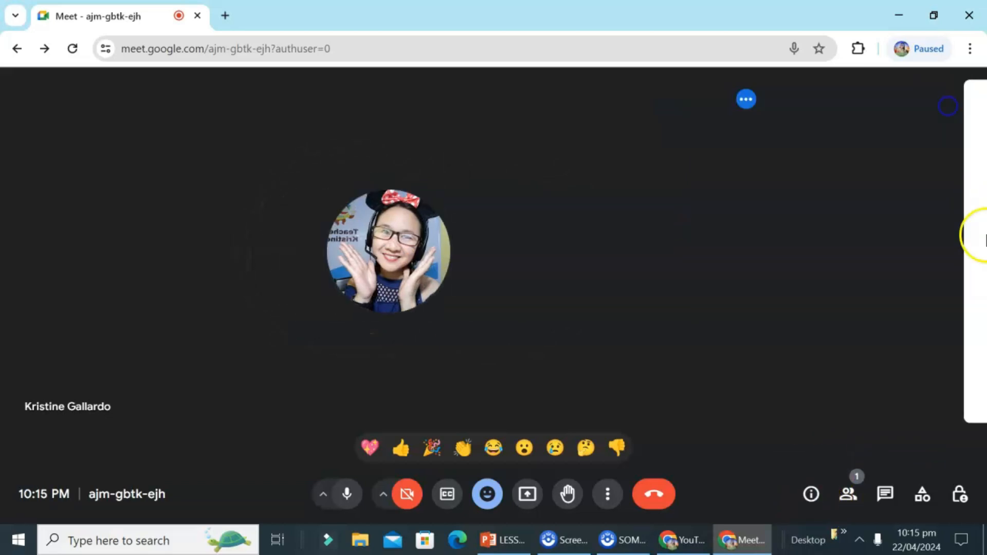
{"action": "left_click", "coordinate": [849, 494]}
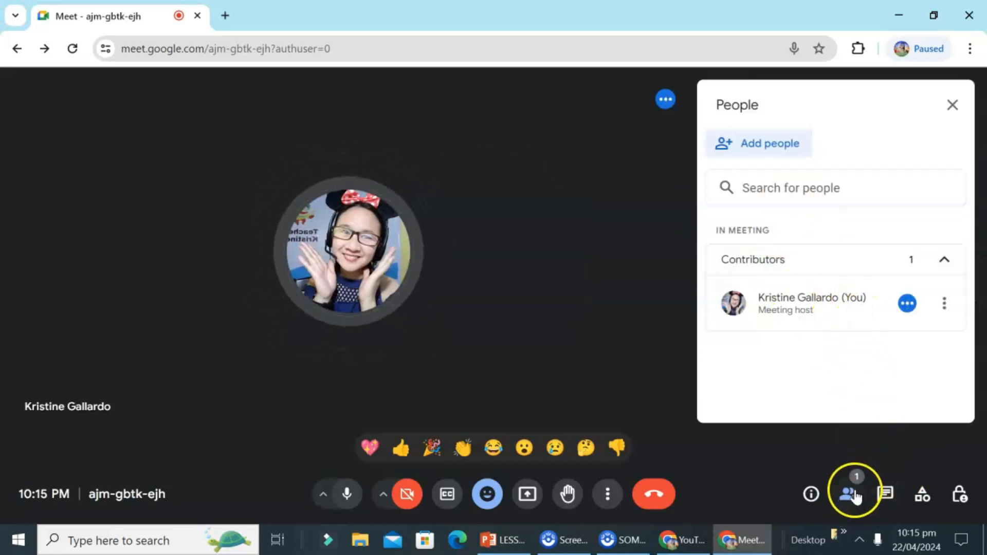
{"action": "mouse_move", "coordinate": [849, 493]}
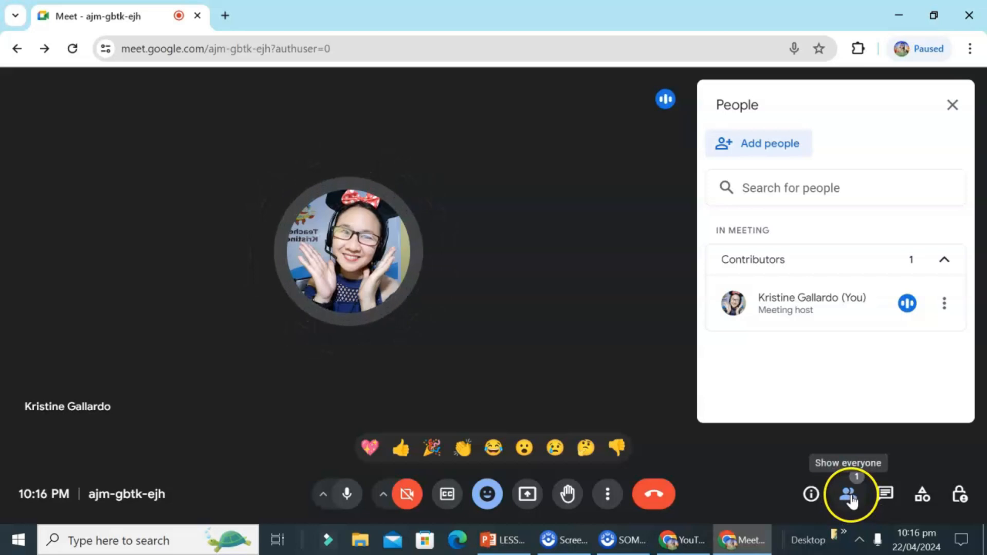
{"action": "mouse_move", "coordinate": [785, 252]}
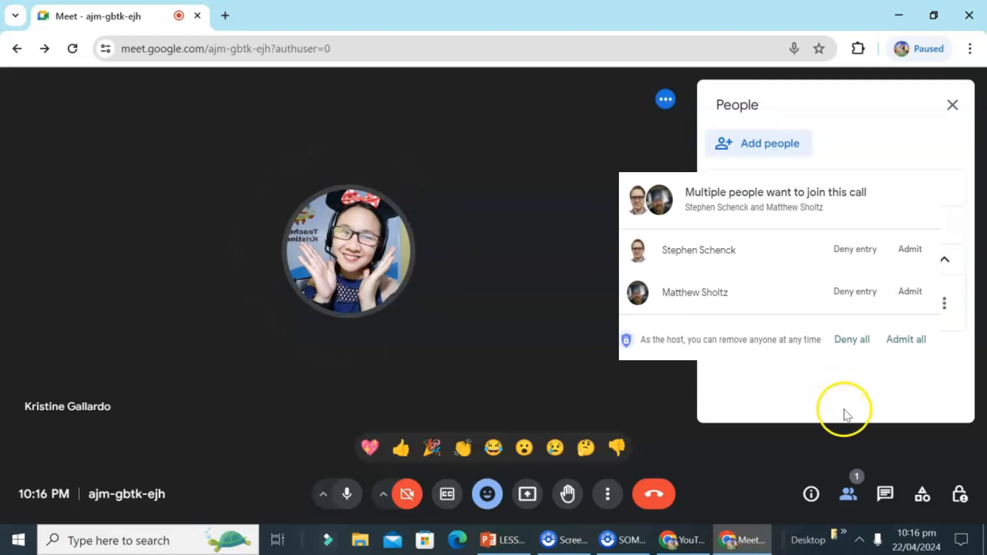
{"action": "mouse_move", "coordinate": [852, 433]}
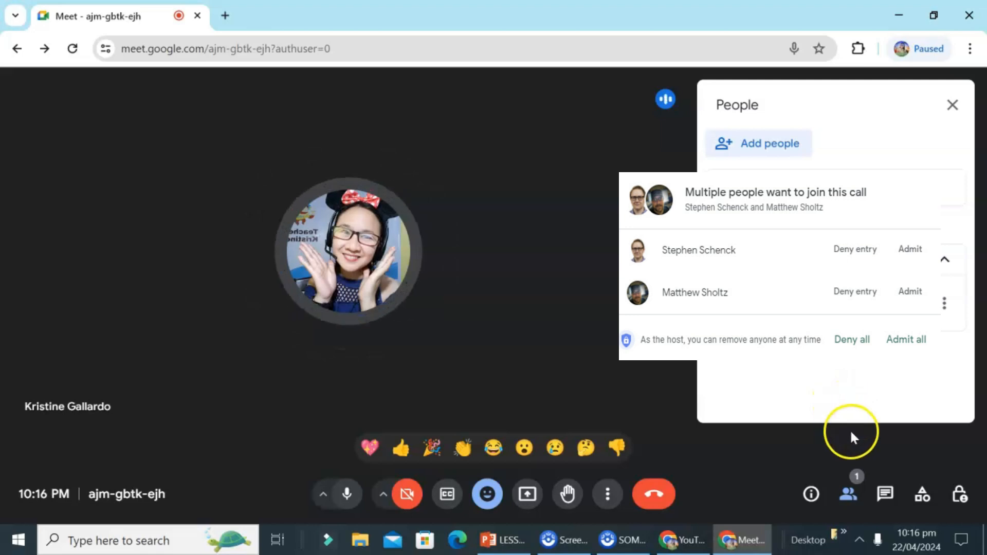
Close the People panel, send 'Hi' in the in-call chat, then close the chat.
{"action": "left_click", "coordinate": [952, 105]}
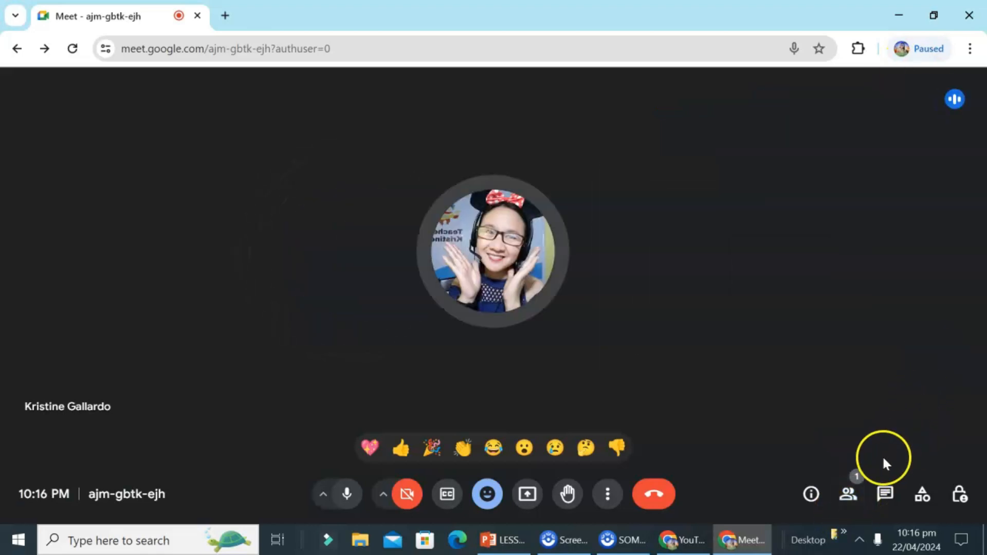
{"action": "left_click", "coordinate": [884, 494]}
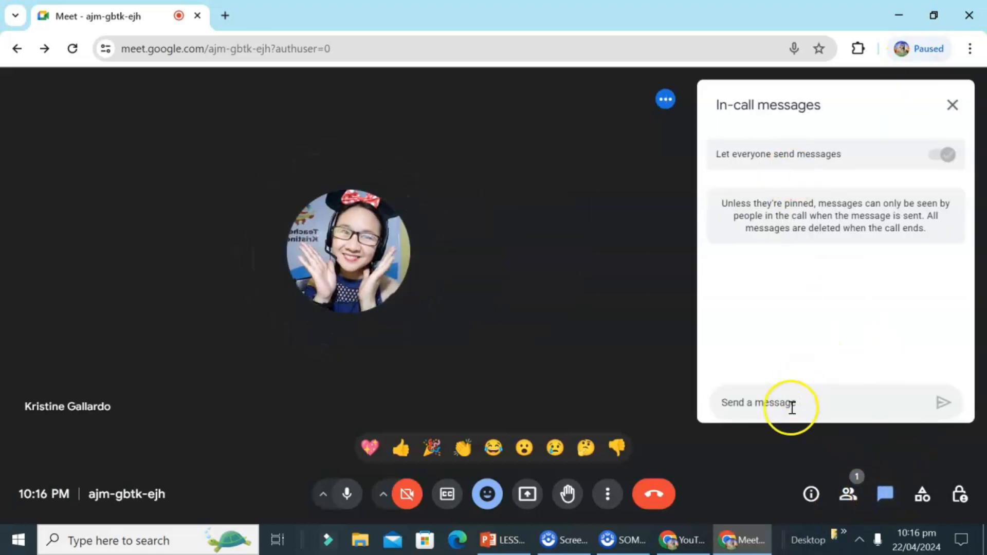
{"action": "type", "text": "Hi"}
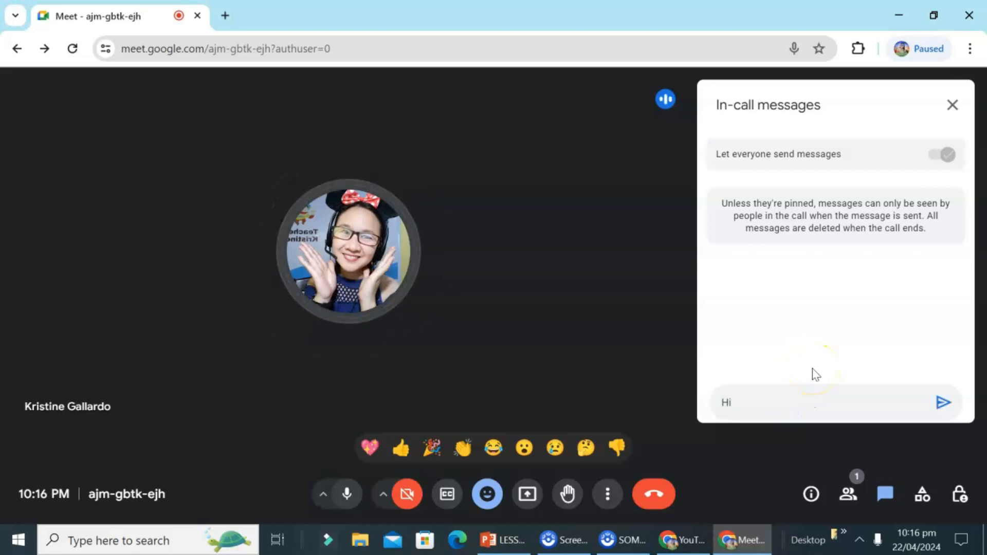
{"action": "left_click", "coordinate": [943, 404]}
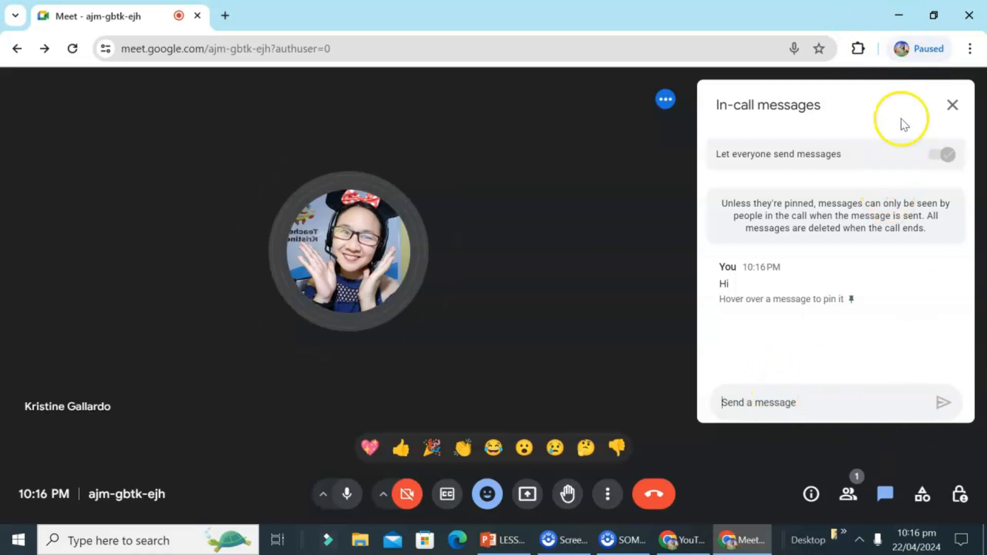
{"action": "left_click", "coordinate": [922, 494]}
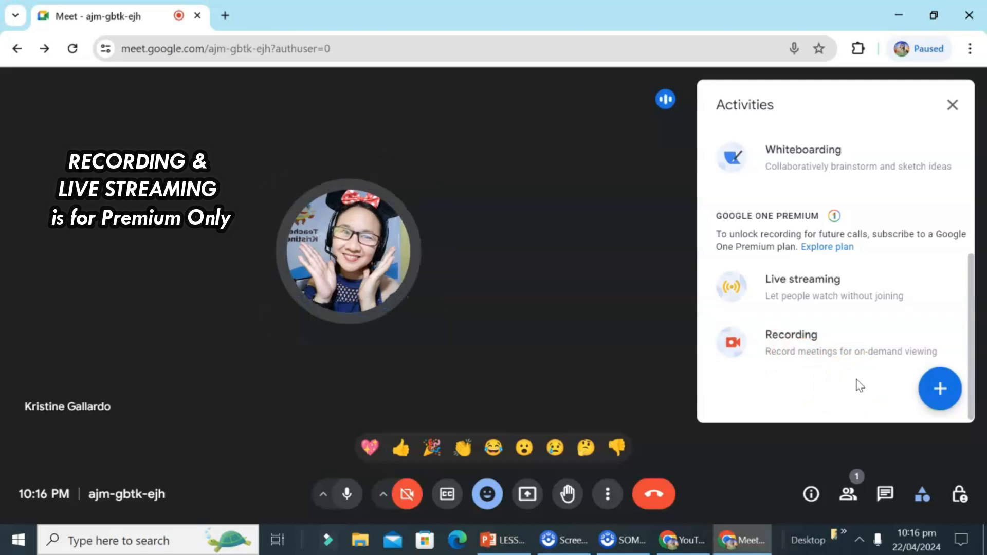
{"action": "mouse_move", "coordinate": [817, 416]}
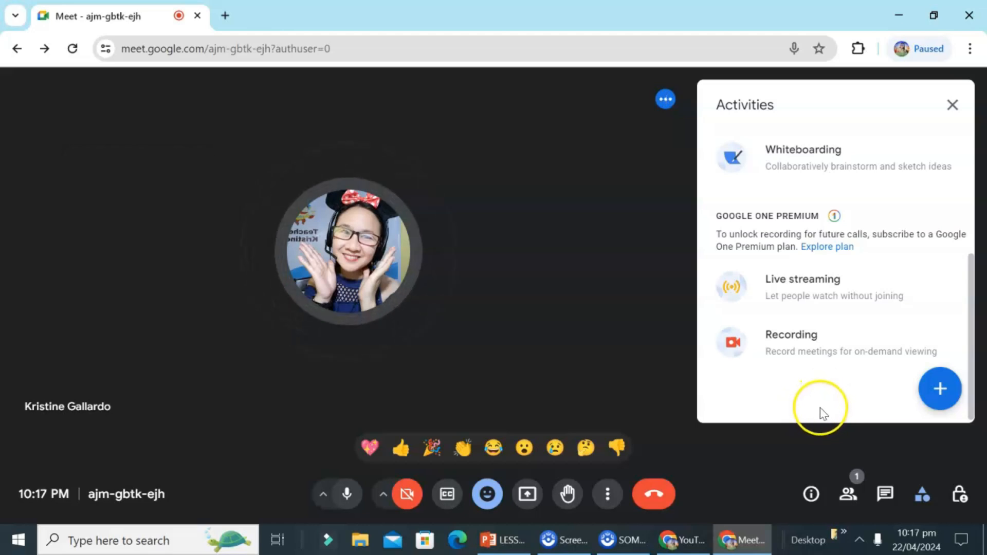
{"action": "mouse_move", "coordinate": [923, 289]}
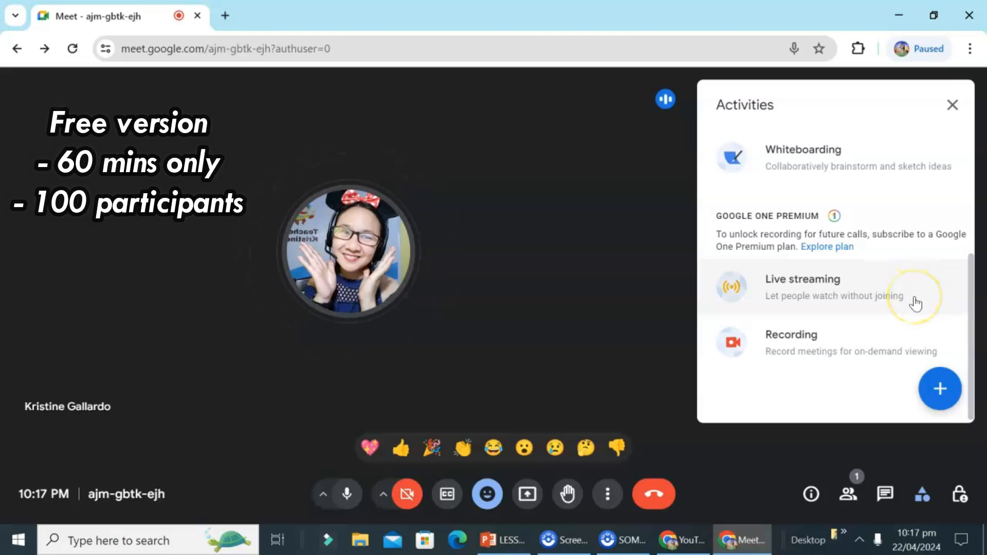
{"action": "mouse_move", "coordinate": [915, 303]}
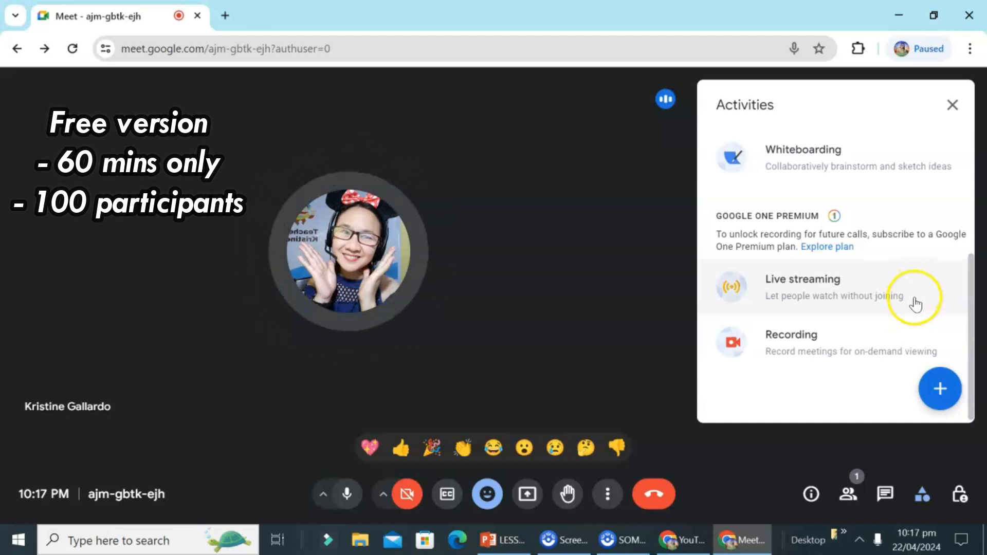
{"action": "mouse_move", "coordinate": [910, 311]}
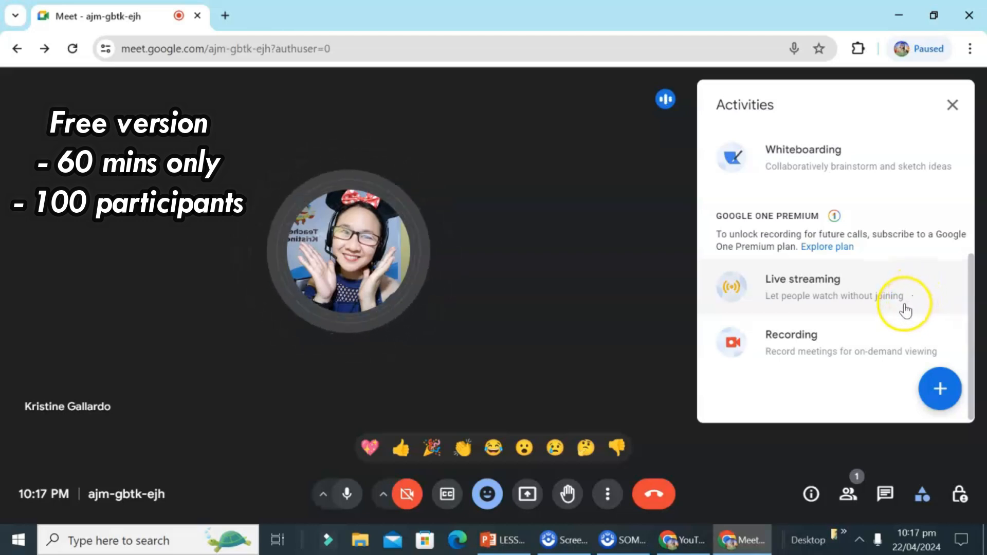
{"action": "mouse_move", "coordinate": [882, 152]}
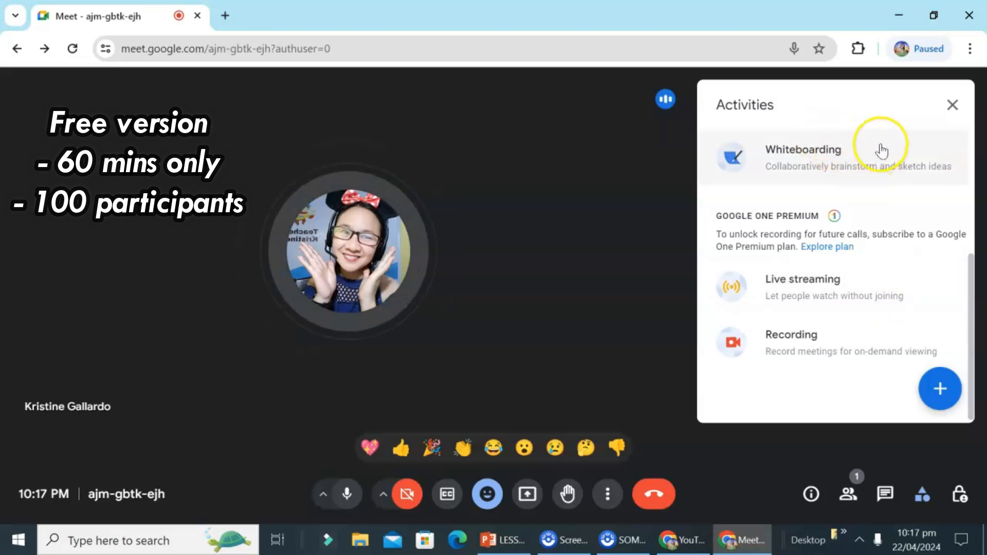
{"action": "mouse_move", "coordinate": [882, 157]}
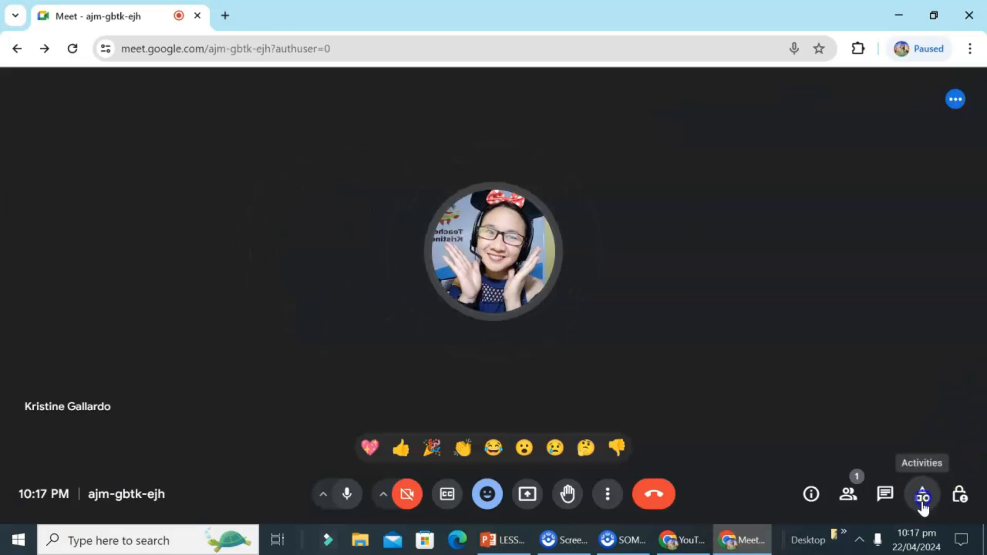
Switch on the Host management toggle under Meeting moderation in Host controls.
{"action": "left_click", "coordinate": [960, 494]}
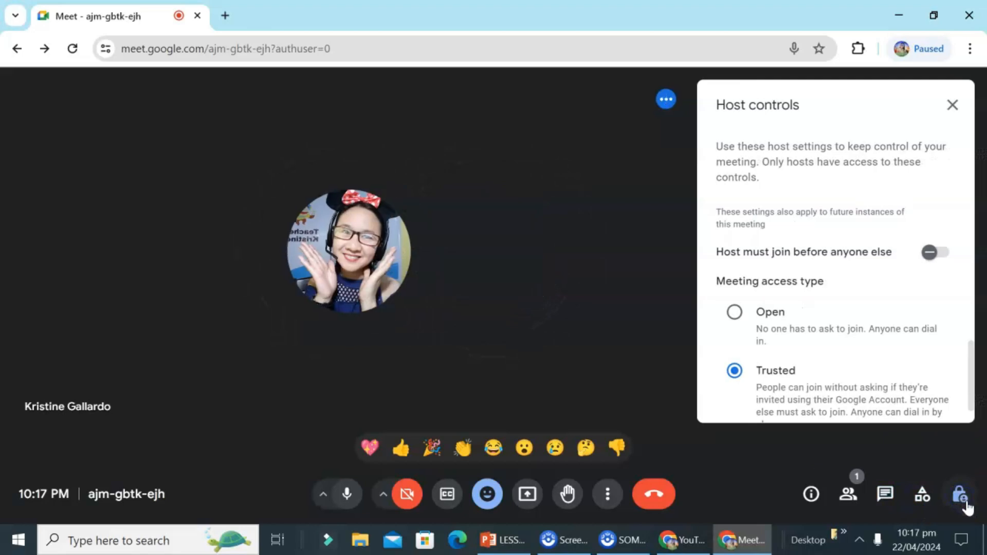
{"action": "scroll", "scroll_direction": "down", "scroll_amount": 3}
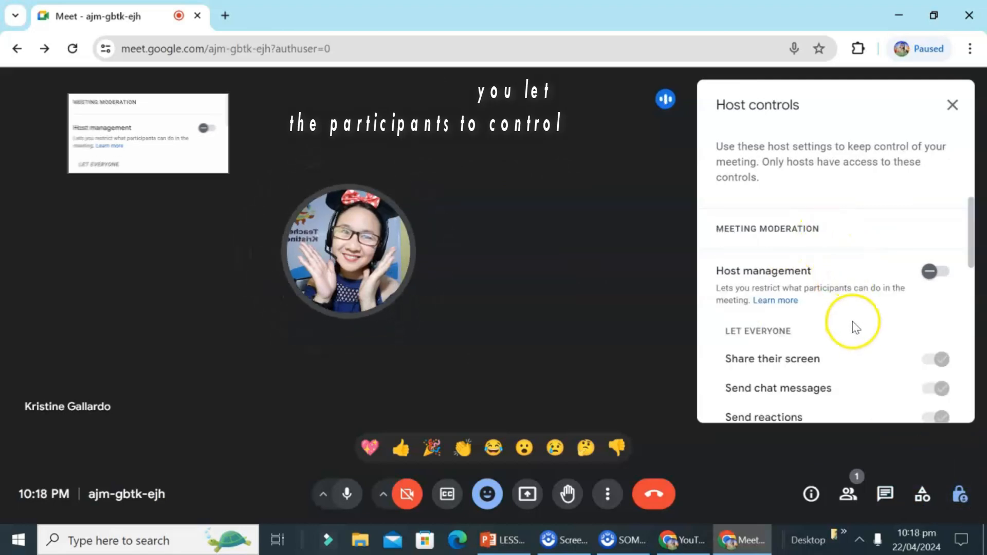
{"action": "mouse_move", "coordinate": [786, 294]}
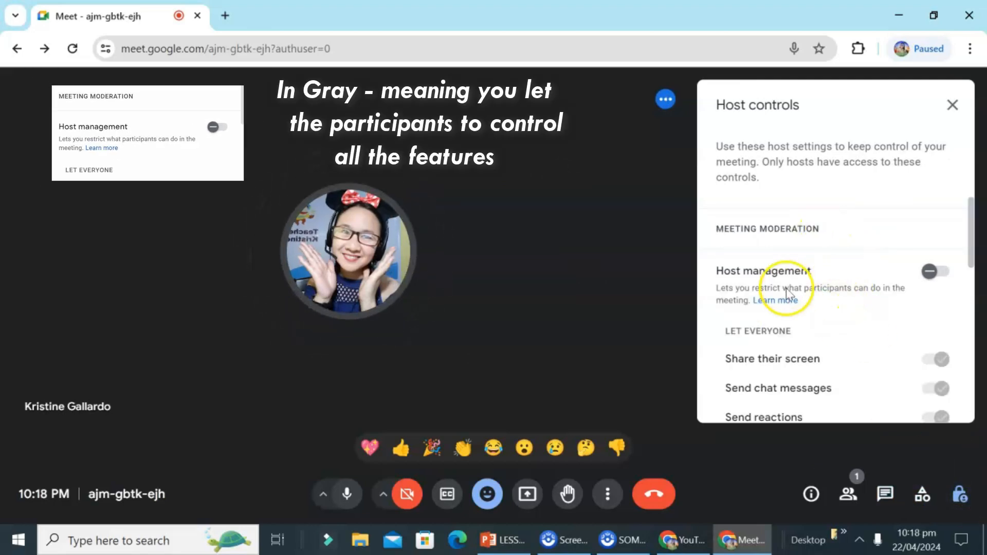
{"action": "scroll", "scroll_direction": "down", "scroll_amount": 3}
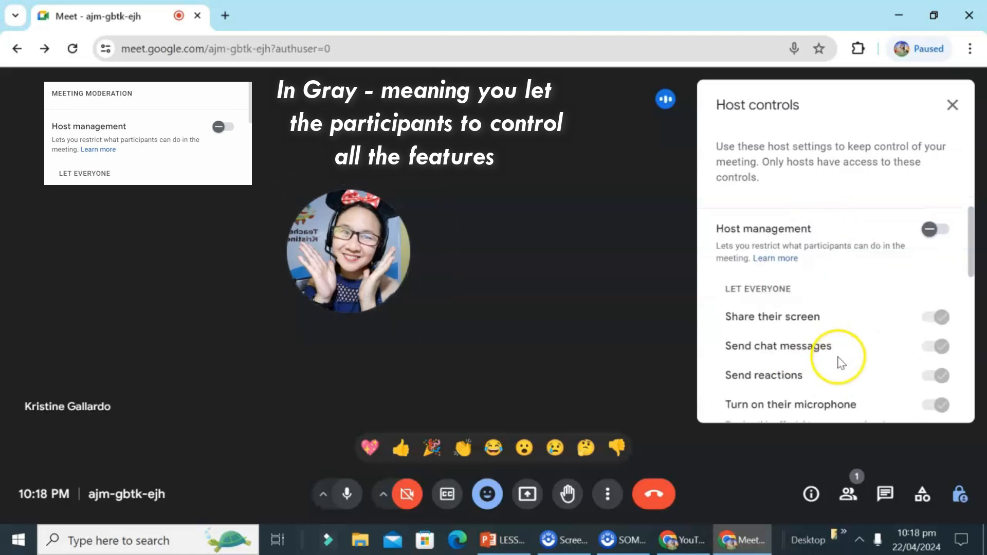
{"action": "scroll", "scroll_direction": "down", "scroll_amount": 3}
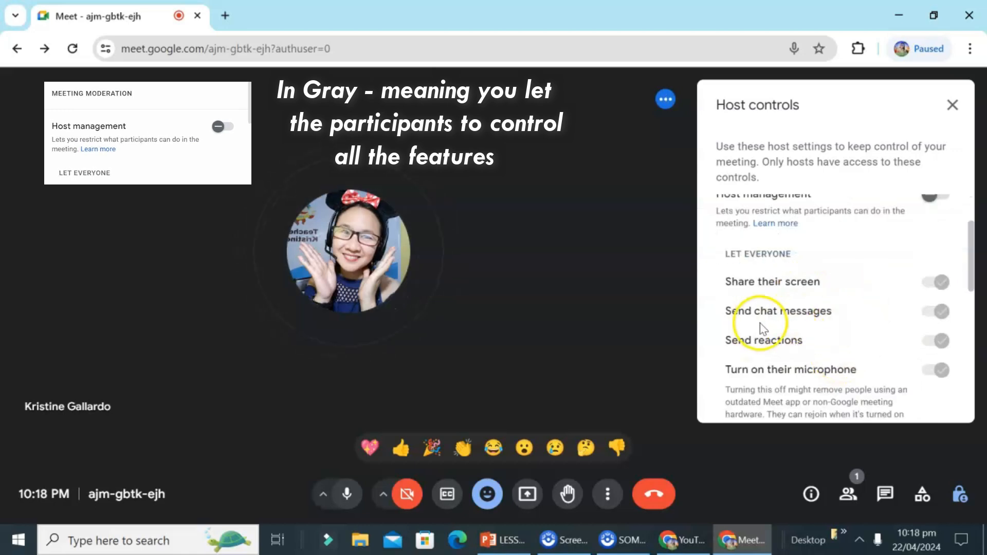
{"action": "mouse_move", "coordinate": [768, 370]}
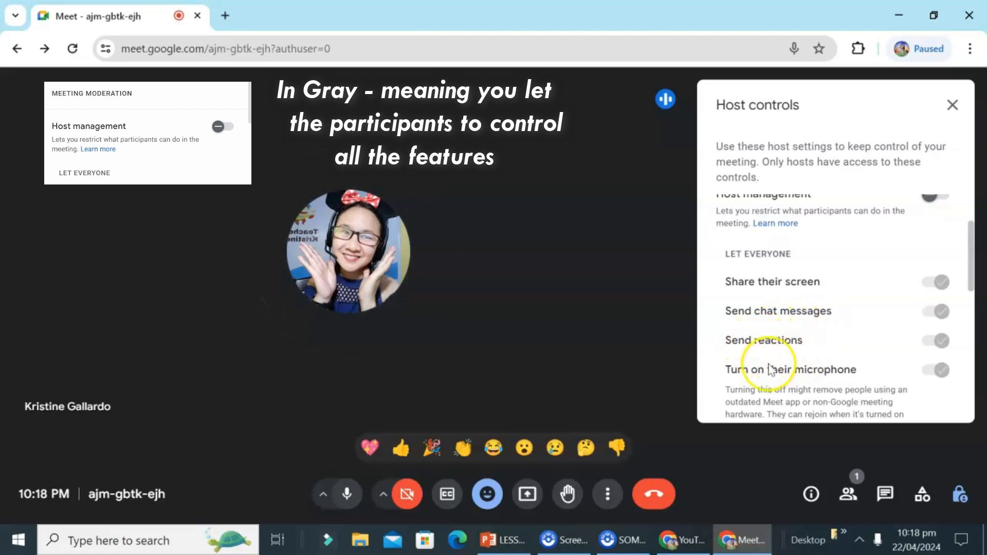
{"action": "scroll", "scroll_direction": "up", "scroll_amount": 3}
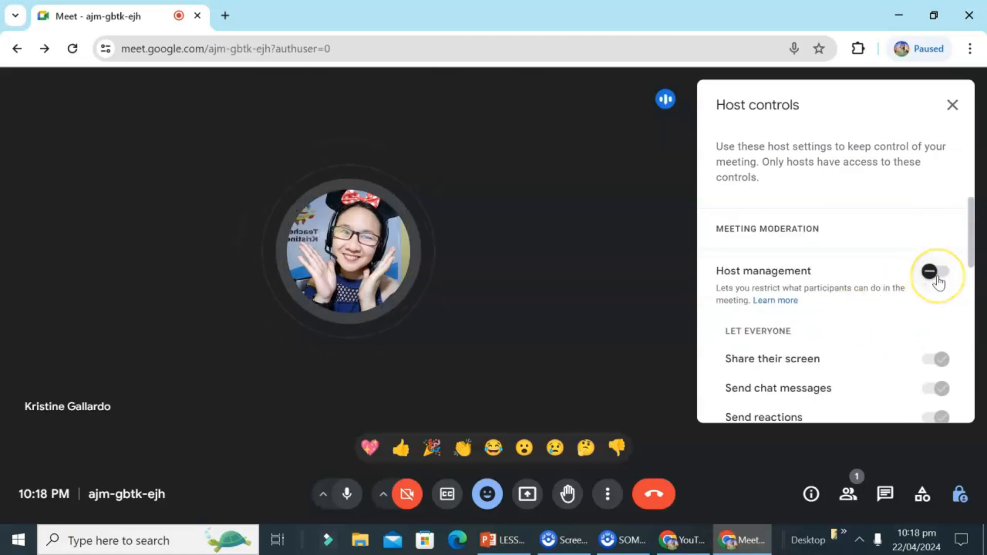
{"action": "left_click", "coordinate": [937, 271]}
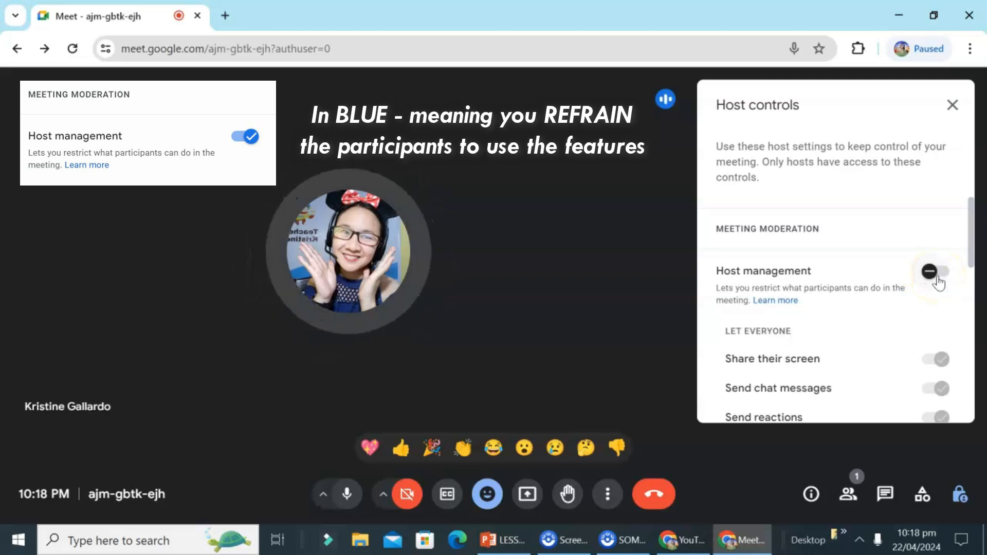
{"action": "left_click", "coordinate": [934, 271]}
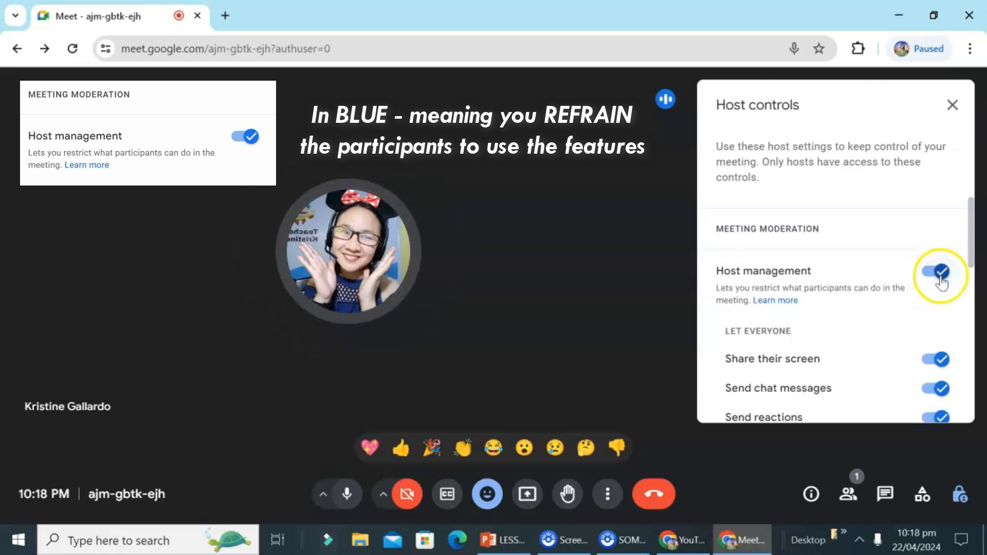
{"action": "scroll", "scroll_direction": "down", "scroll_amount": 3}
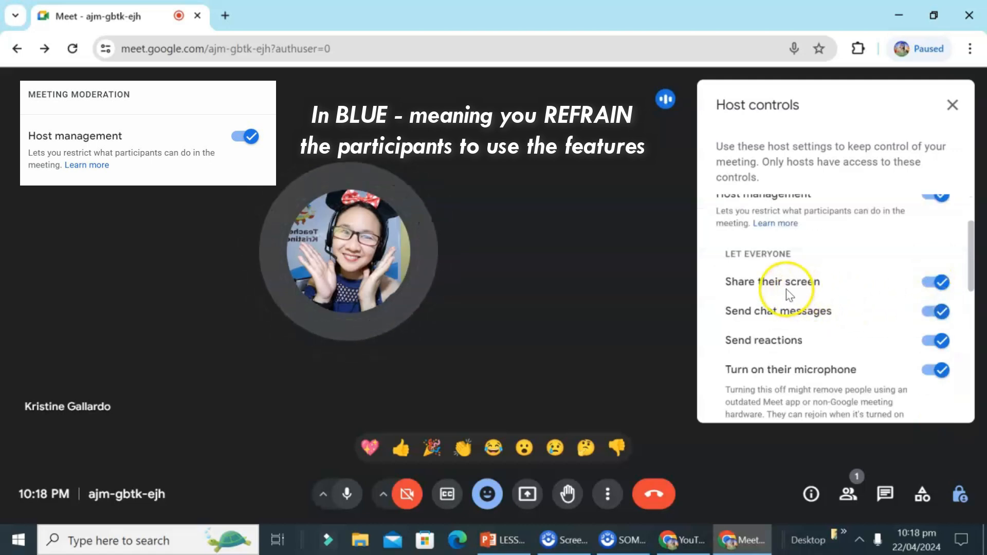
{"action": "mouse_move", "coordinate": [805, 327]}
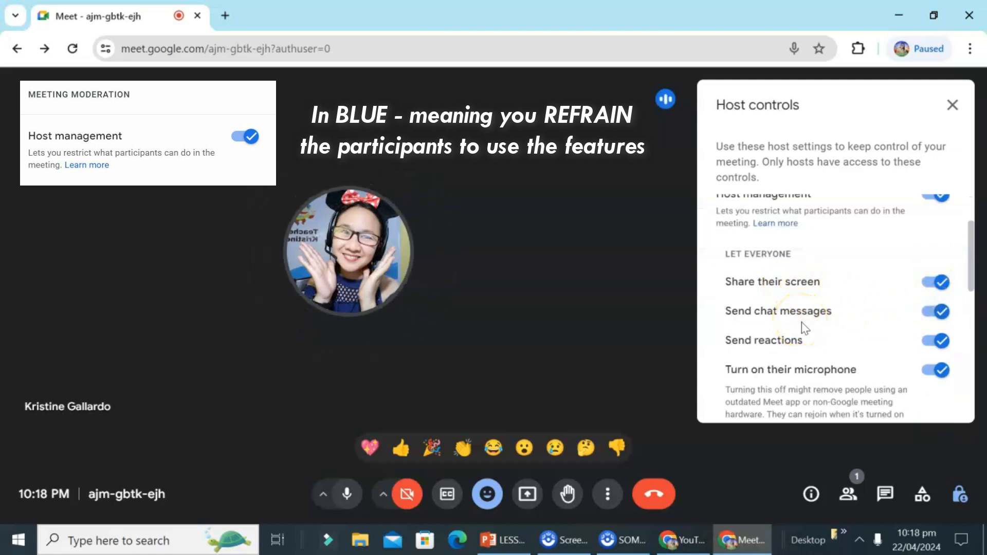
{"action": "scroll", "scroll_direction": "down", "scroll_amount": 3}
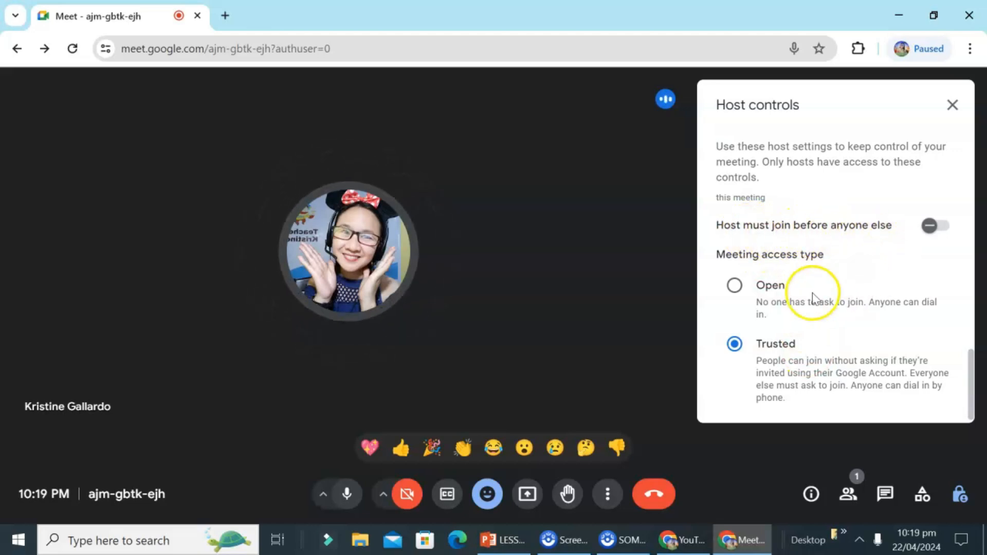
{"action": "mouse_move", "coordinate": [754, 355]}
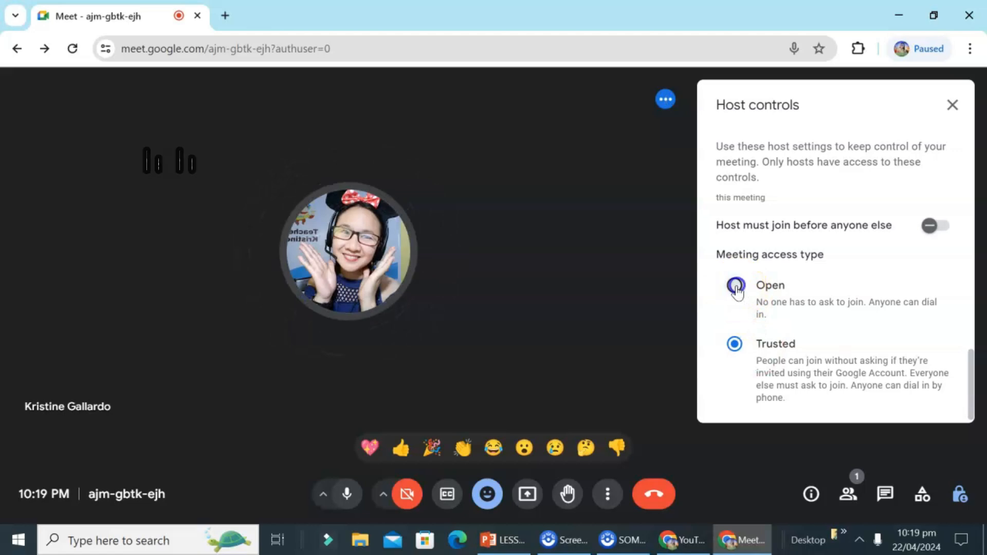
Switch meeting access to Open, then set it back to Trusted.
{"action": "left_click", "coordinate": [735, 285]}
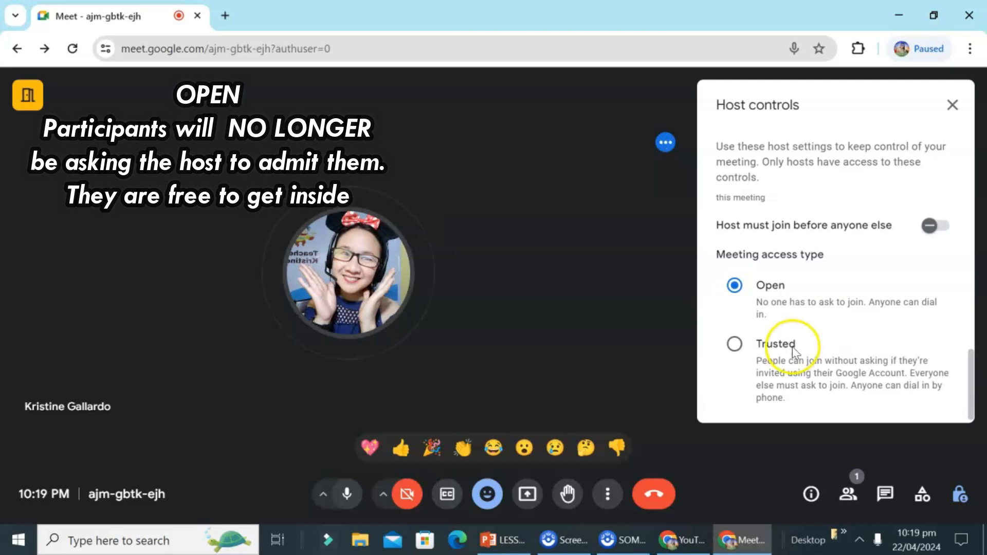
{"action": "mouse_move", "coordinate": [853, 300]}
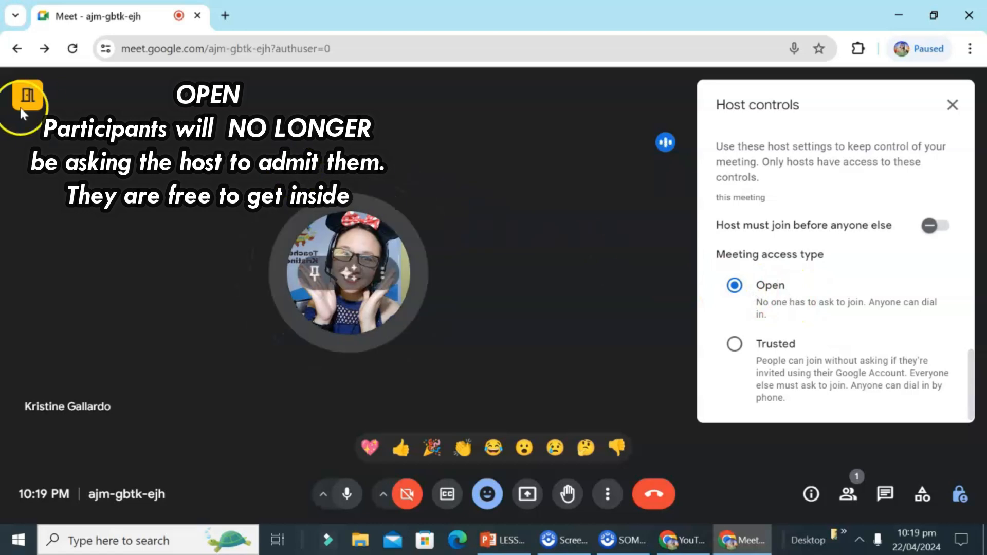
{"action": "mouse_move", "coordinate": [28, 92]}
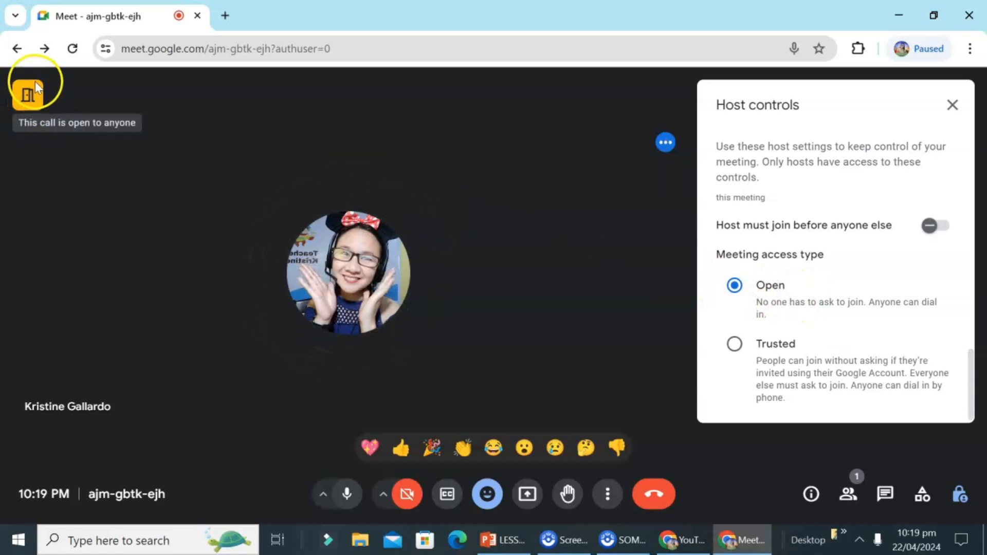
{"action": "mouse_move", "coordinate": [679, 66]}
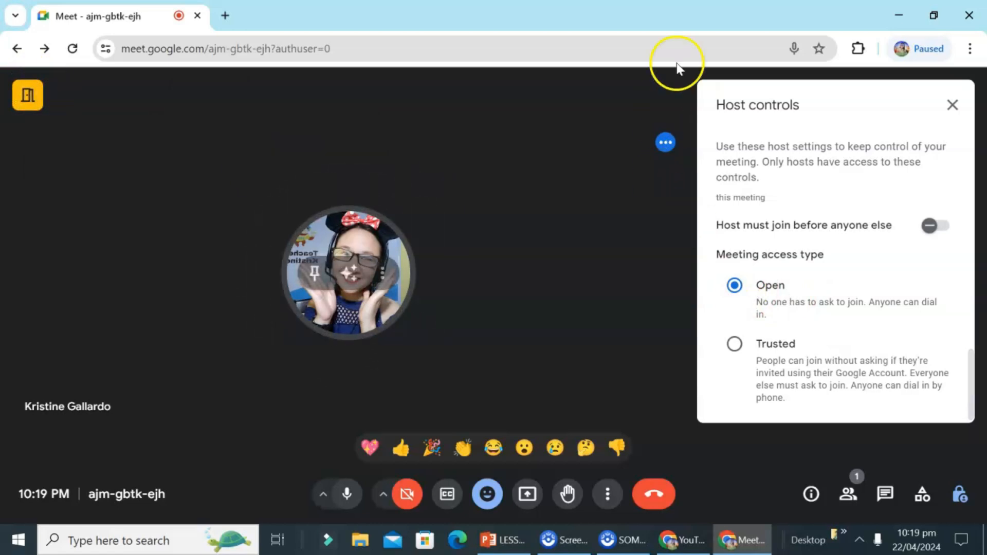
{"action": "left_click", "coordinate": [734, 344]}
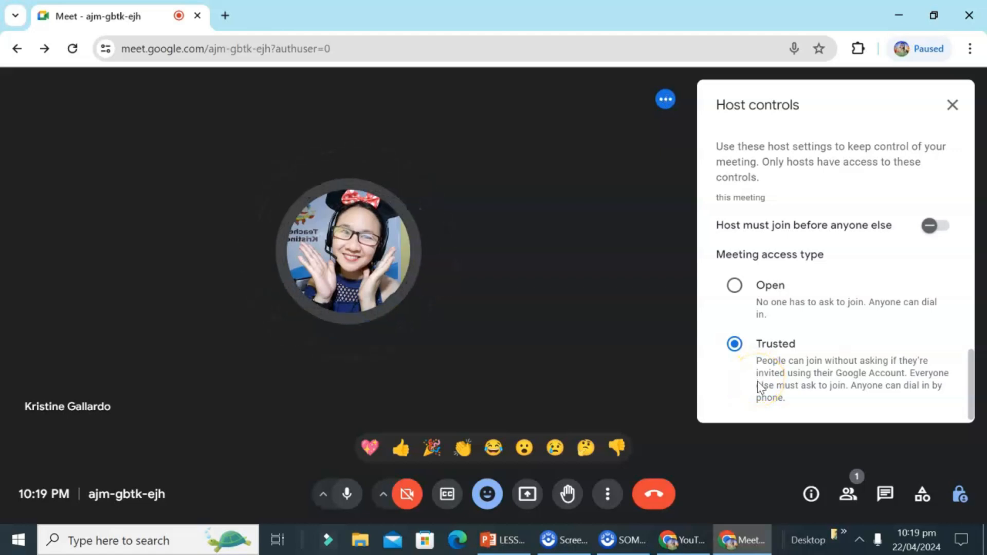
{"action": "mouse_move", "coordinate": [953, 105]}
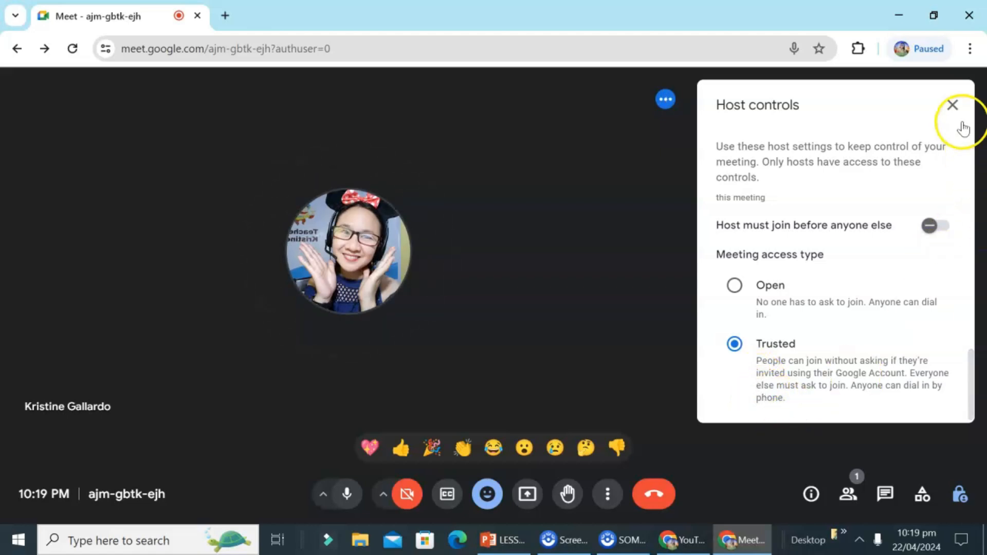
Close Host controls and switch the camera back on.
{"action": "left_click", "coordinate": [953, 105]}
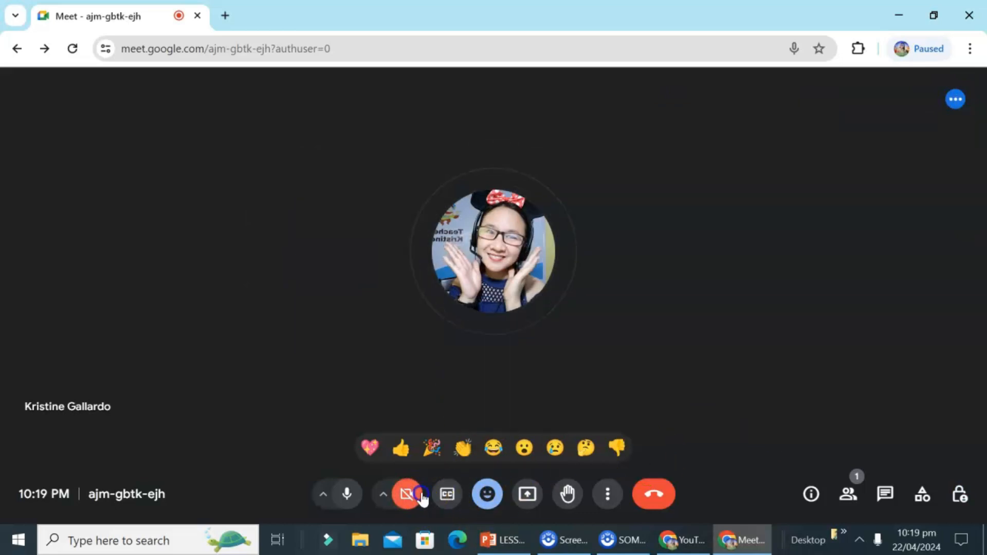
{"action": "left_click", "coordinate": [407, 494]}
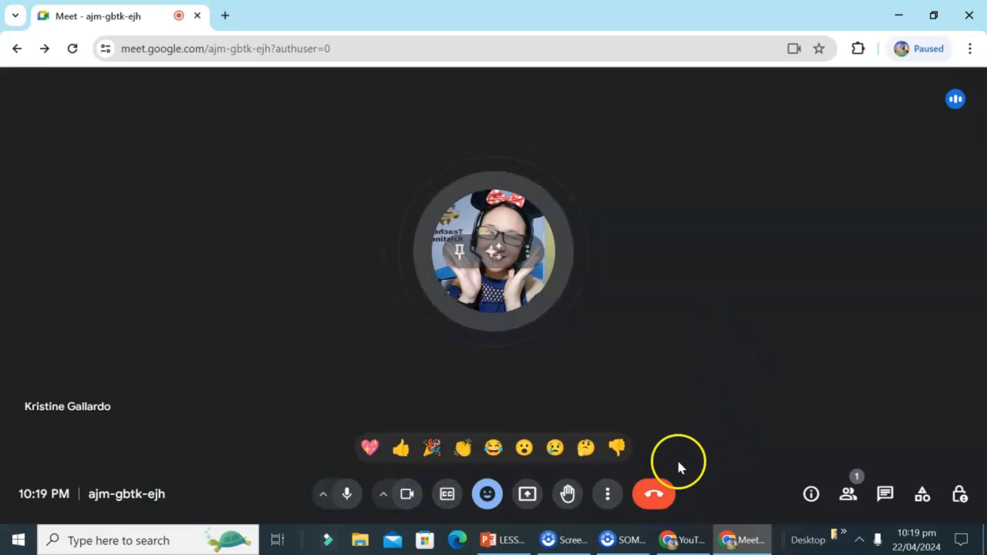